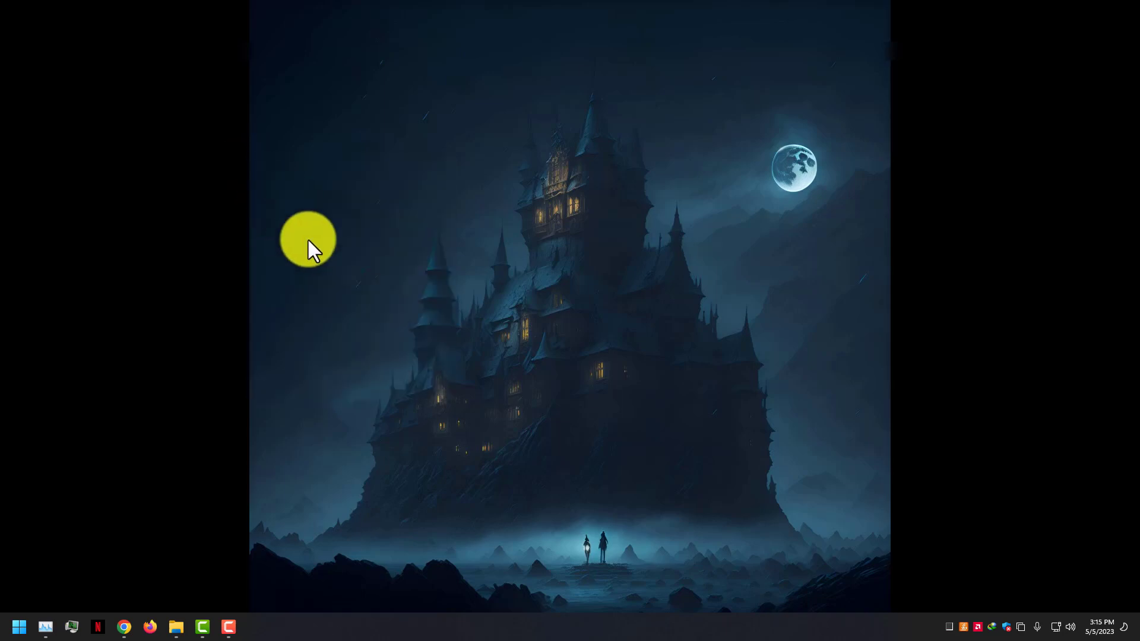
Bring up the cmdr2/stable-diffusion-ui GitHub repository page in the browser
left_click(124, 632)
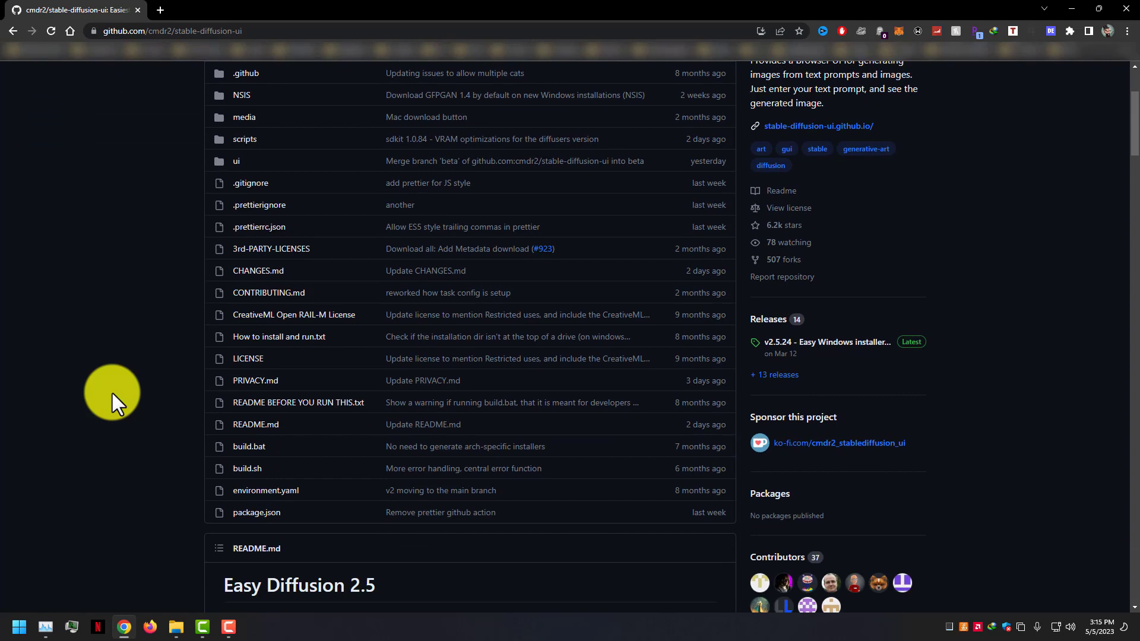
scroll("down", 3)
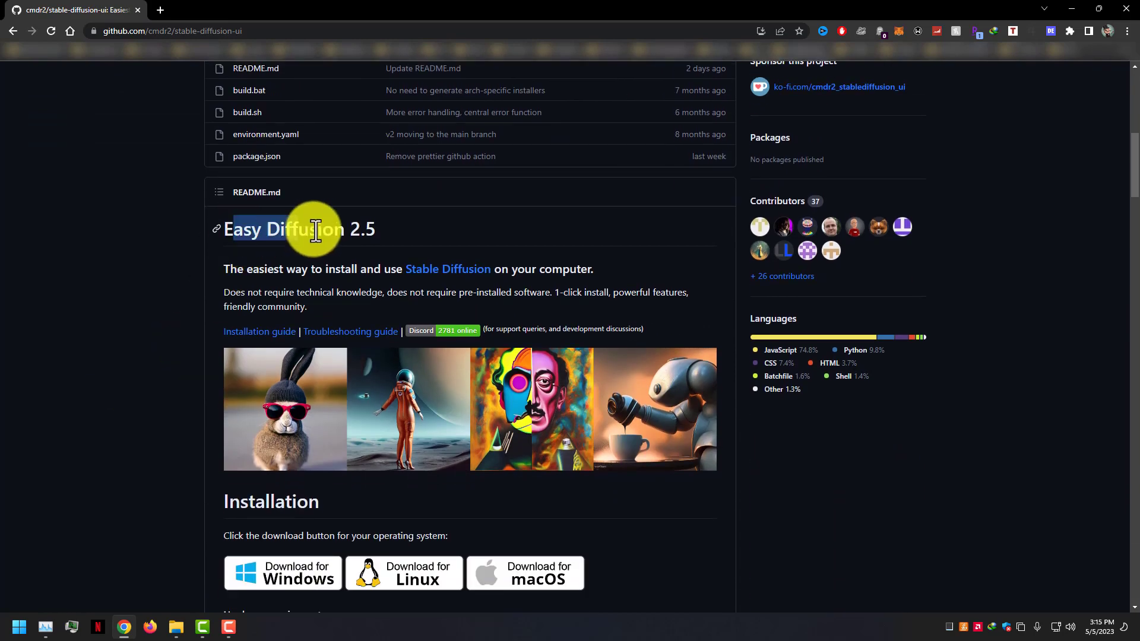
scroll("down", 3)
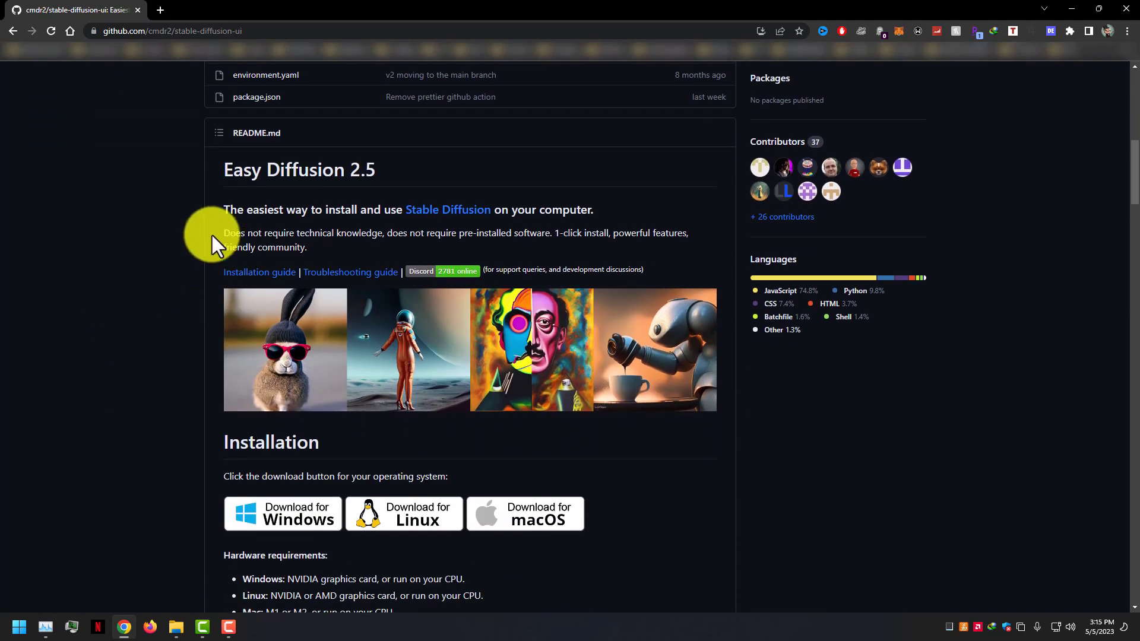
scroll("down", 3)
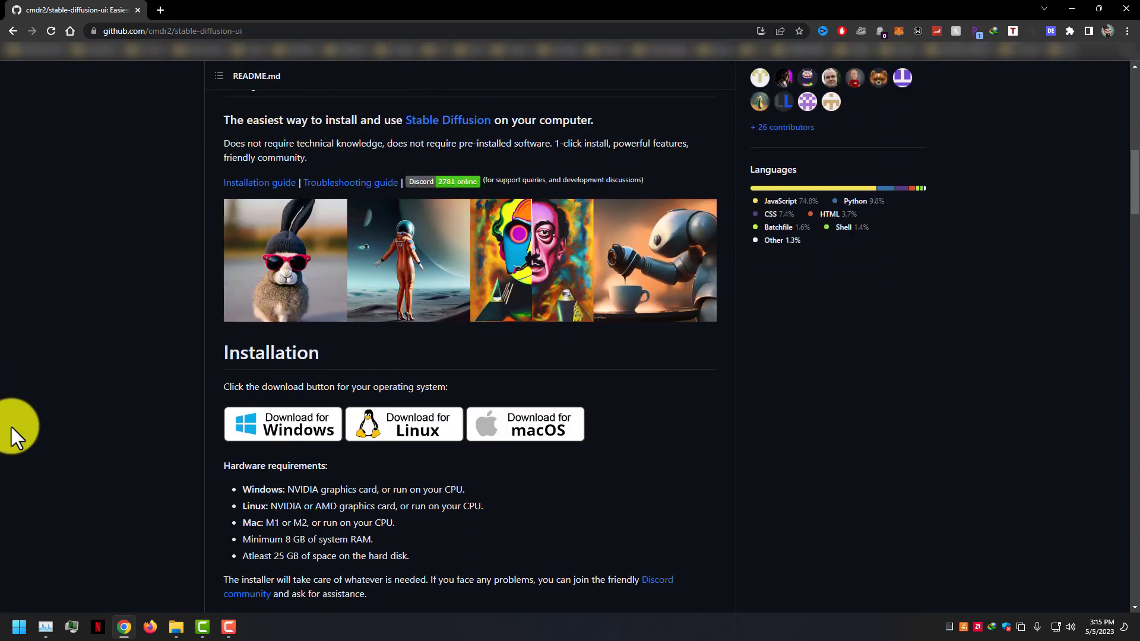
scroll("down", 3)
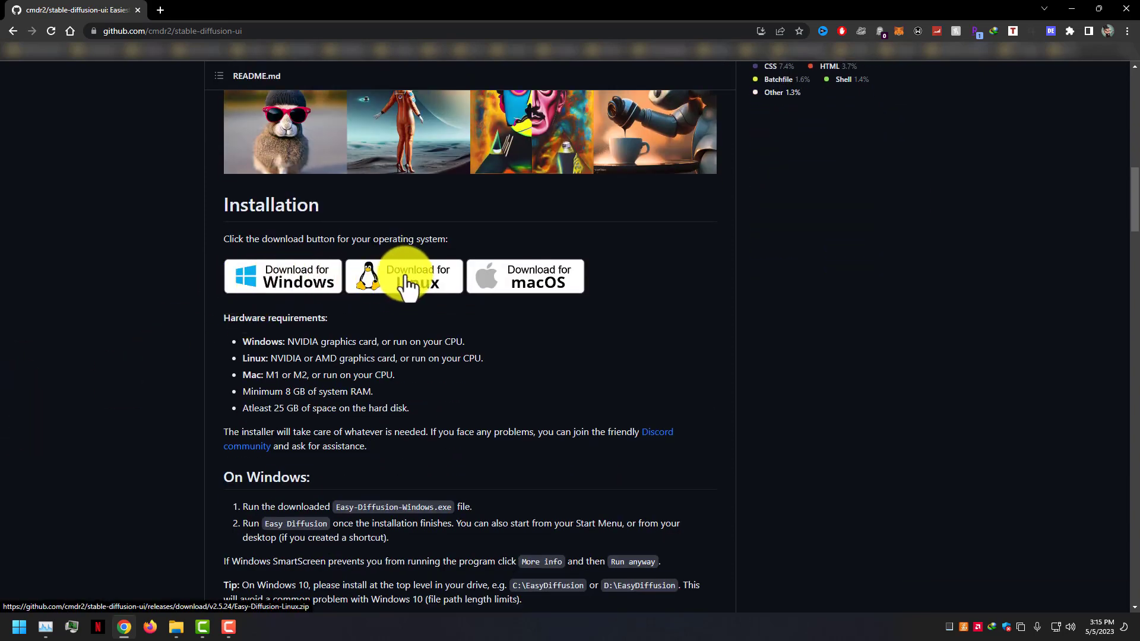
left_click(524, 276)
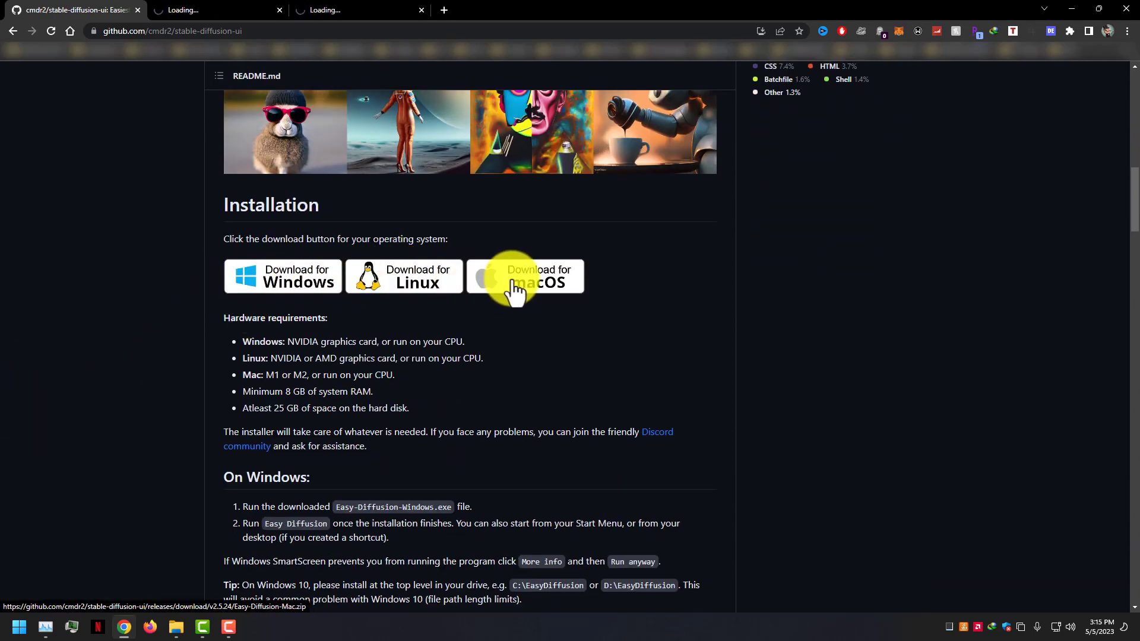
left_click(282, 276)
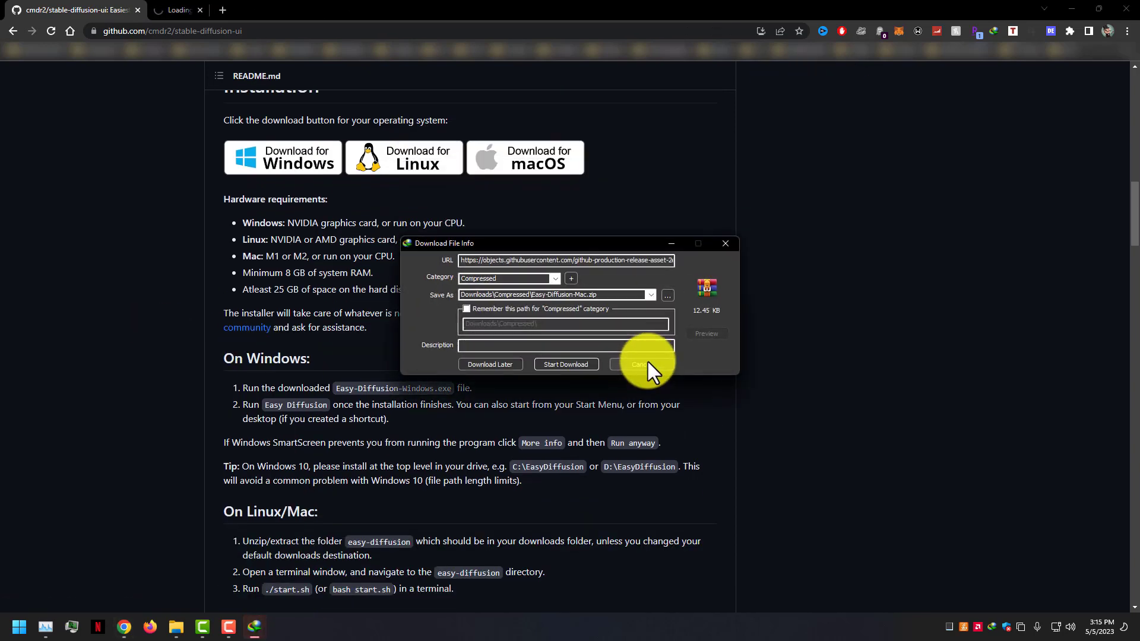
left_click(637, 364)
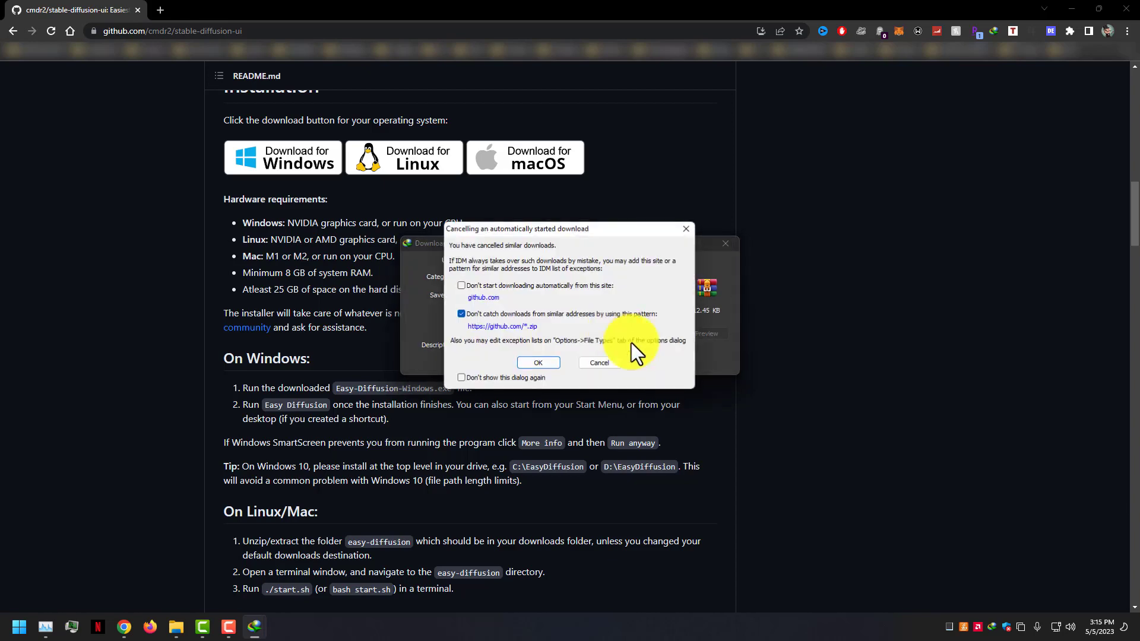
left_click(537, 363)
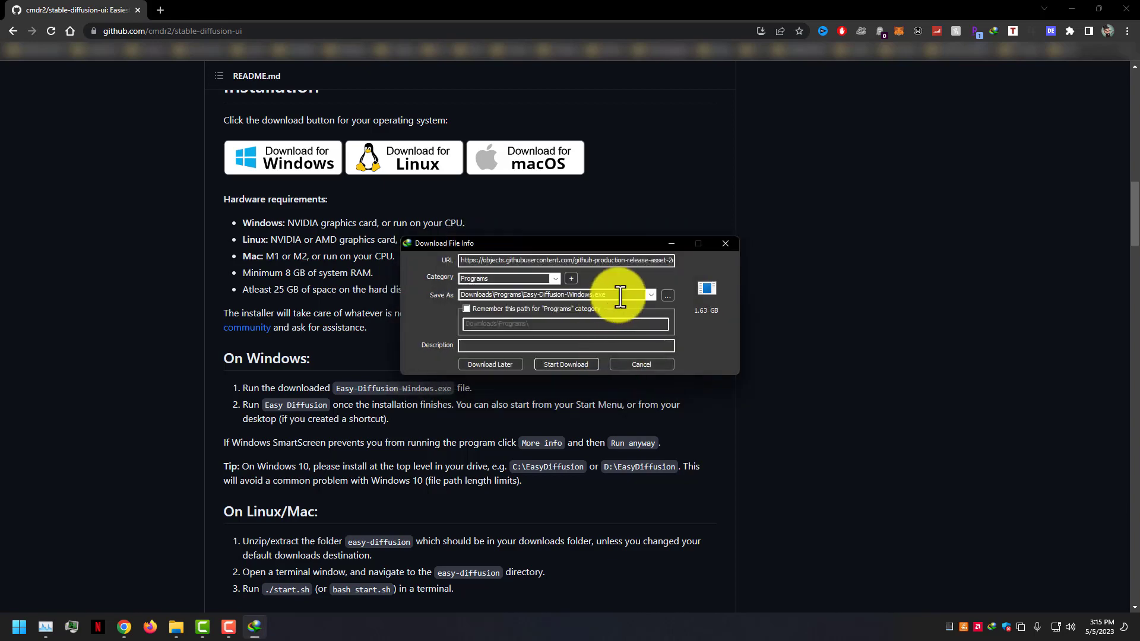
left_click(566, 363)
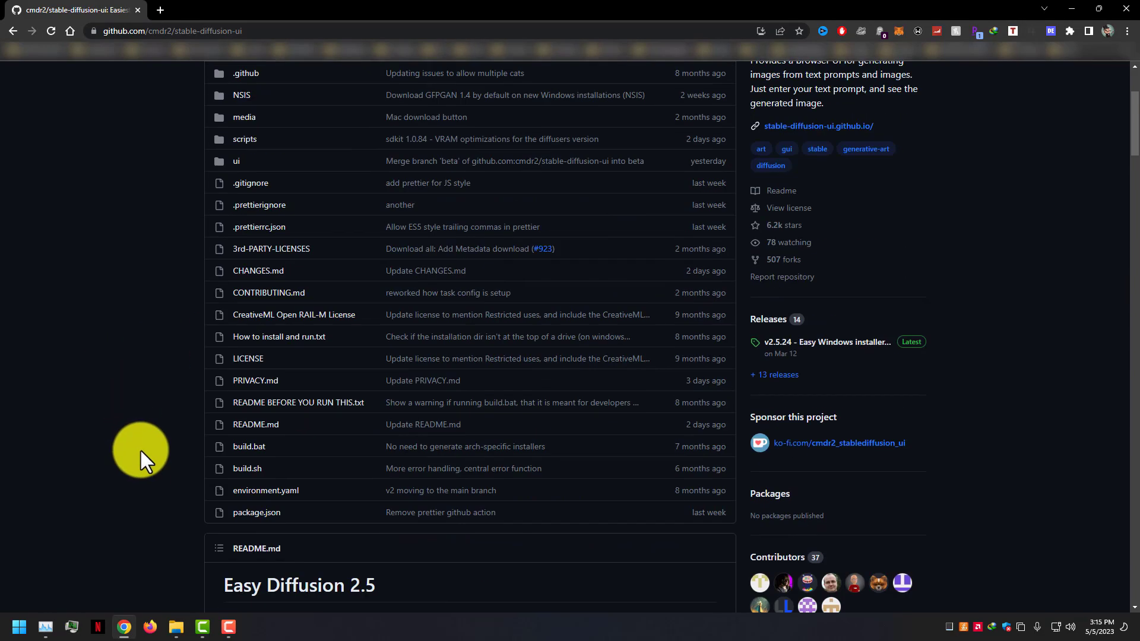
Open the v2.5.24 Easy Windows installer release and scroll through its notes
left_click(824, 342)
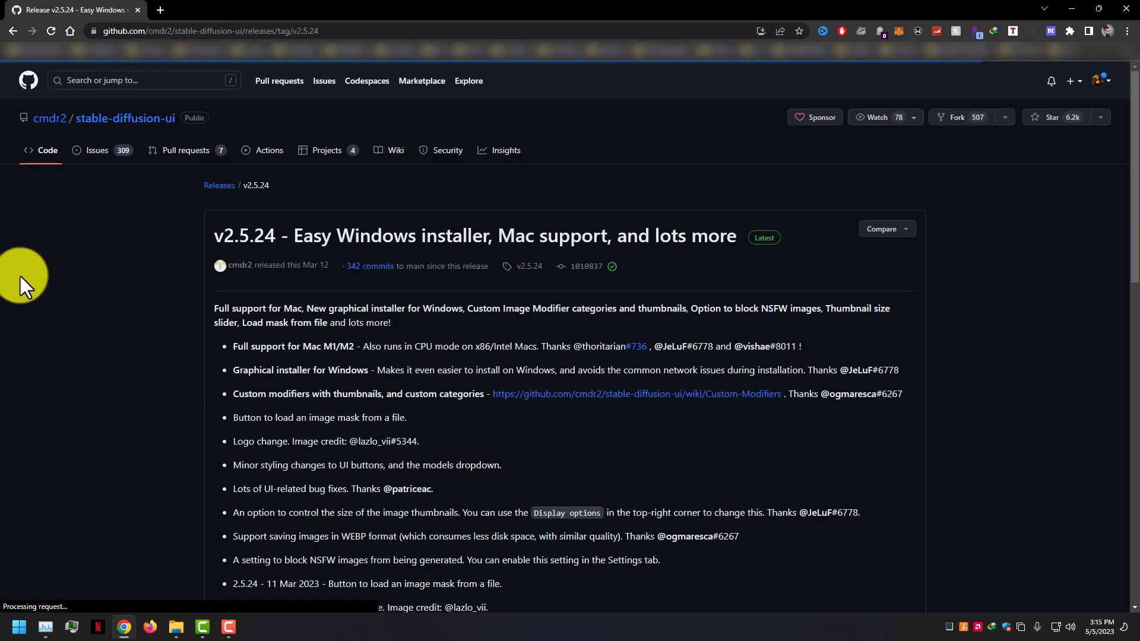
scroll("down", 3)
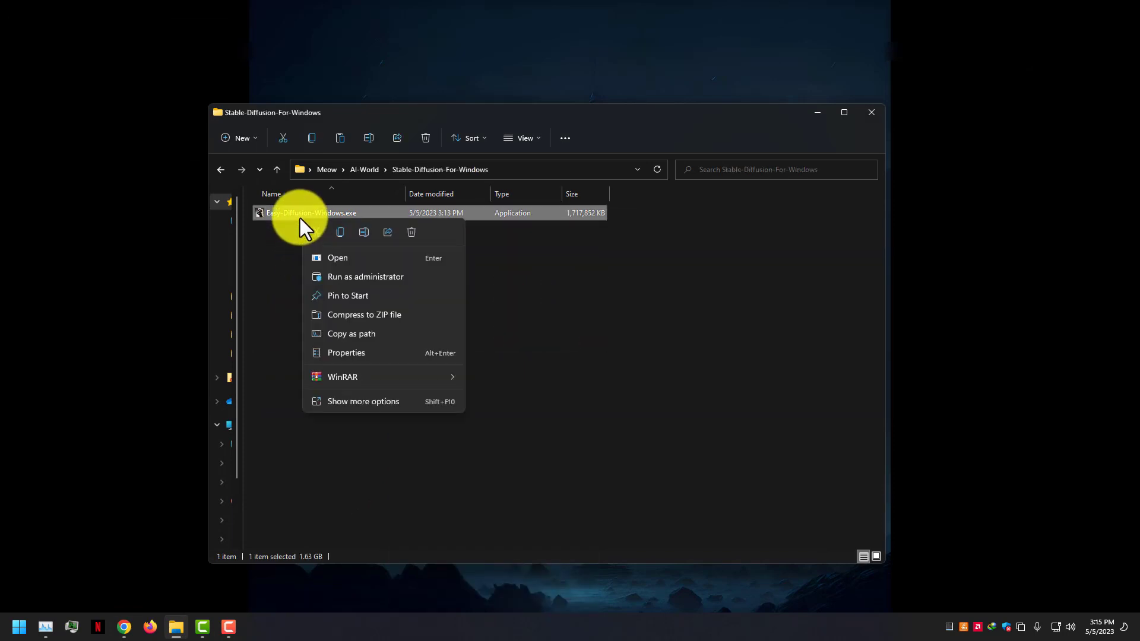
Run Easy-Diffusion-Windows.exe as administrator from the Stable-Diffusion-For-Windows folder
left_click(325, 271)
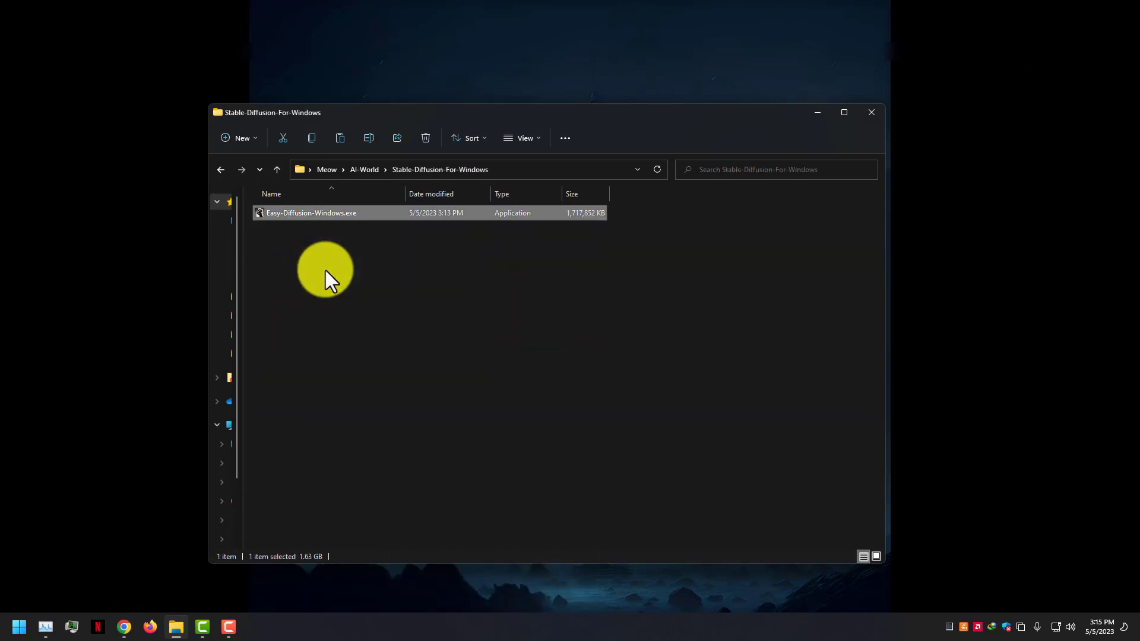
mouse_move(814, 120)
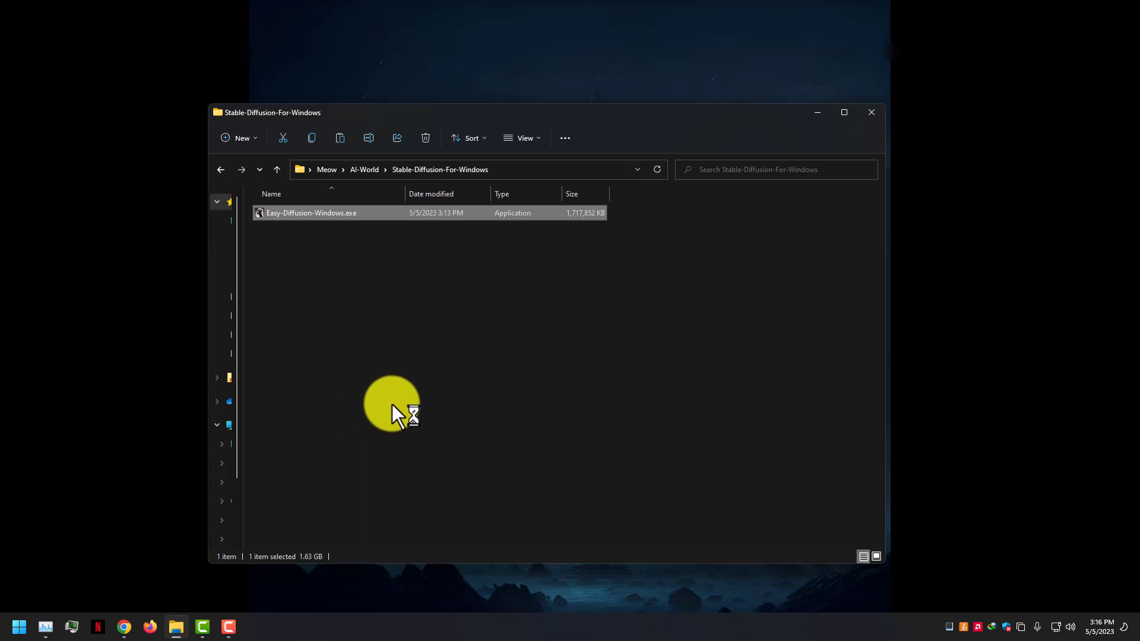
Step through setup, accept the license, and install into C:\EasyDiffusion
double_click(311, 212)
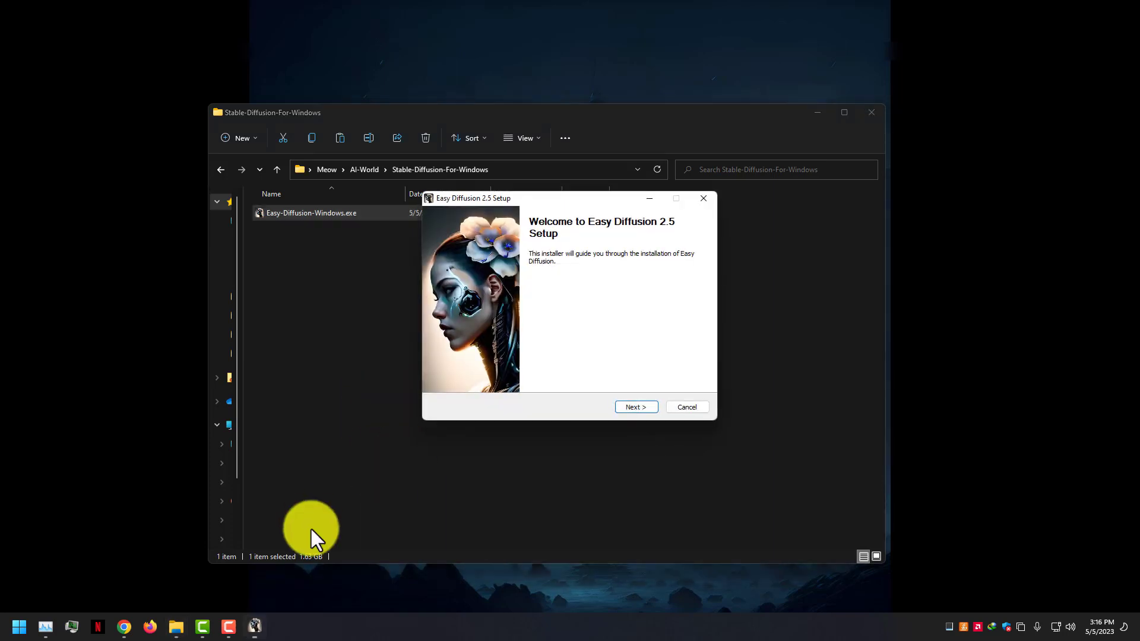
left_click(634, 406)
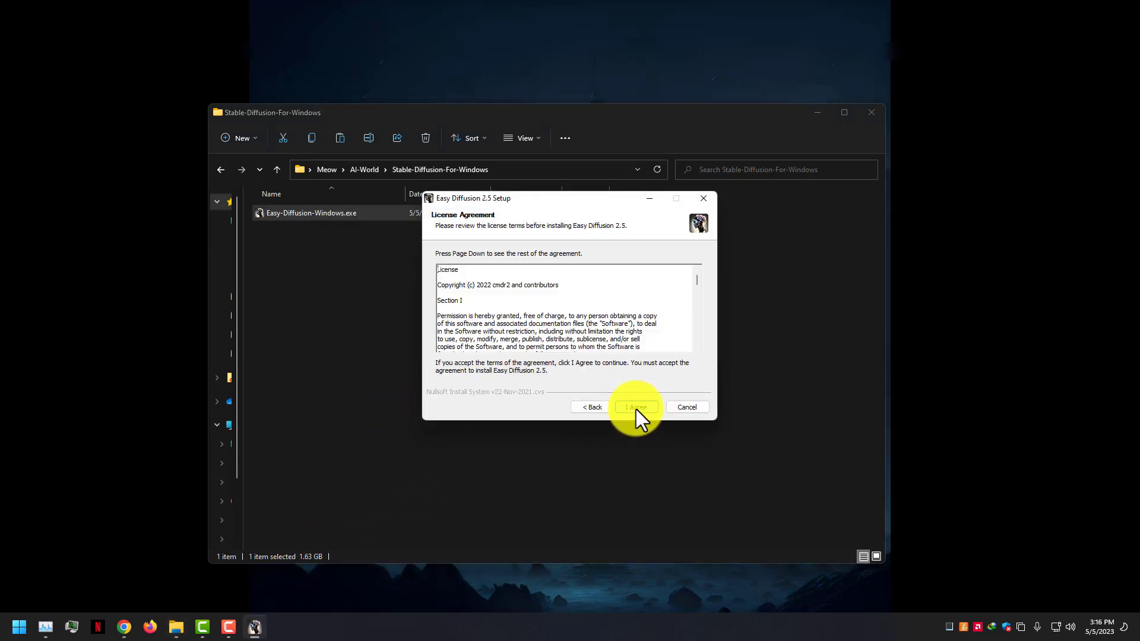
left_click(635, 407)
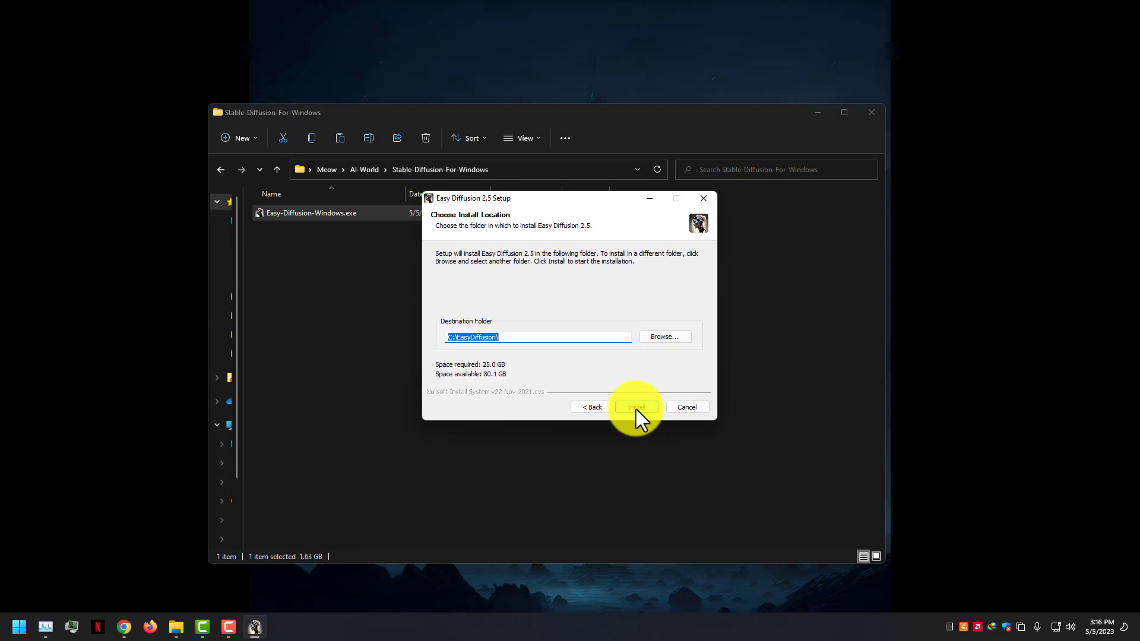
left_click(634, 408)
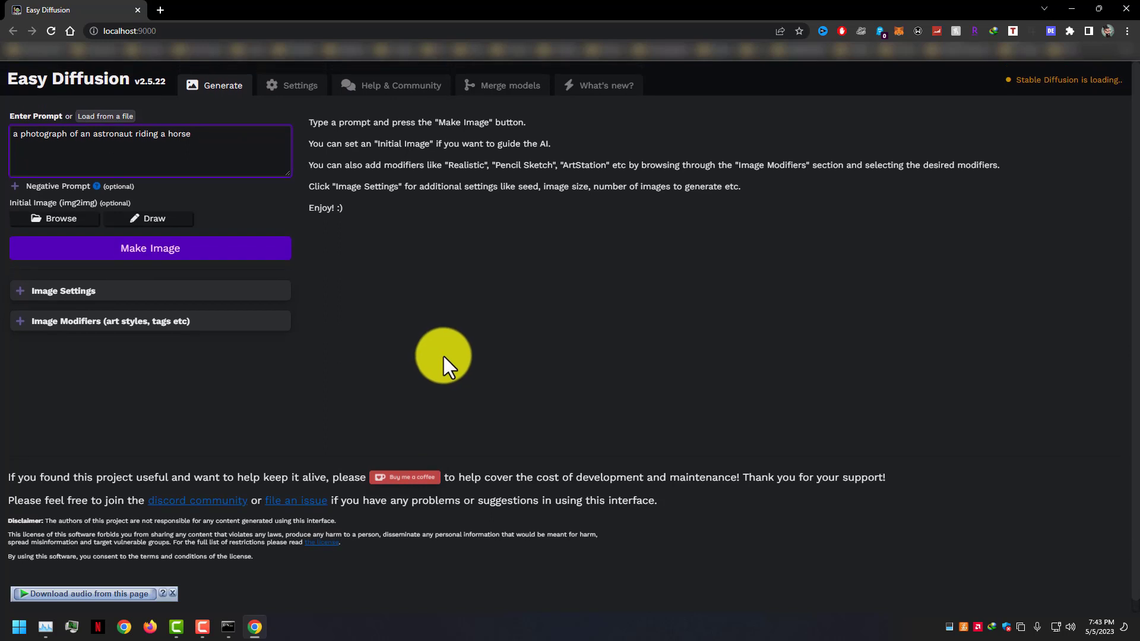
mouse_move(446, 363)
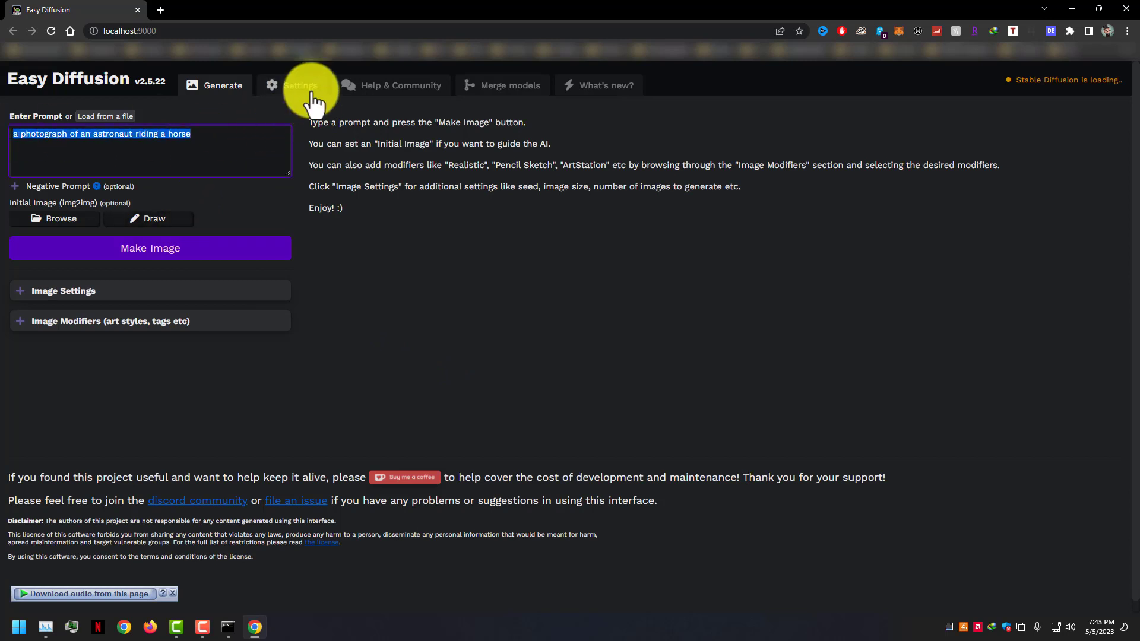
Enable Auto-Save Images in Settings and confirm GPU Memory Usage remains Balanced
left_click(299, 85)
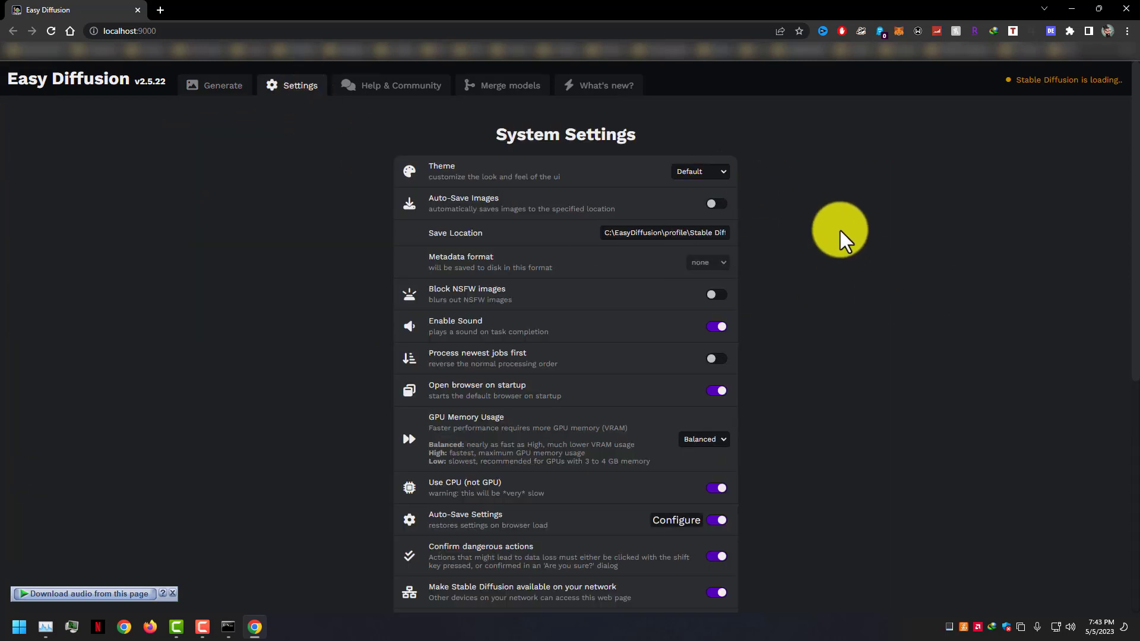
left_click(714, 203)
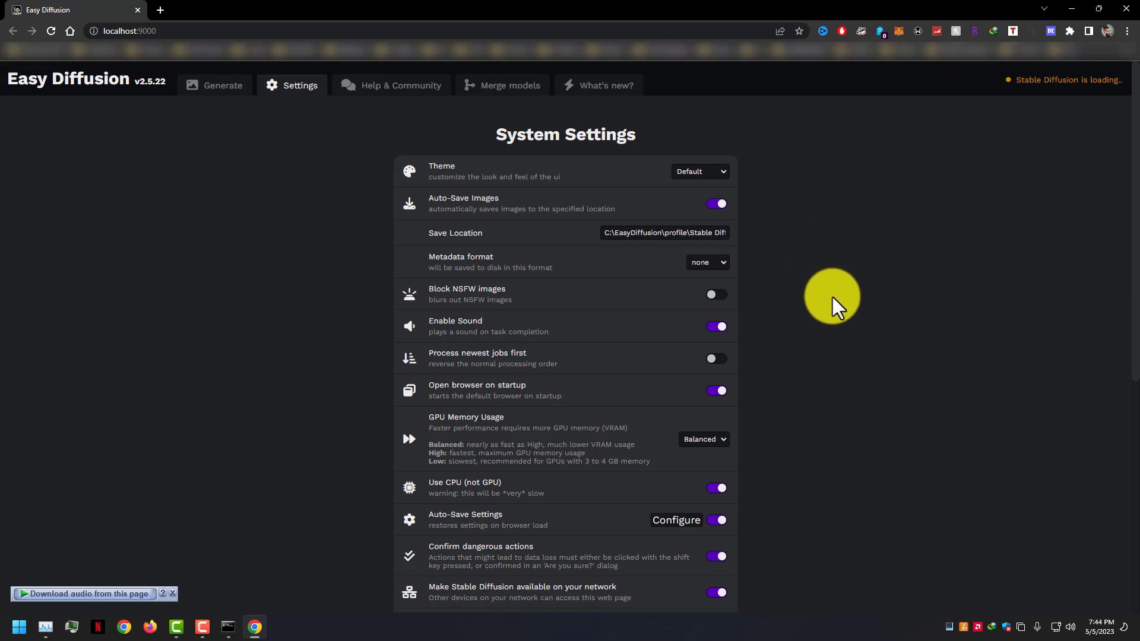
scroll("down", 3)
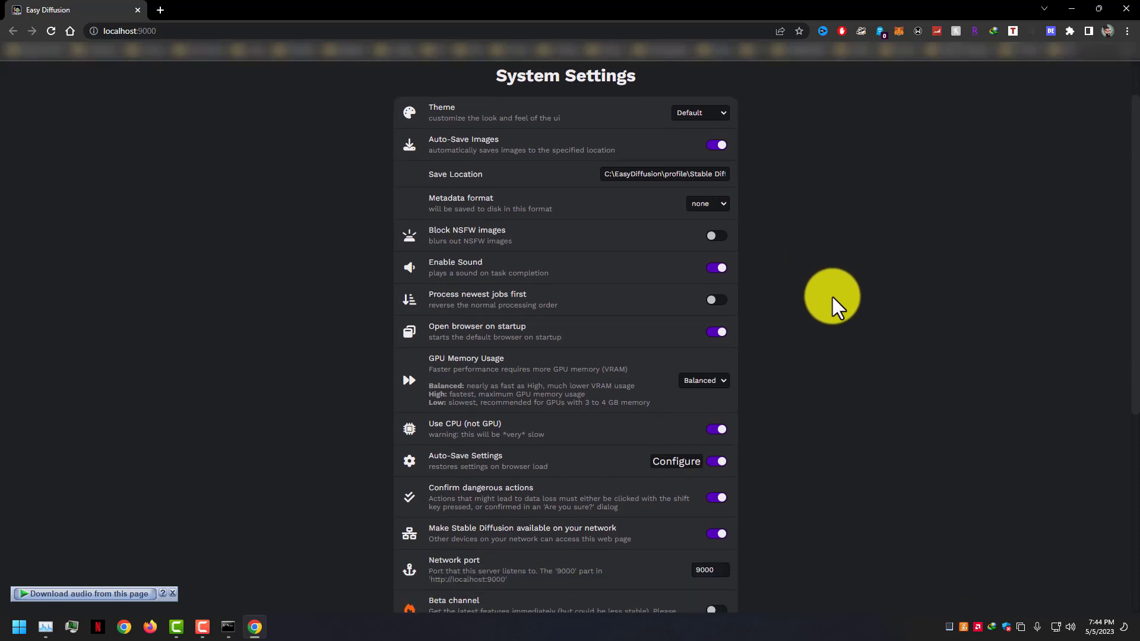
scroll("down", 3)
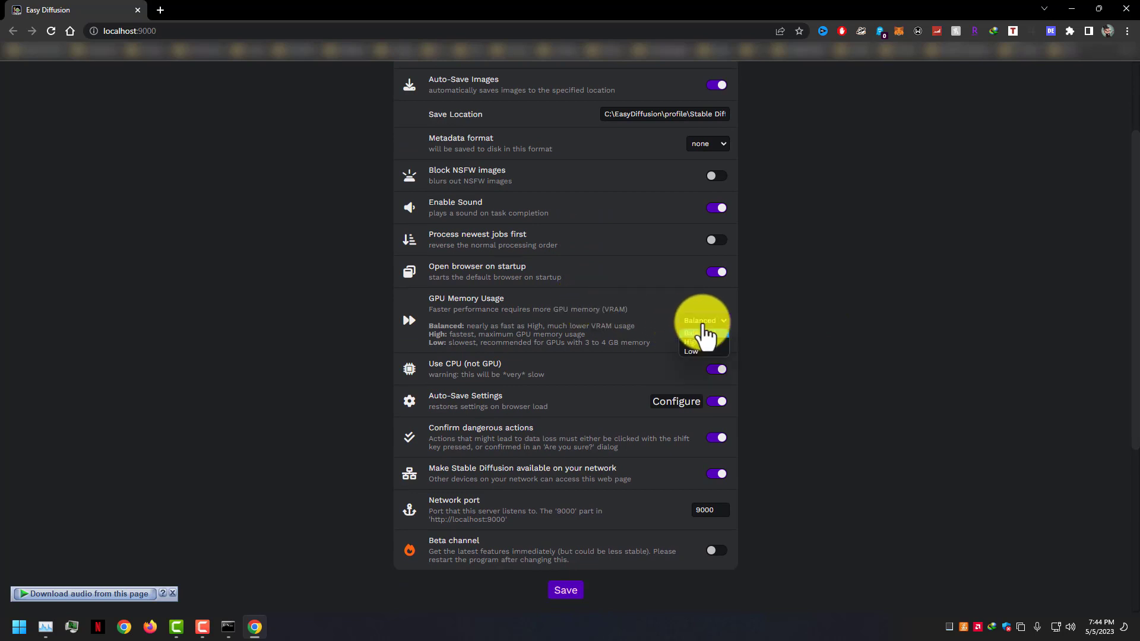
left_click(700, 321)
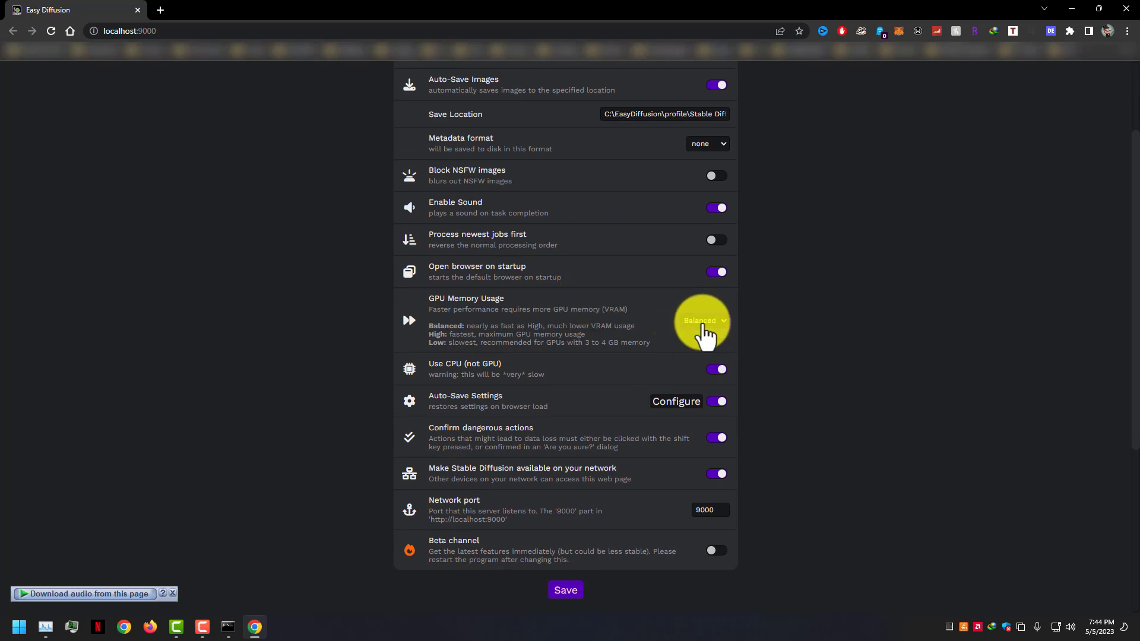
mouse_move(629, 414)
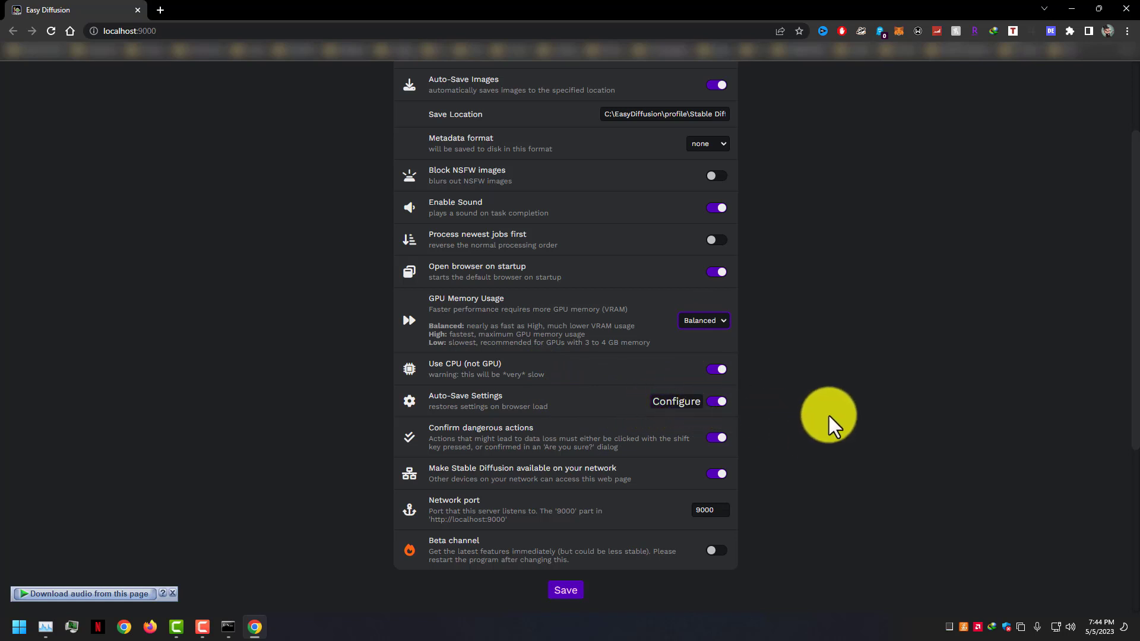
mouse_move(832, 433)
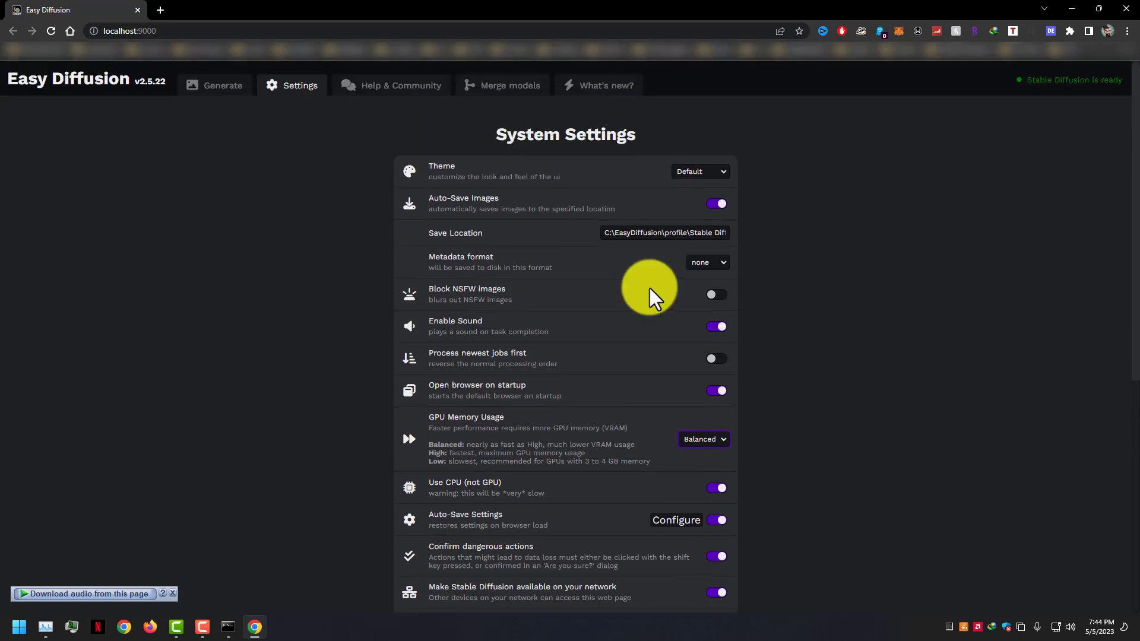
Browse Help & Community, Merge models and What's new, ending on Merge models
left_click(391, 85)
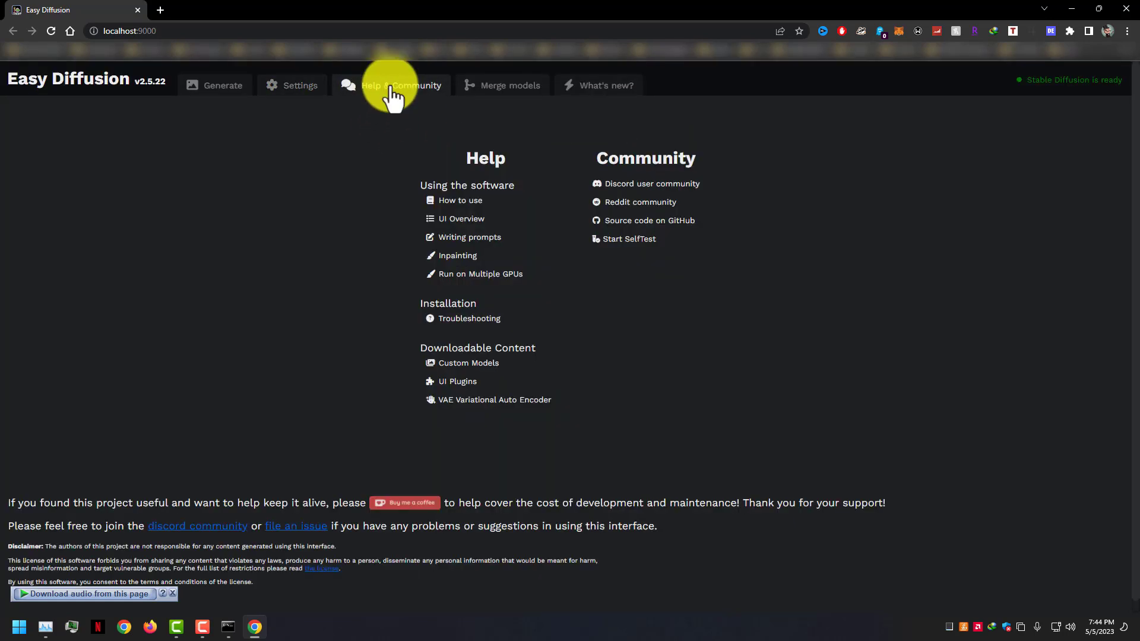
left_click(501, 85)
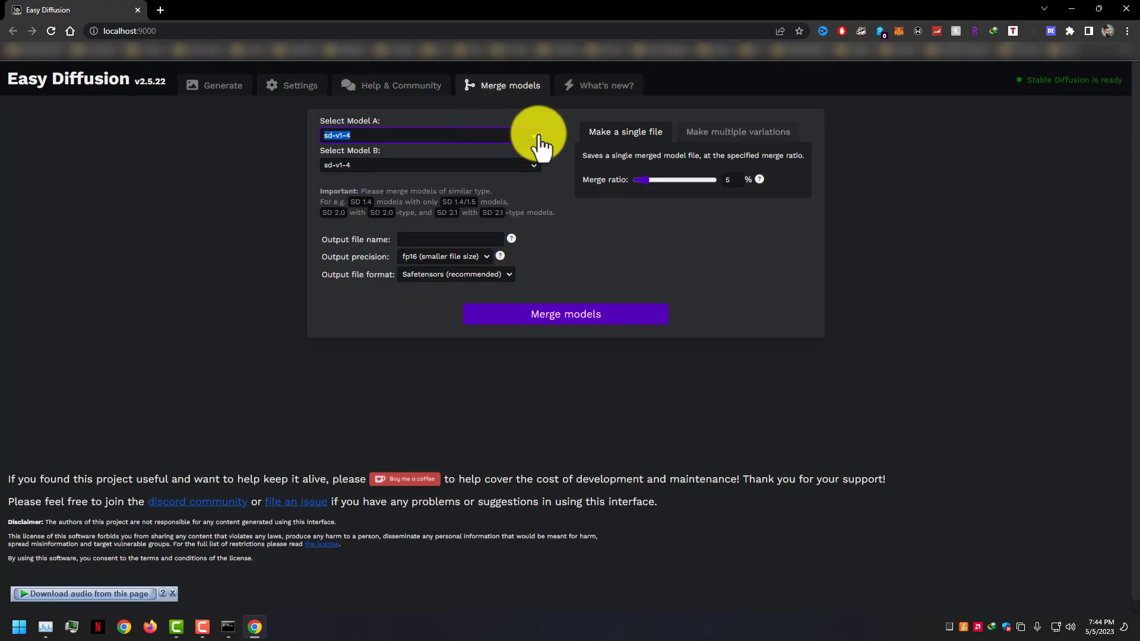
left_click(428, 165)
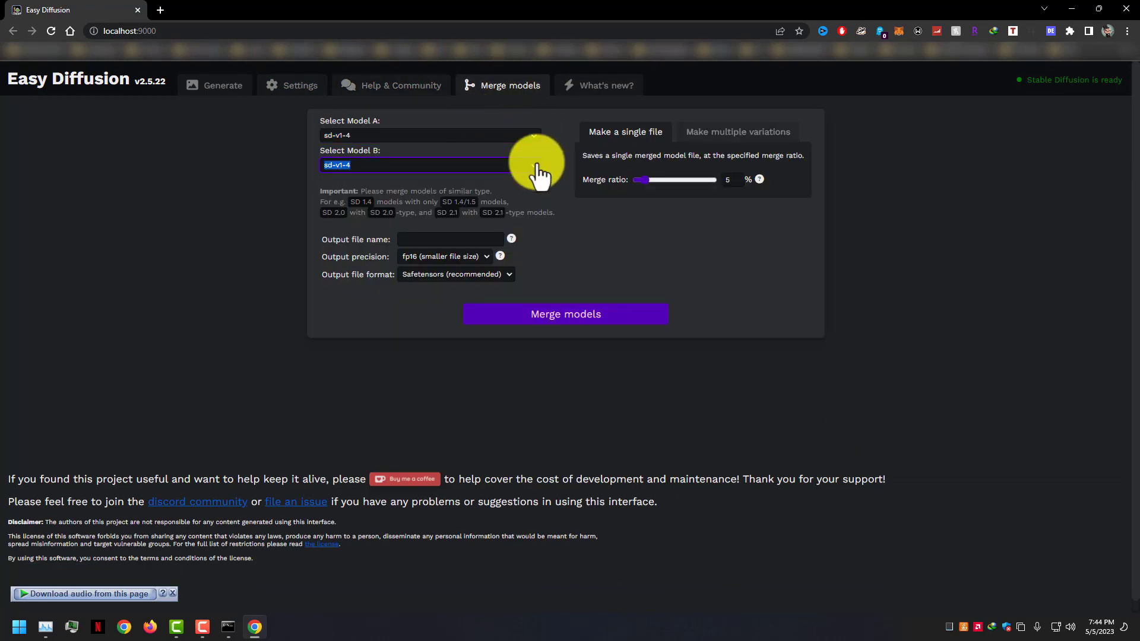
left_click(606, 85)
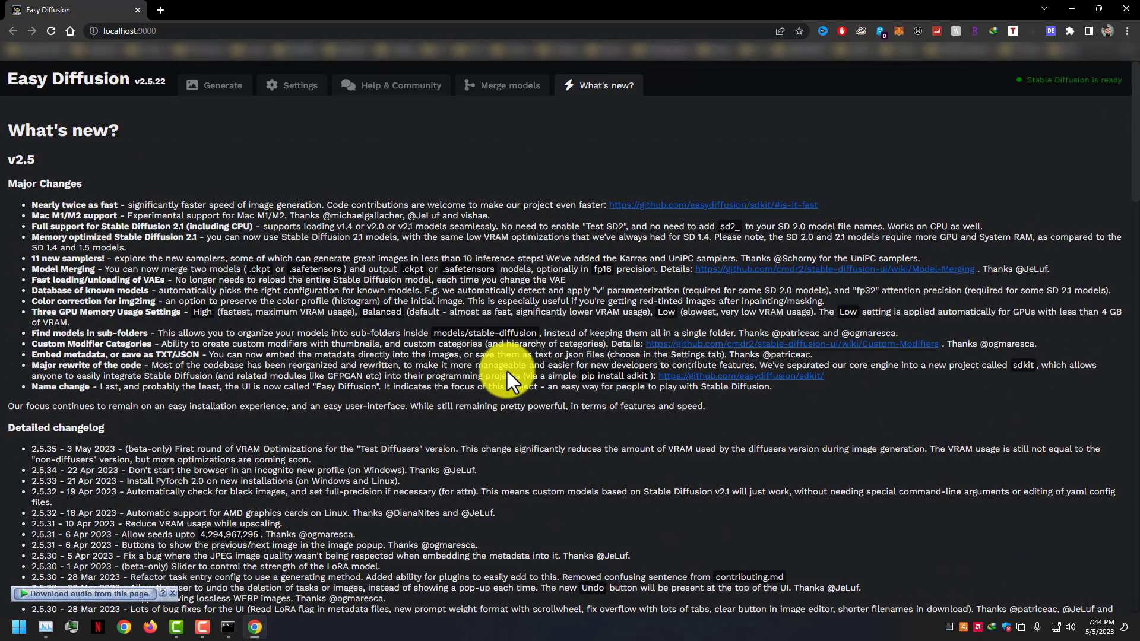
left_click(509, 85)
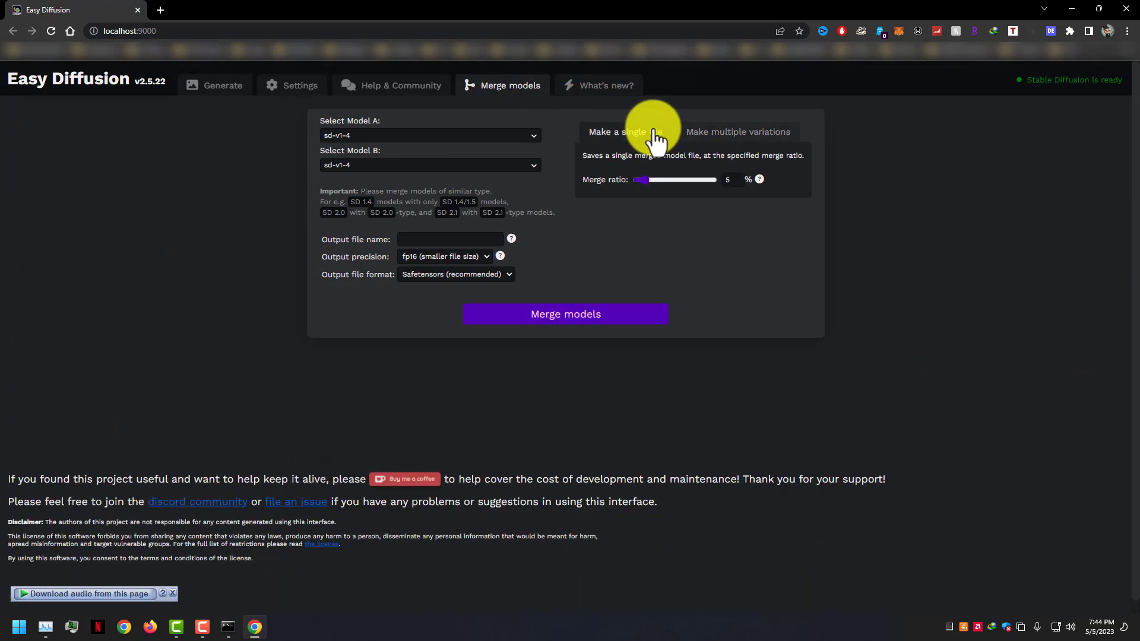
Return to the Generate page, expand the negative prompt, and add a new browser tab
left_click(222, 85)
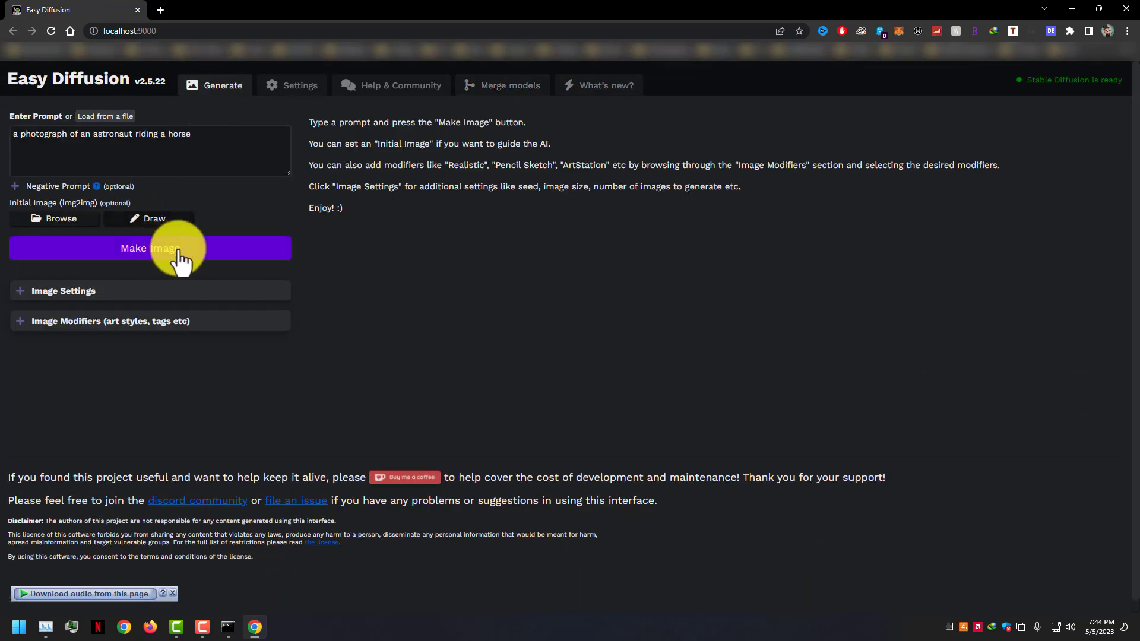
left_click(14, 185)
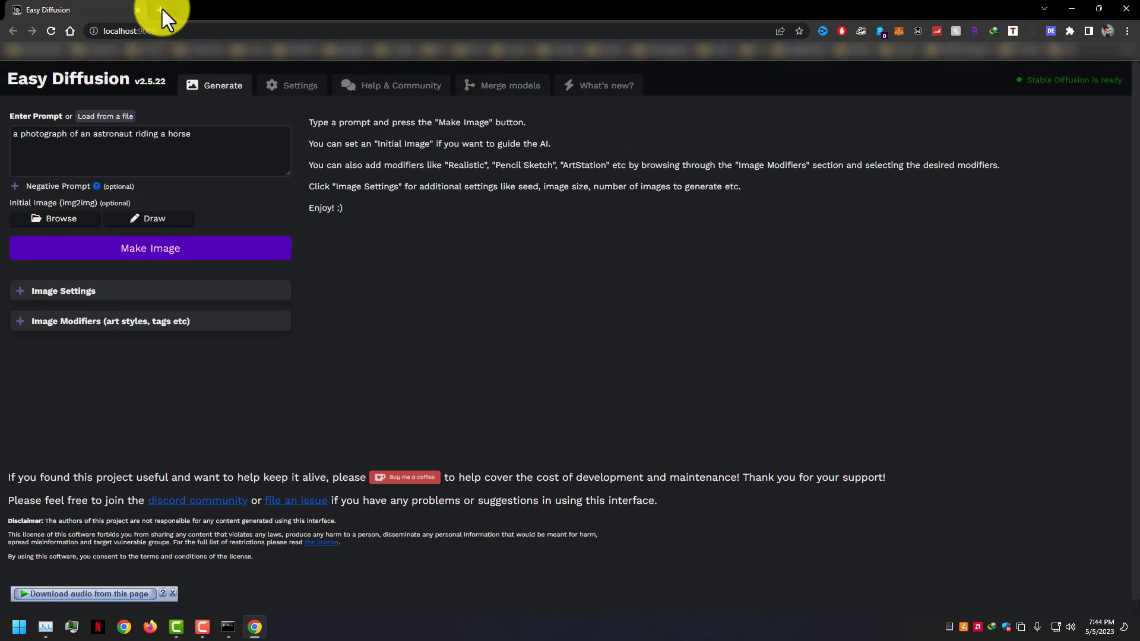
right_click(1087, 80)
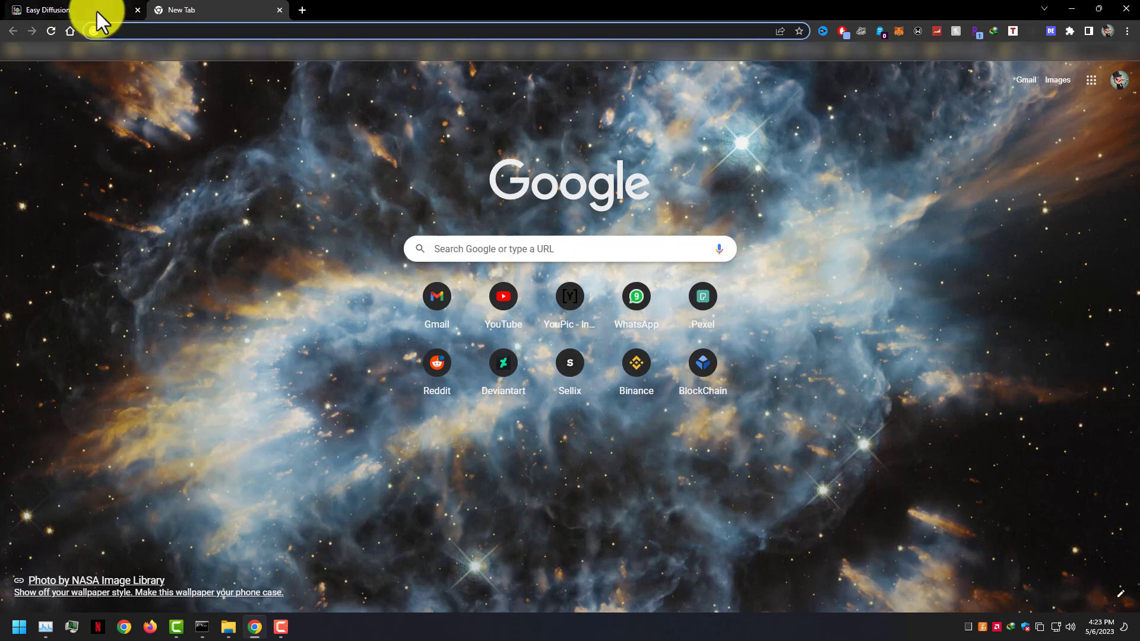
left_click(55, 10)
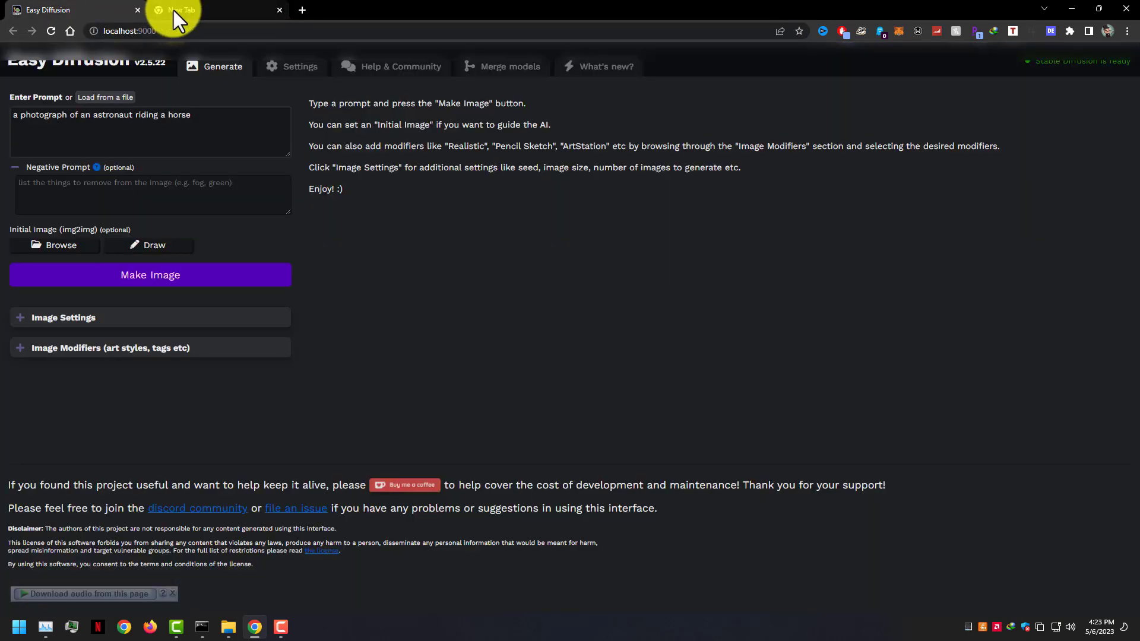
Open Civitai from the bookmarks in the new empty tab
left_click(210, 9)
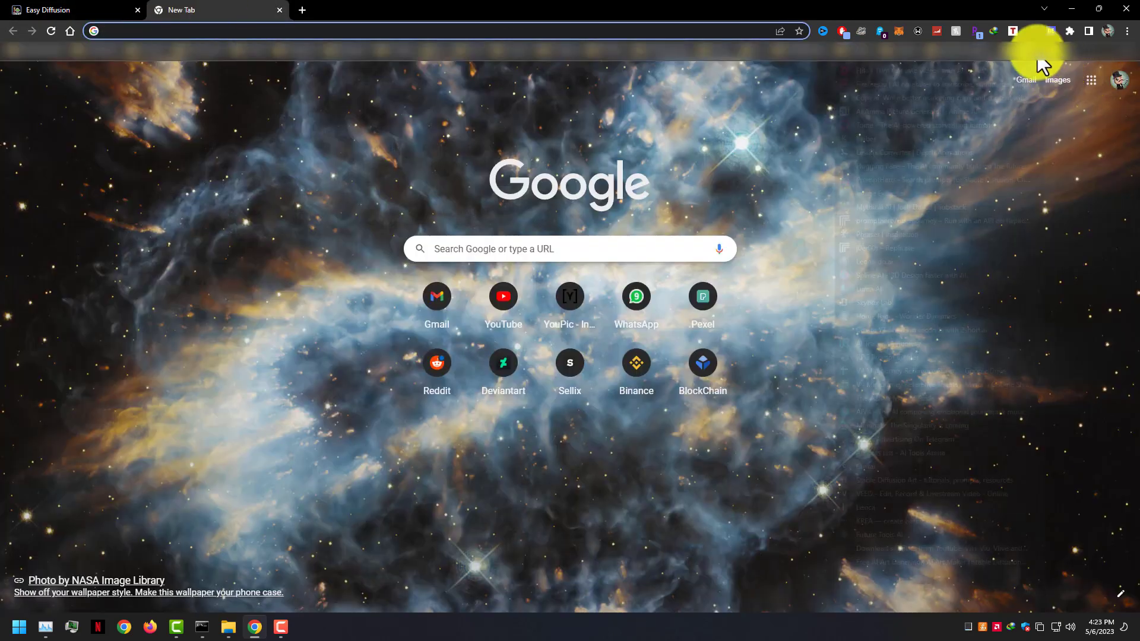
left_click(1032, 31)
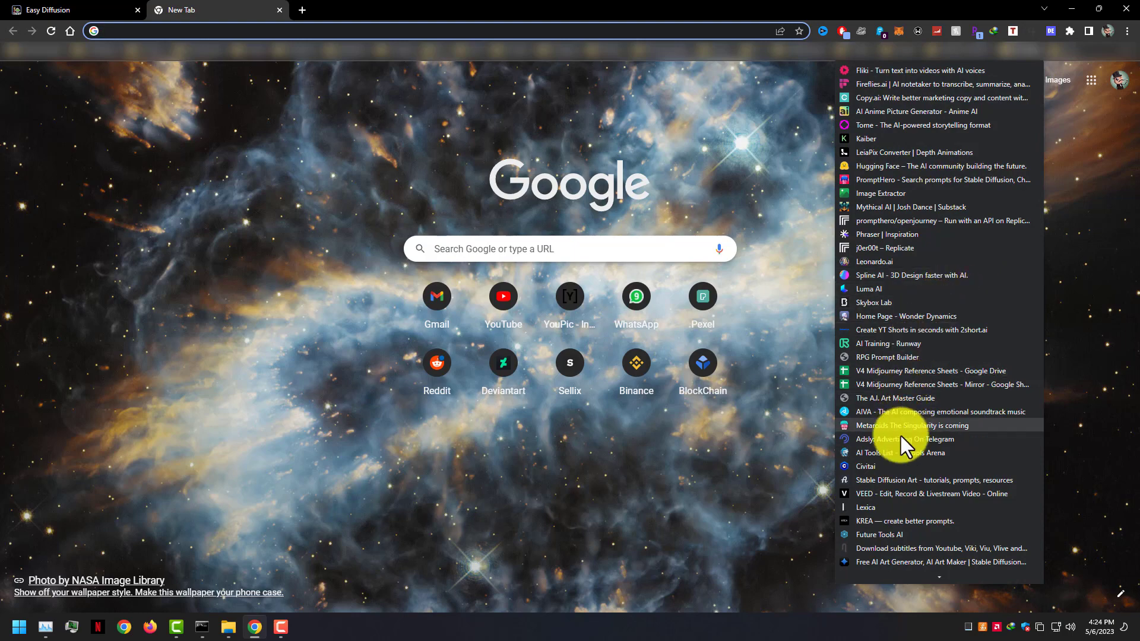
left_click(865, 466)
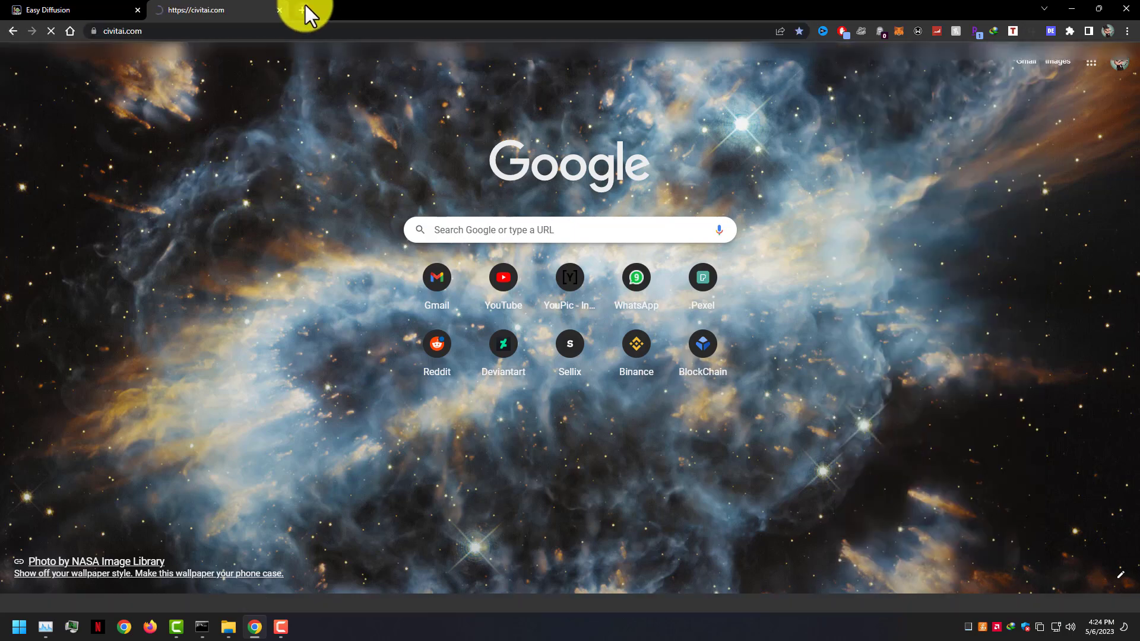
Open huggingface.co in another tab, go to its Models page, then view Civitai
type("huggingface.co")
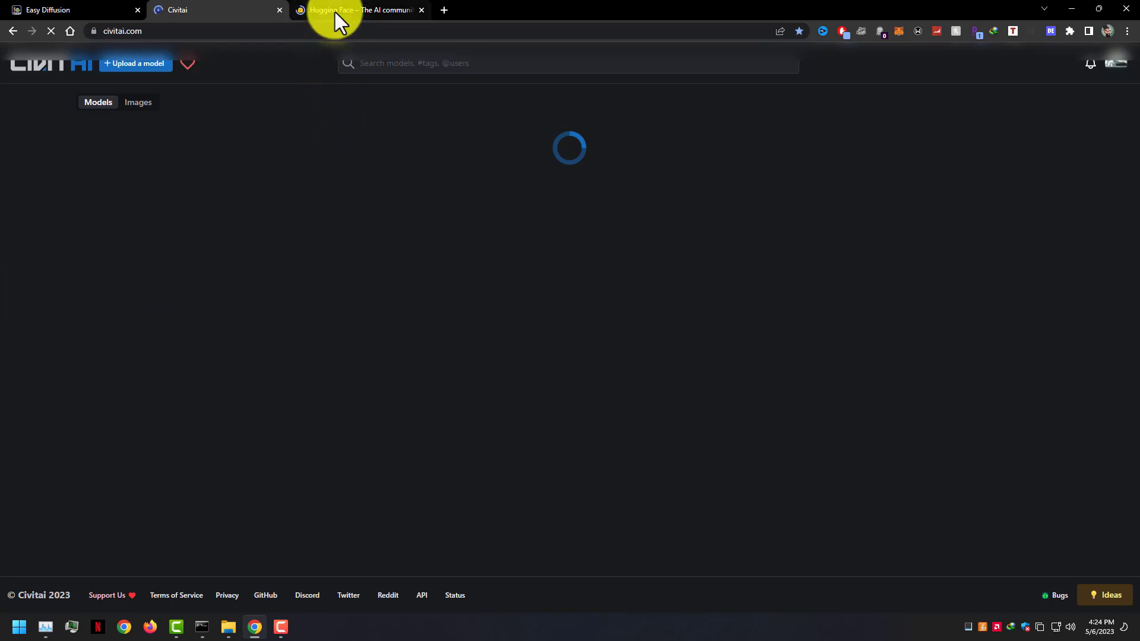
left_click(356, 10)
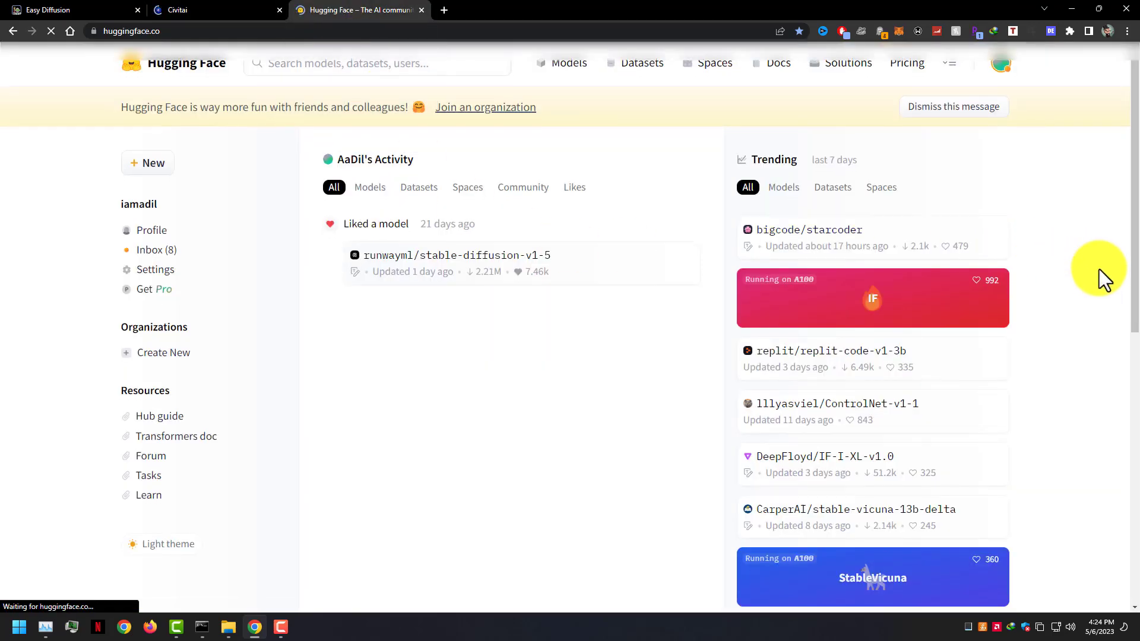
scroll("down", 3)
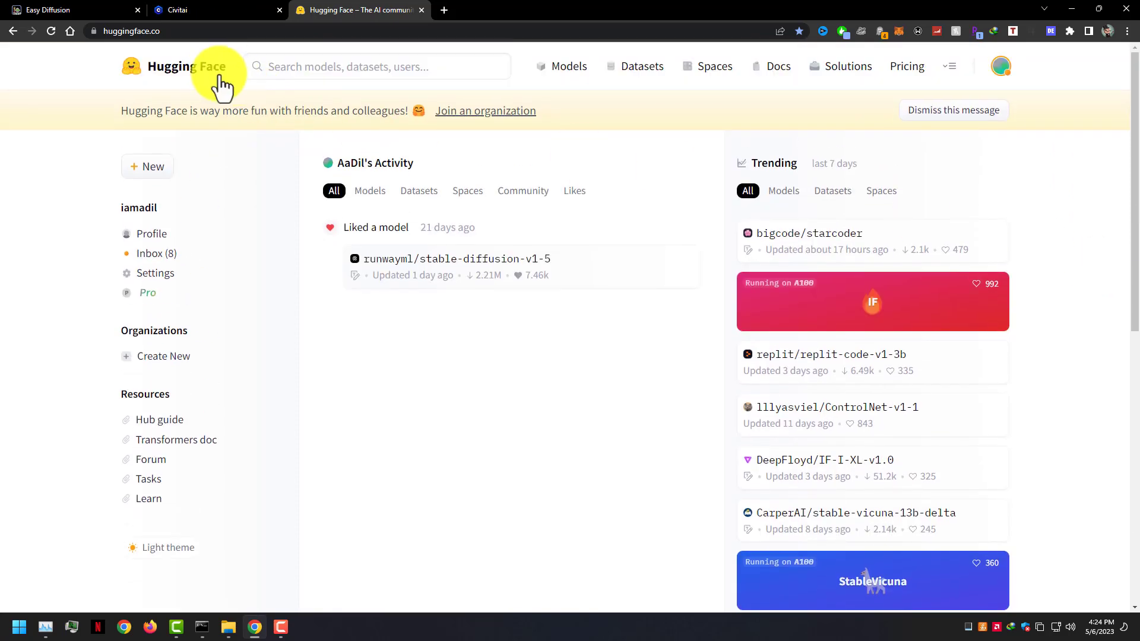
left_click(567, 66)
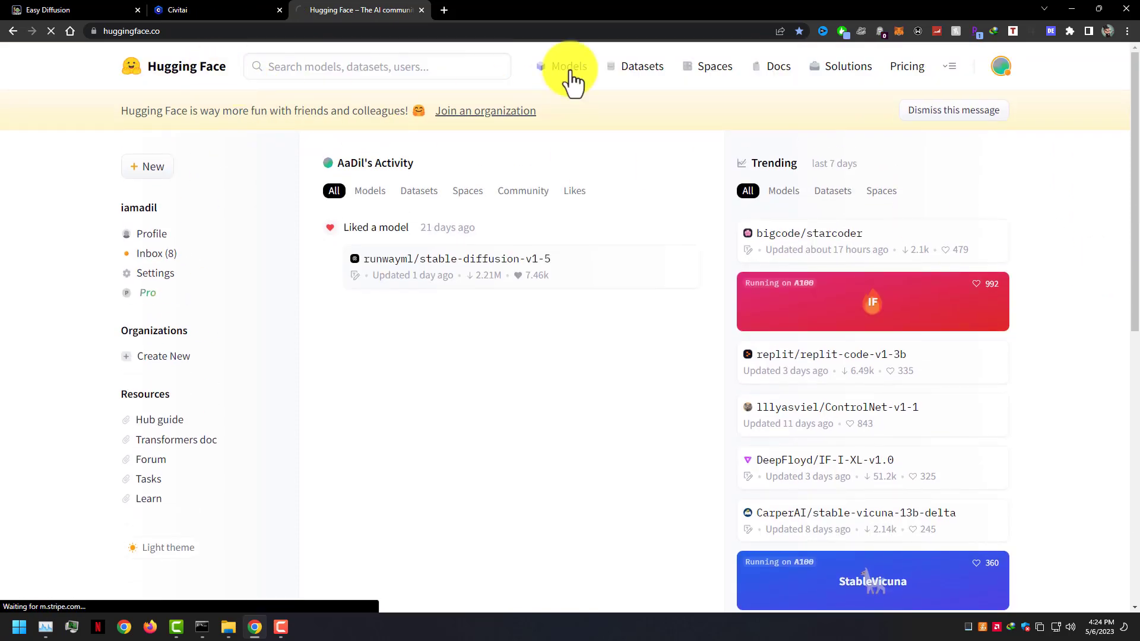
left_click(210, 10)
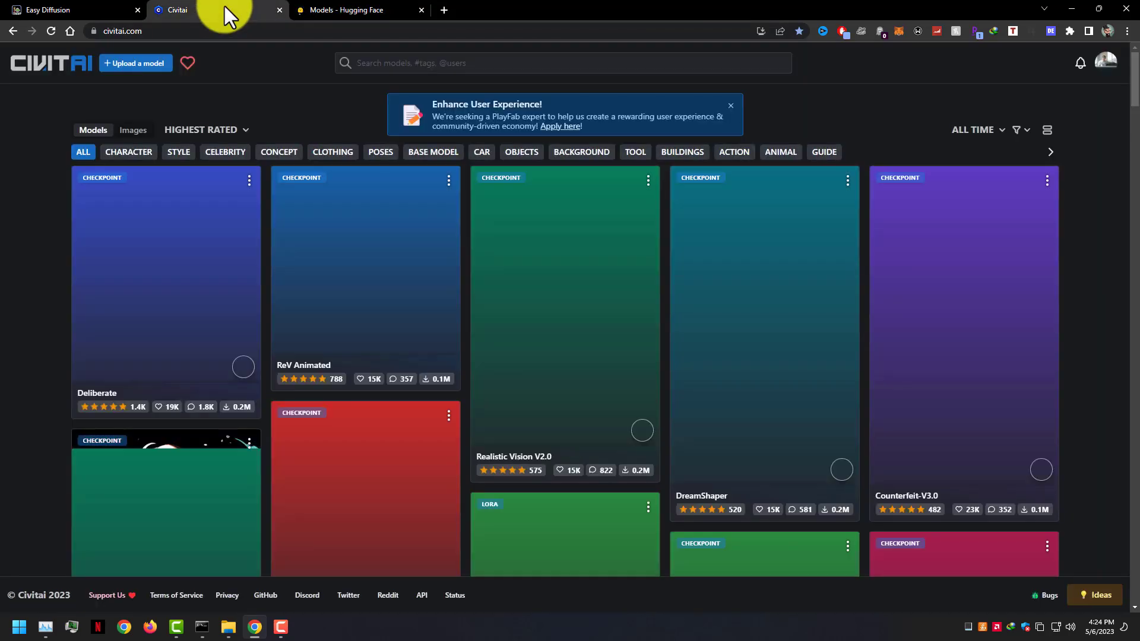
Filter the Hugging Face models list to Text-to-Image and scroll the results
left_click(356, 10)
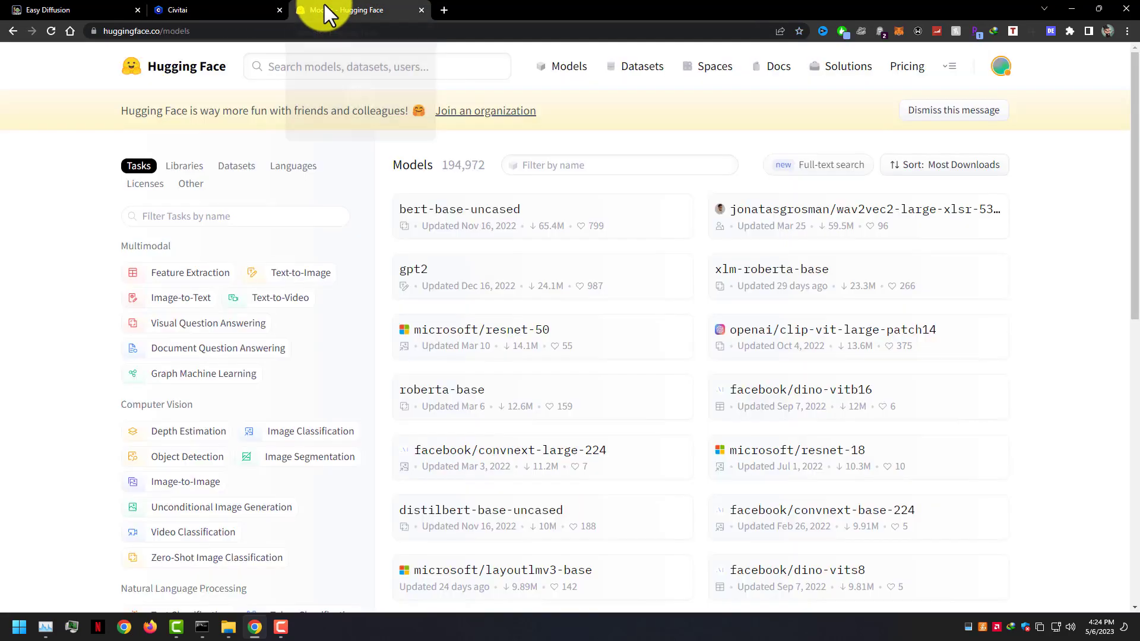
left_click(300, 272)
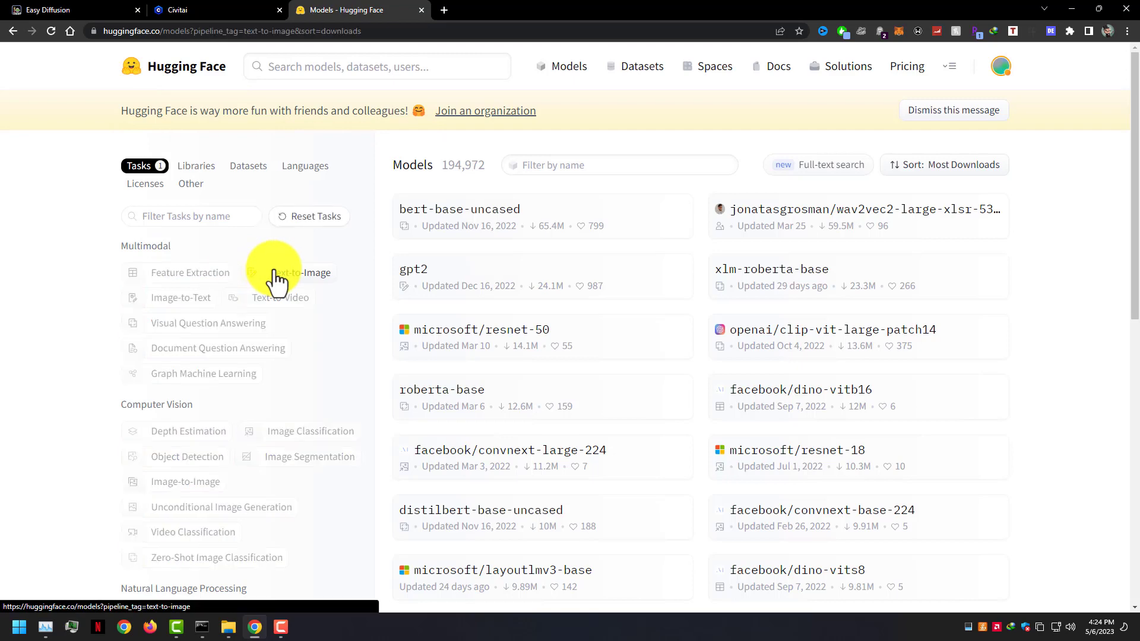
left_click(300, 272)
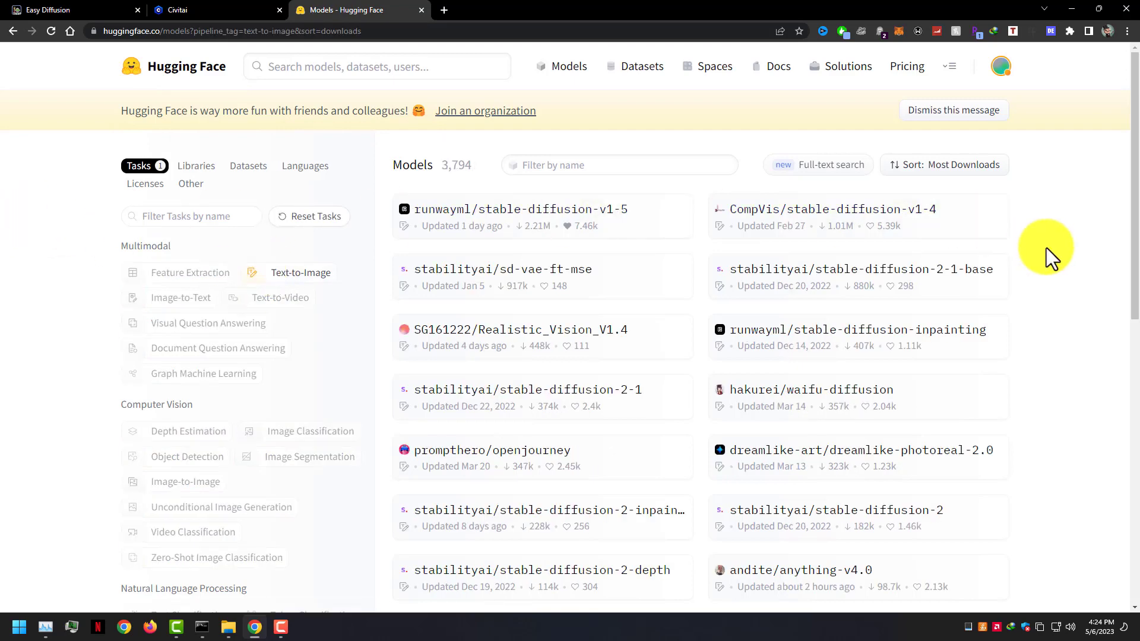
scroll("down", 3)
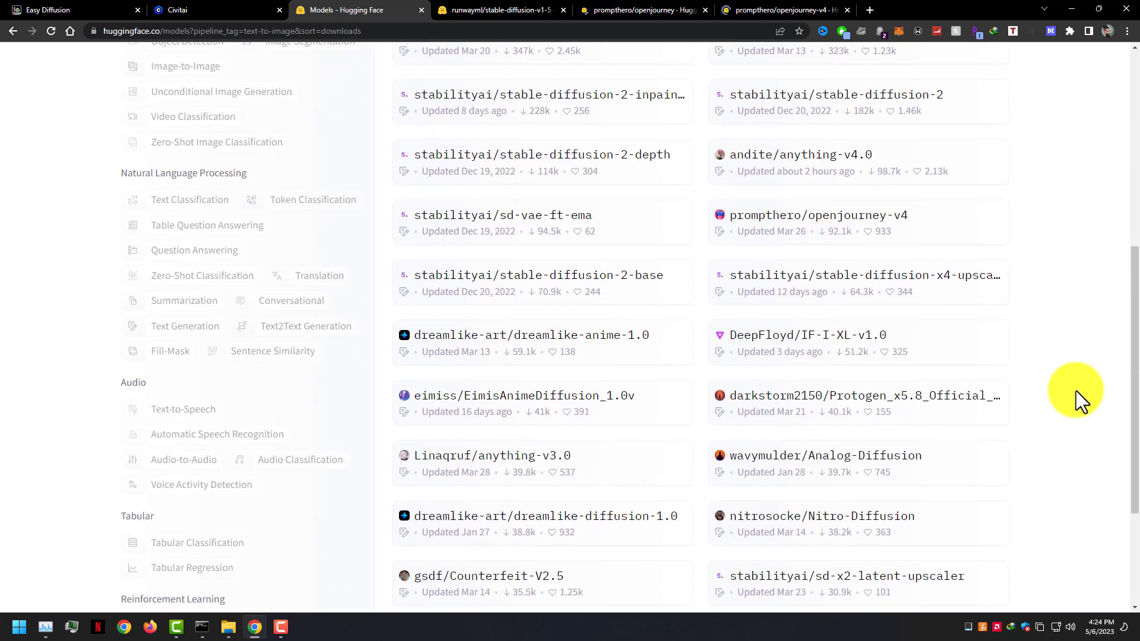
mouse_move(589, 342)
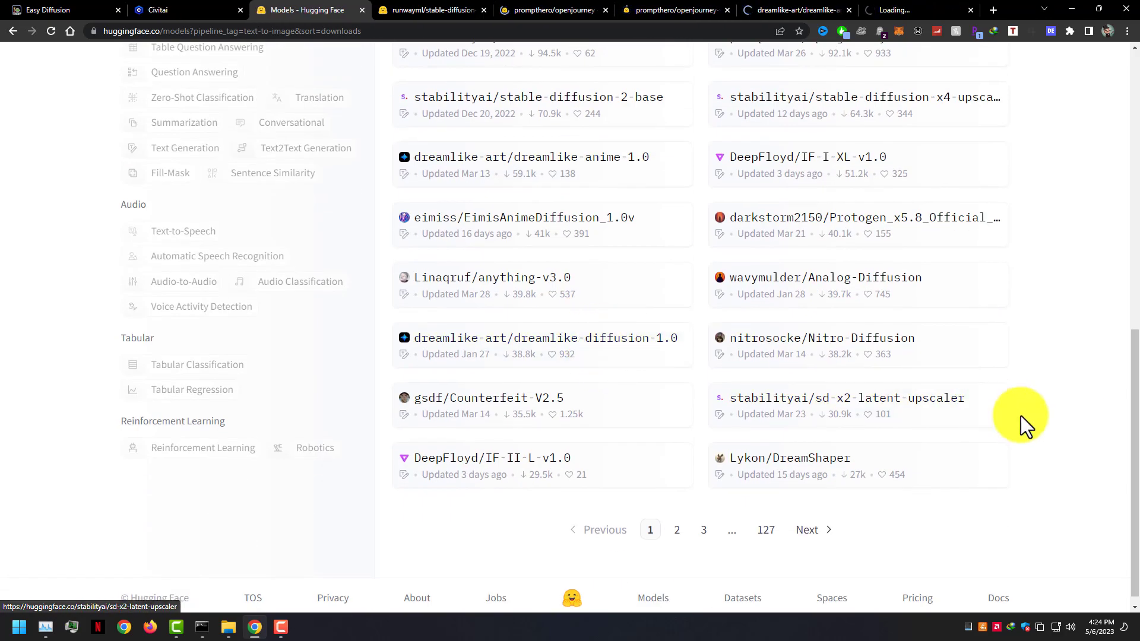
Open stable-diffusion-v1-5's v1-5-pruned-emaonly.safetensors file, try downloading, and dismiss the location error
left_click(428, 10)
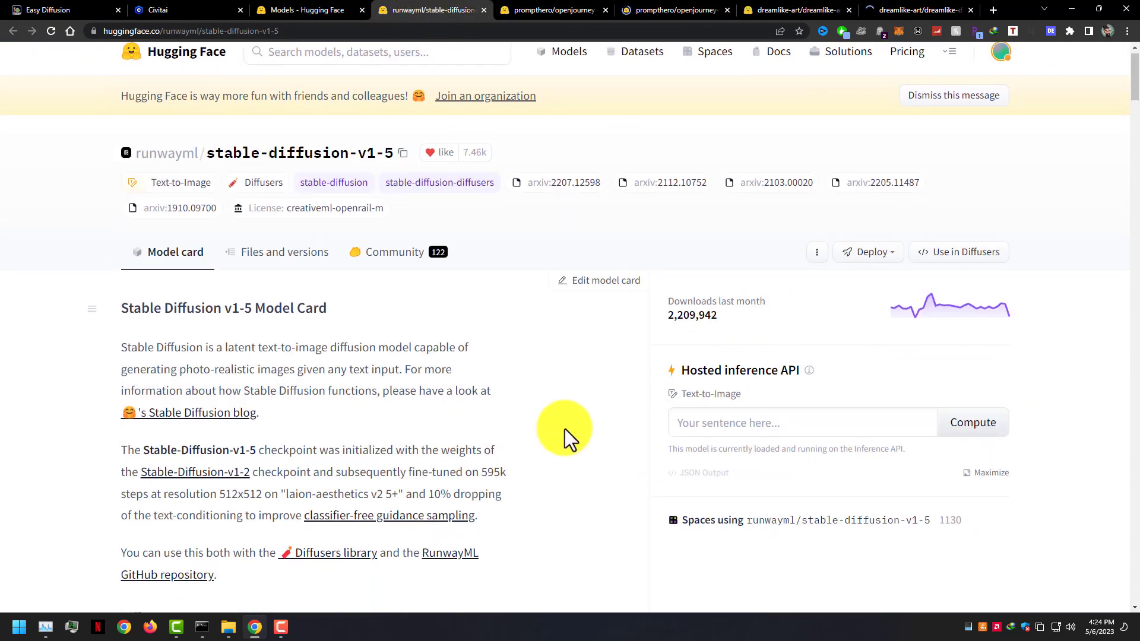
scroll("down", 3)
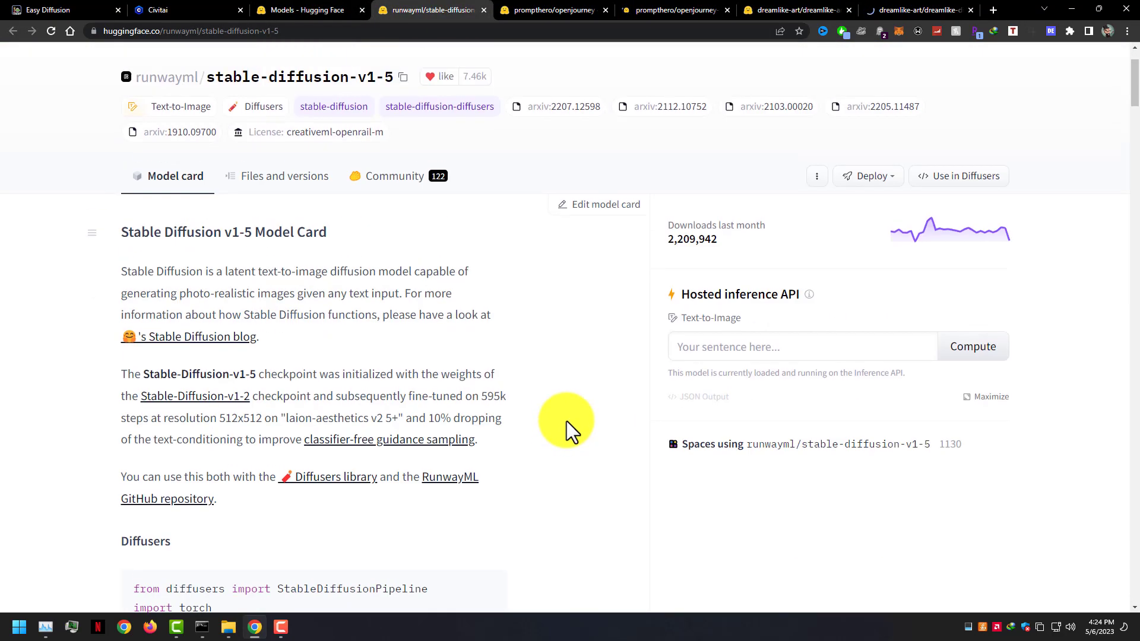
left_click(284, 175)
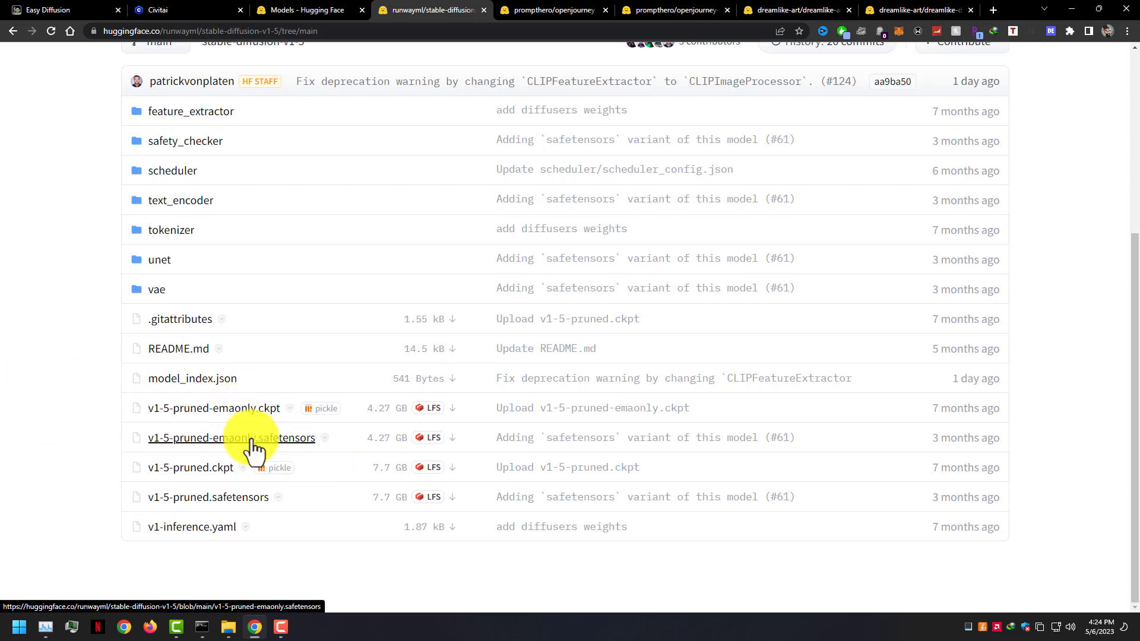
left_click(231, 437)
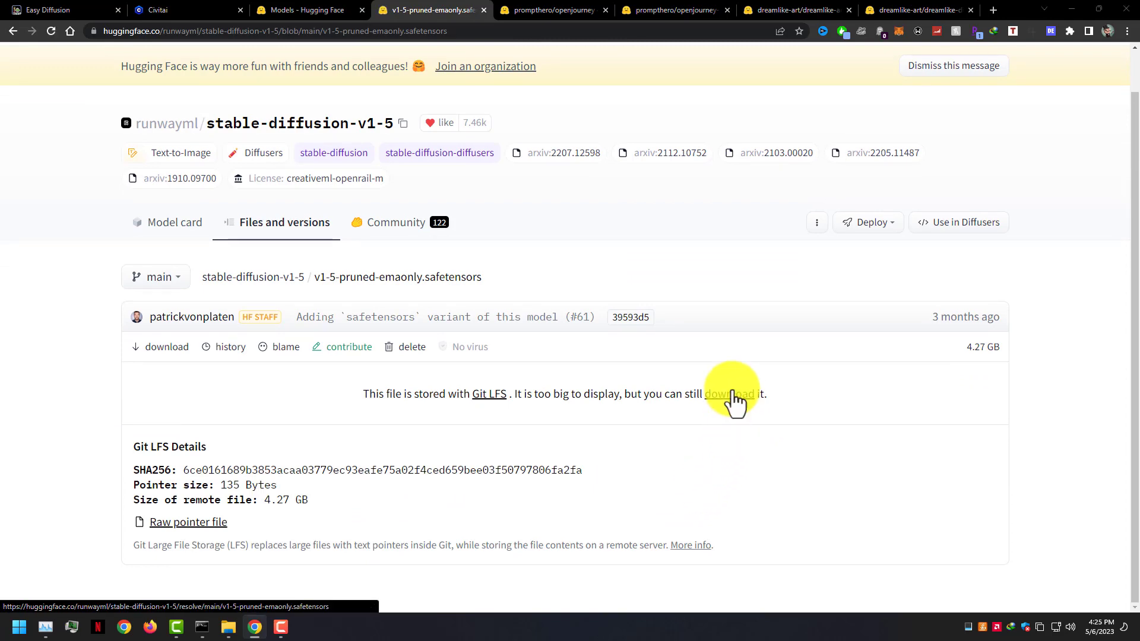
left_click(732, 393)
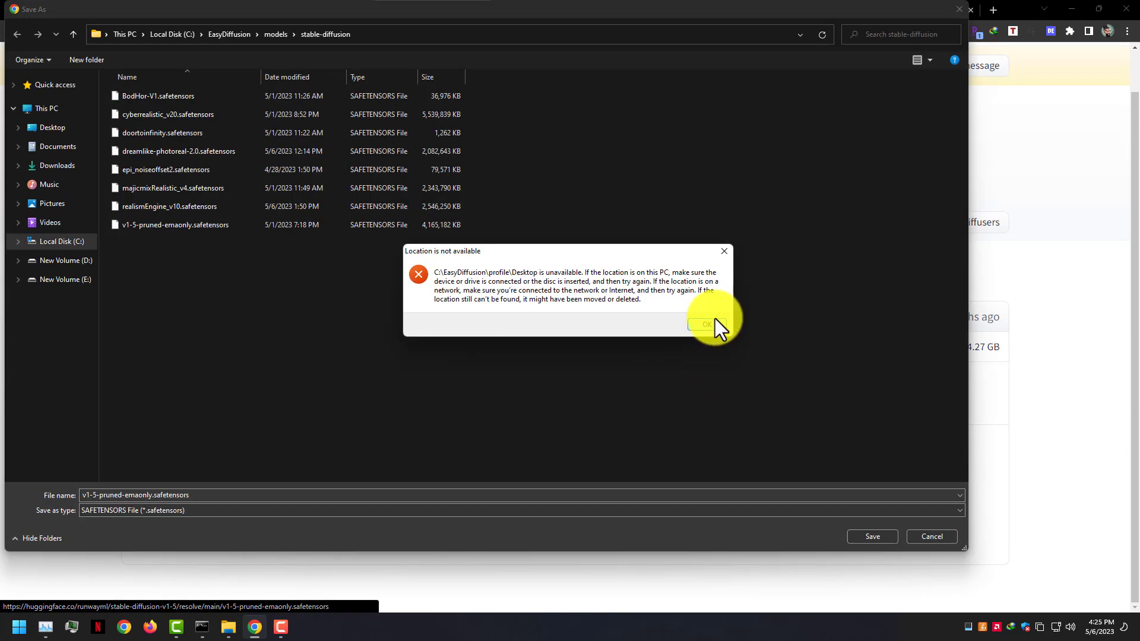
left_click(699, 324)
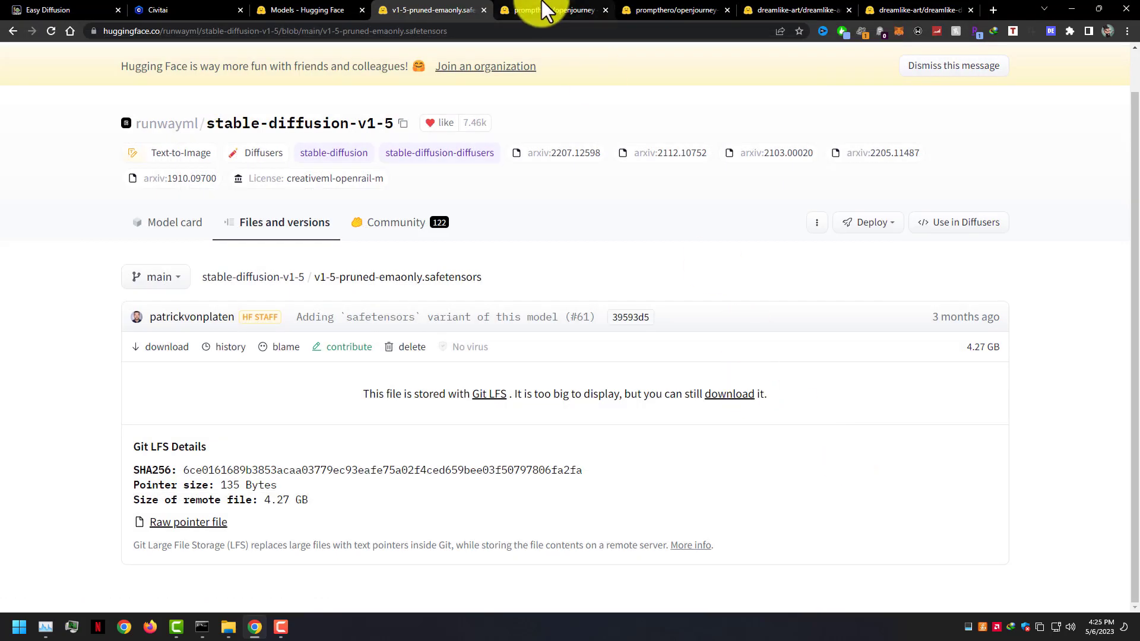
Browse the openjourney and openjourney-v4 model pages on Hugging Face
left_click(552, 9)
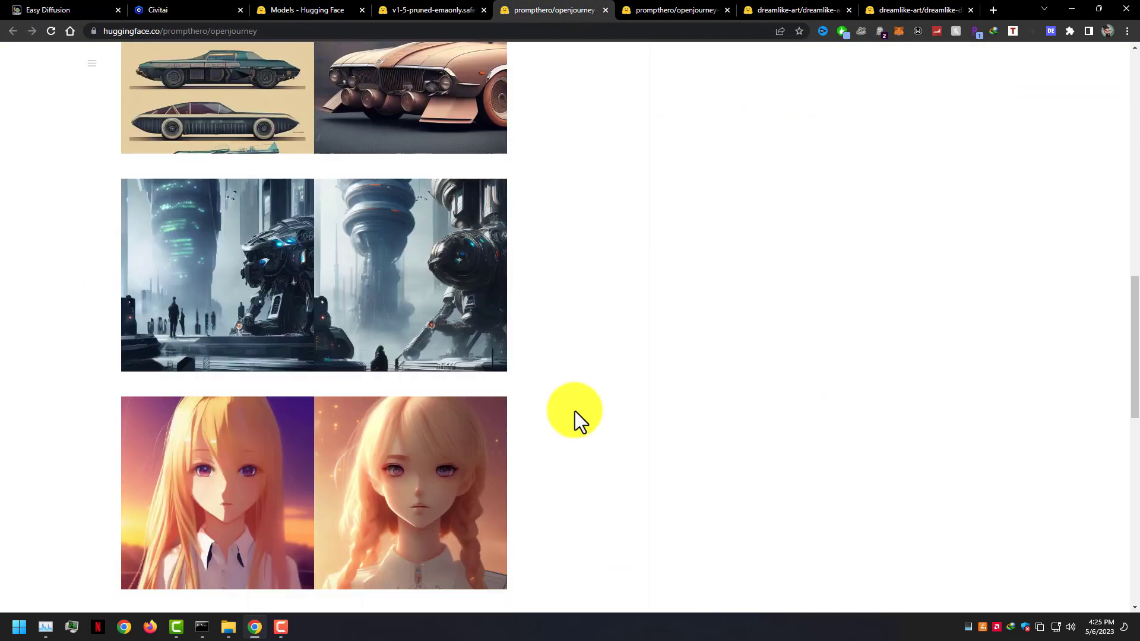
scroll("down", 3)
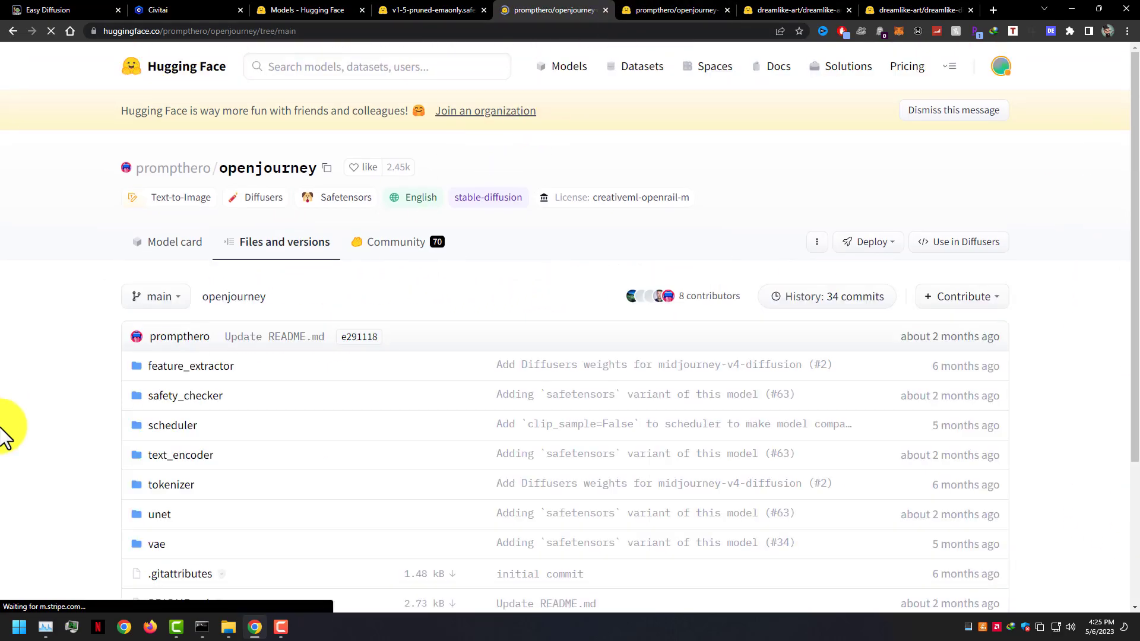
scroll("down", 3)
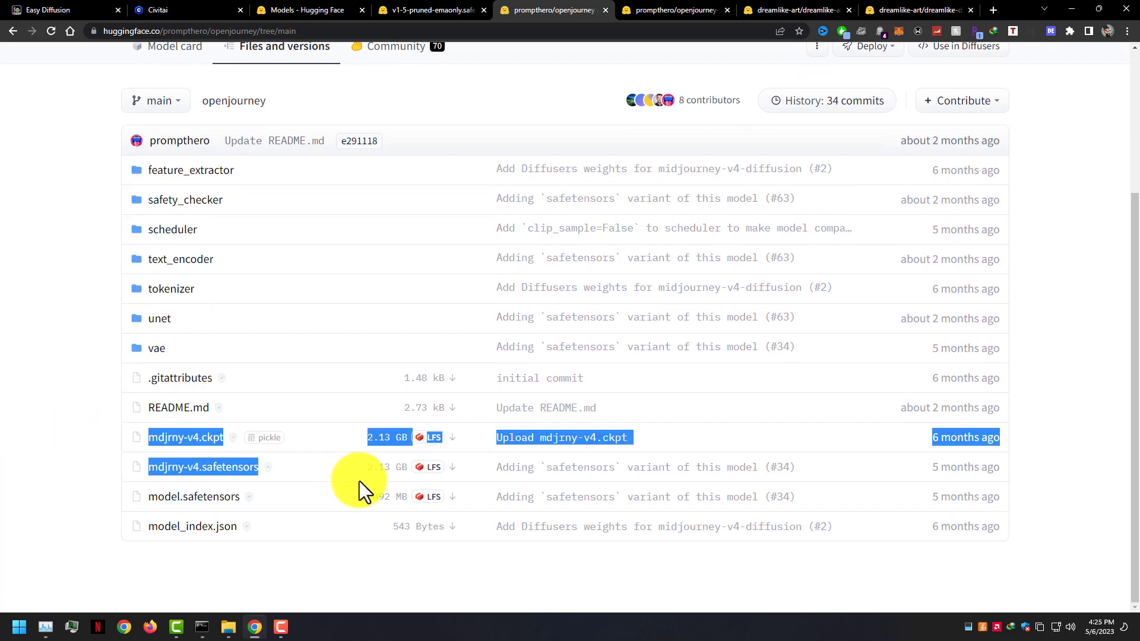
left_click(672, 10)
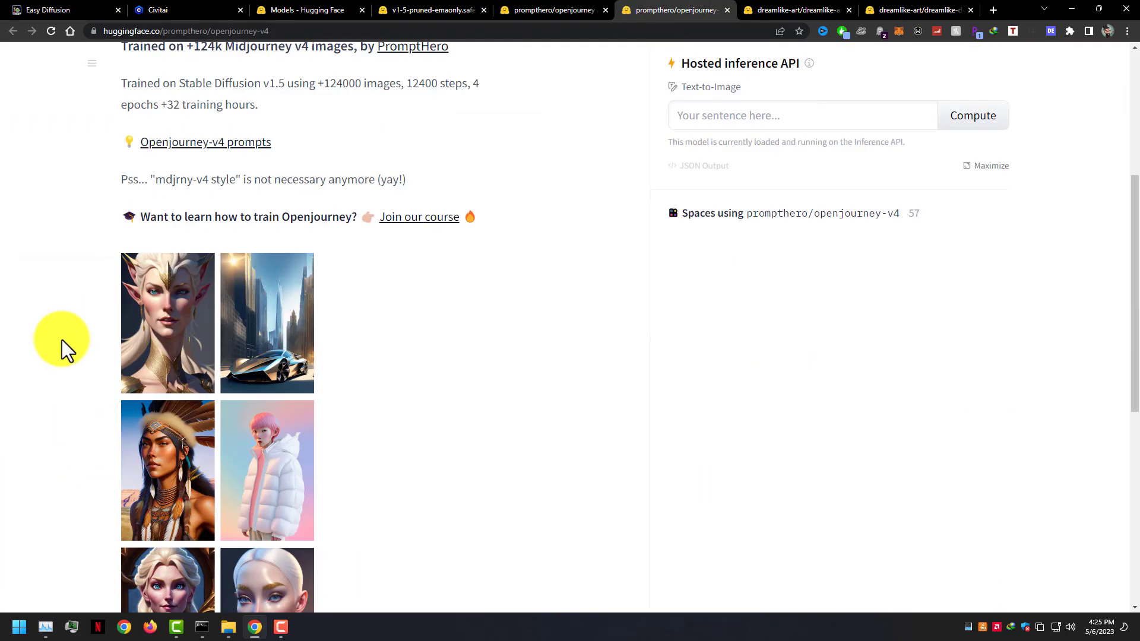
scroll("up", 3)
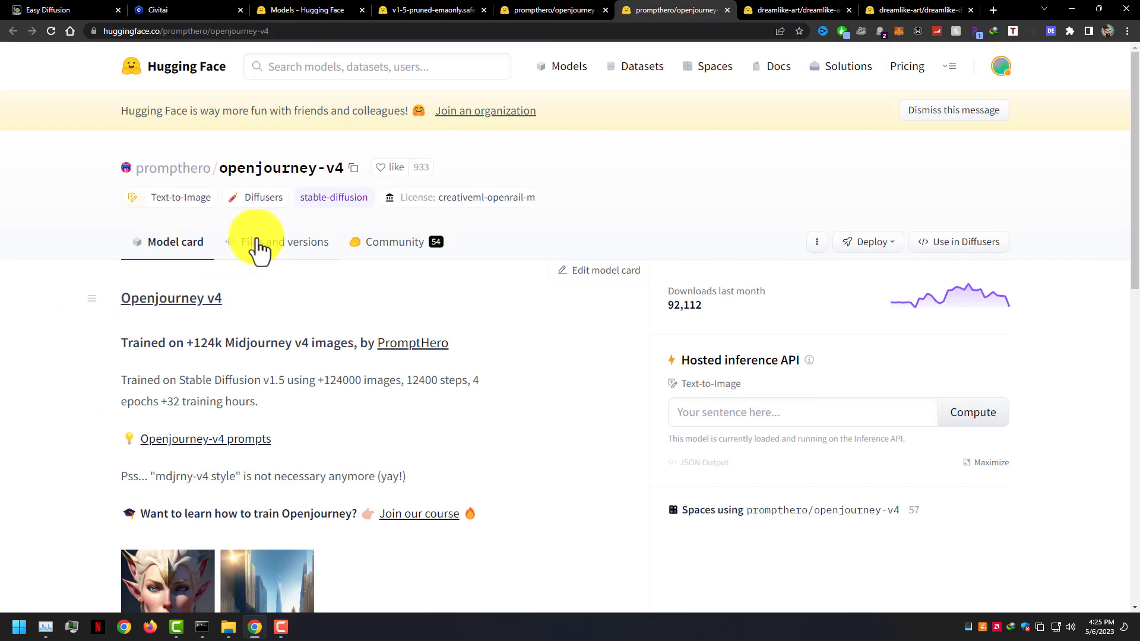
Scroll the dreamlike model card and follow the dreamlike-photoreal-2.0 link
left_click(791, 9)
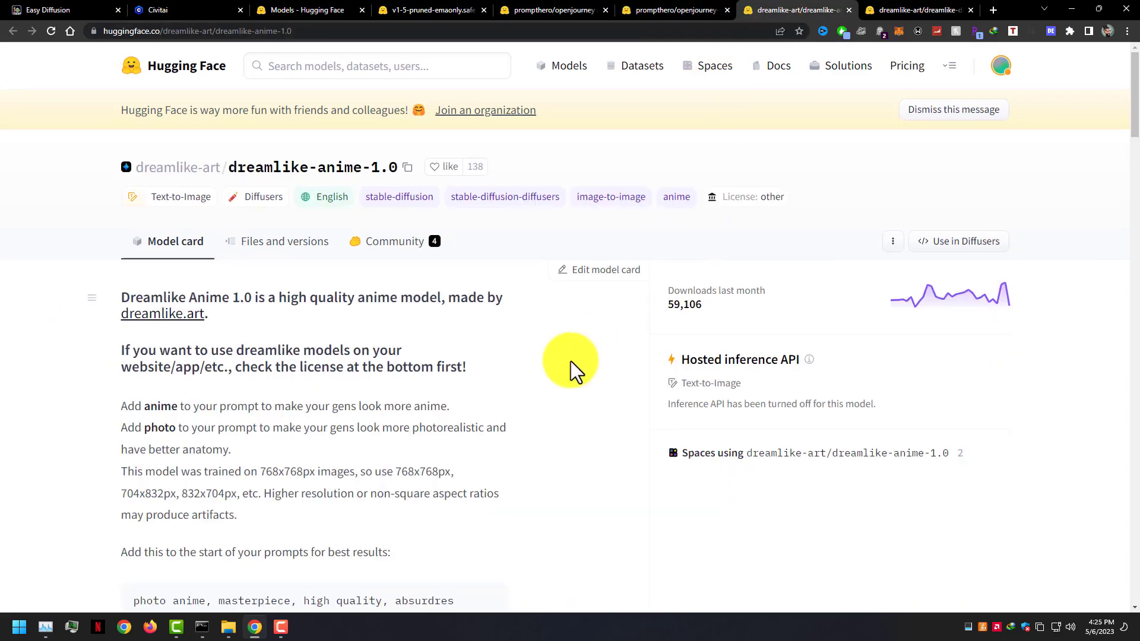
scroll("down", 3)
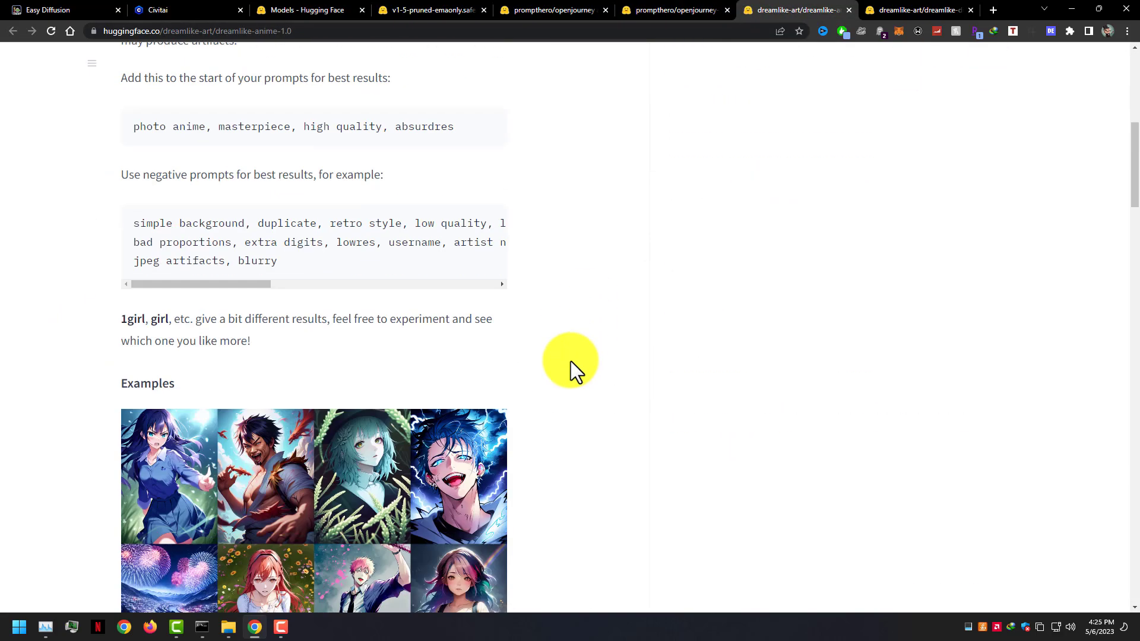
scroll("down", 3)
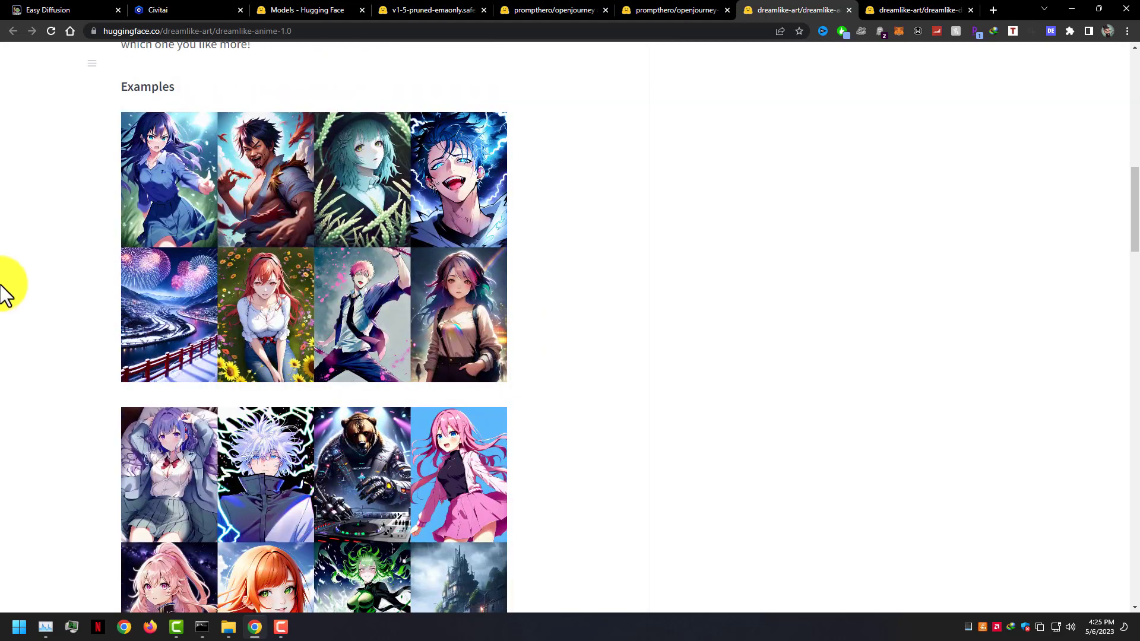
scroll("down", 3)
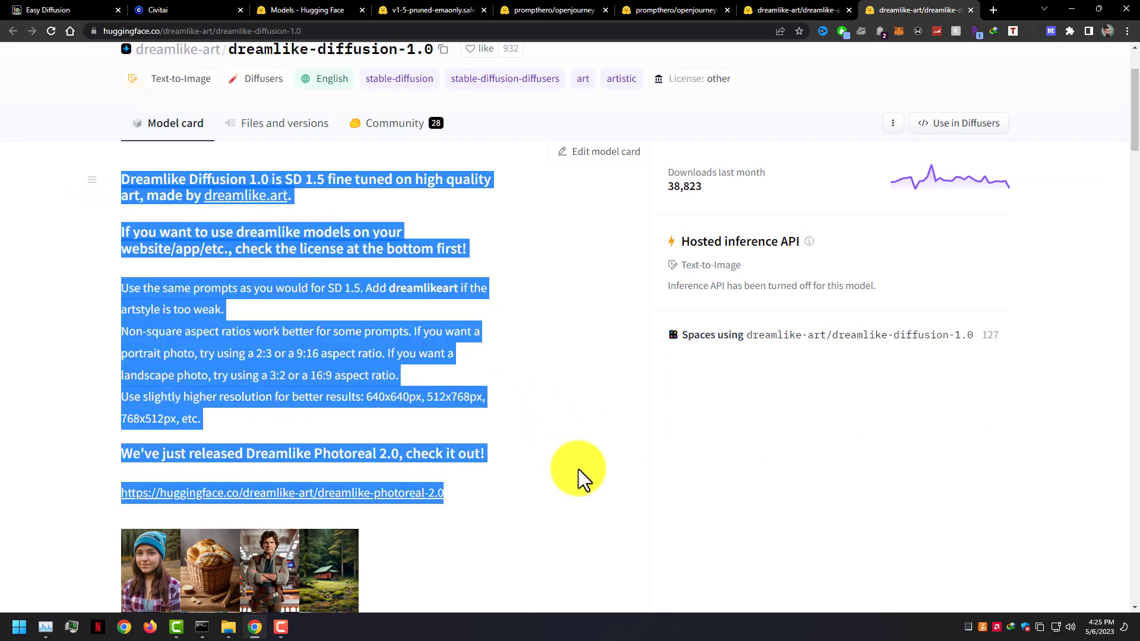
scroll("down", 3)
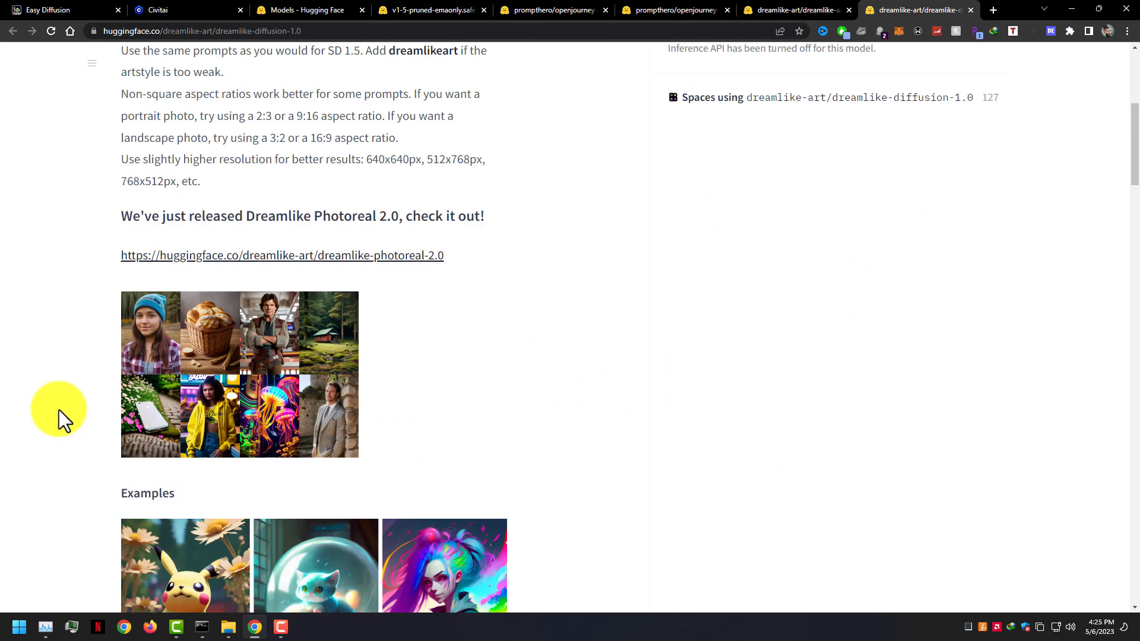
mouse_move(305, 262)
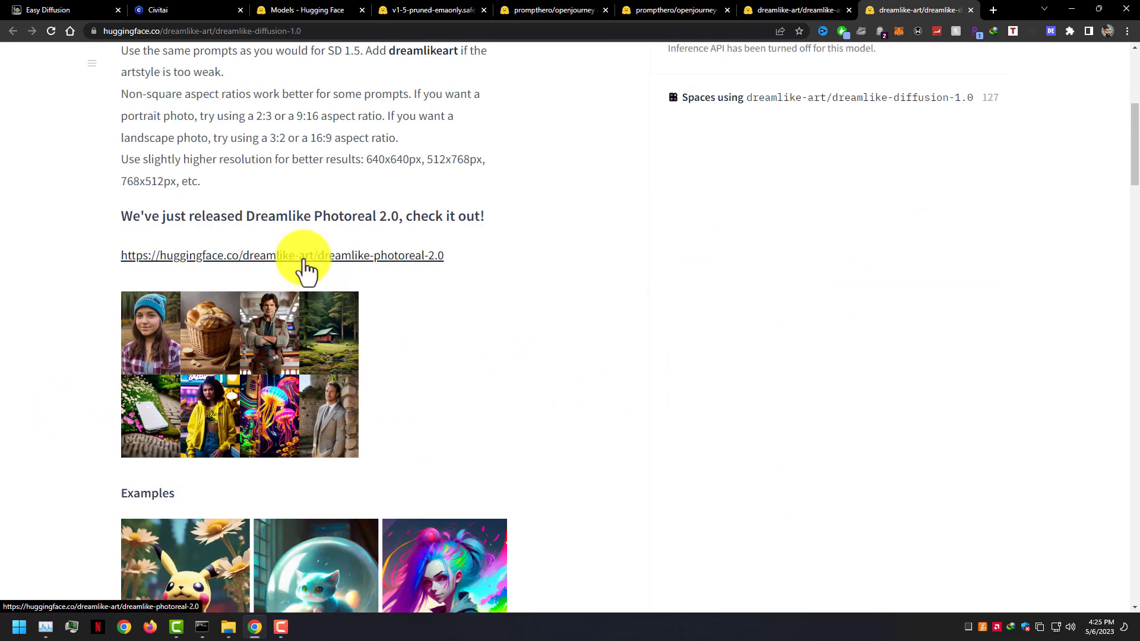
left_click(282, 255)
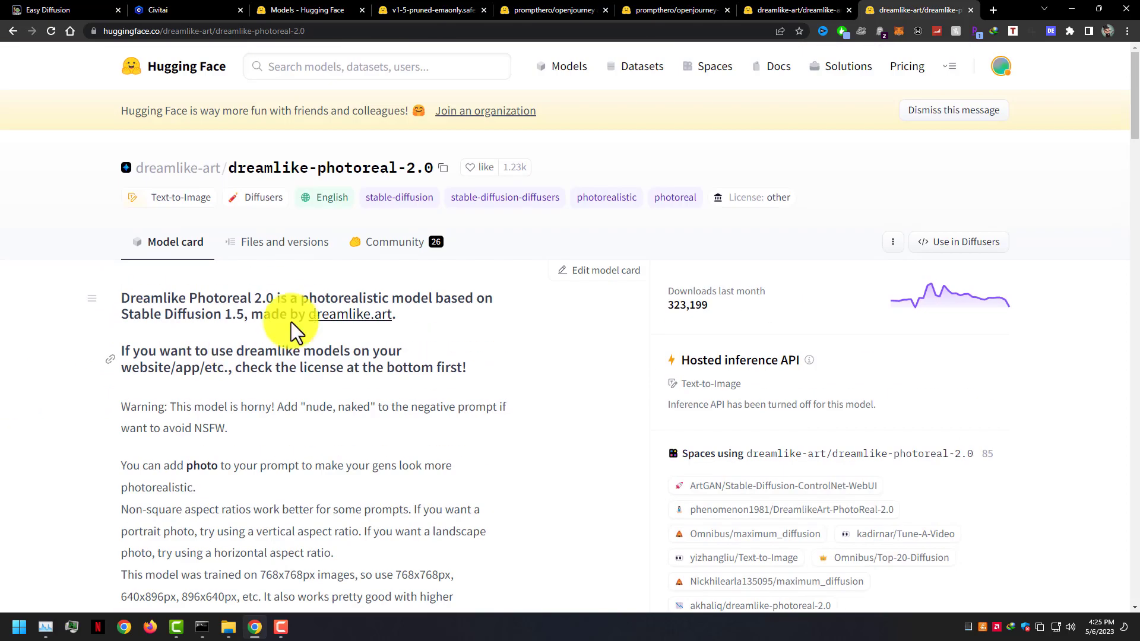
View the dreamlike-photoreal-2.0 files list and scroll to the safetensors file
left_click(285, 242)
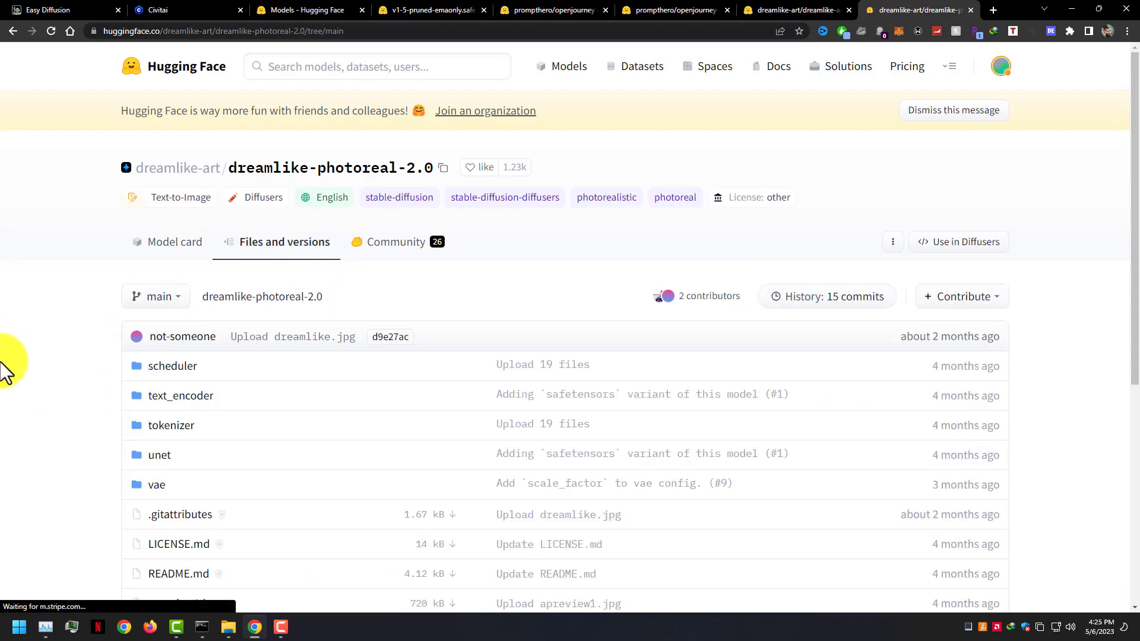
scroll("down", 3)
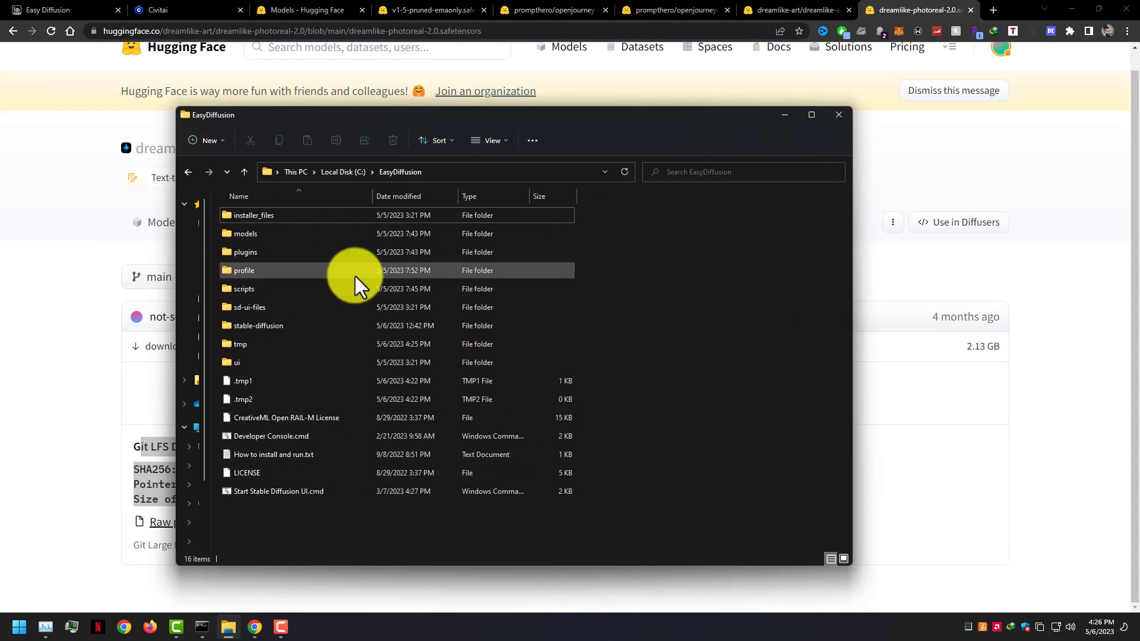
Confirm dreamlike-photoreal-2.0.safetensors sits in EasyDiffusion\models\stable-diffusion, then hide Explorer
double_click(245, 233)
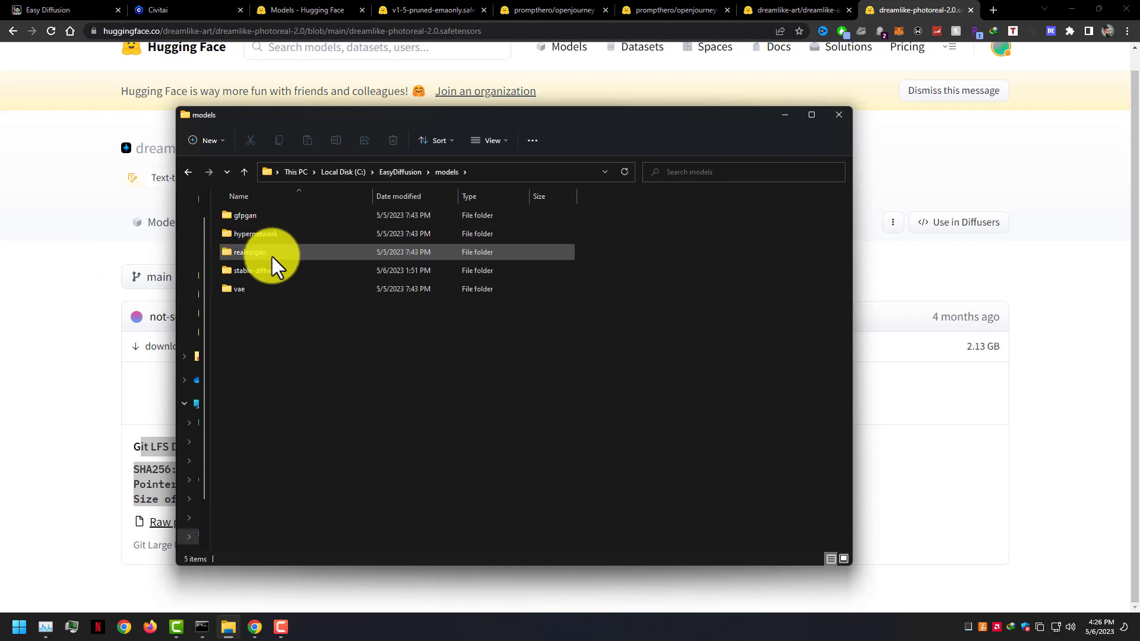
double_click(250, 271)
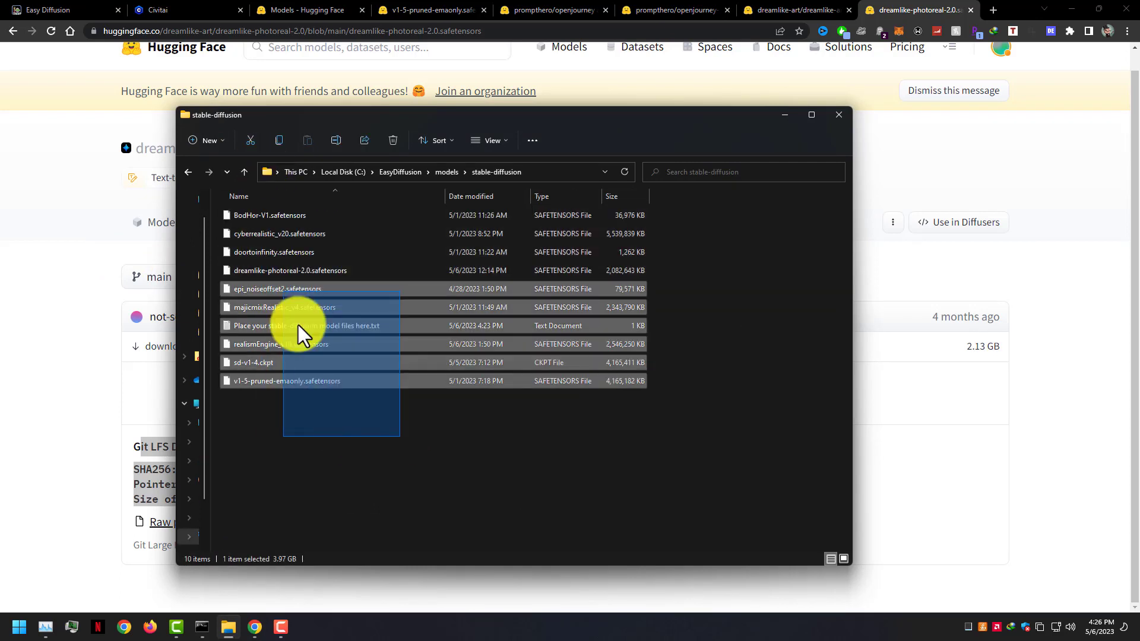
left_click(289, 270)
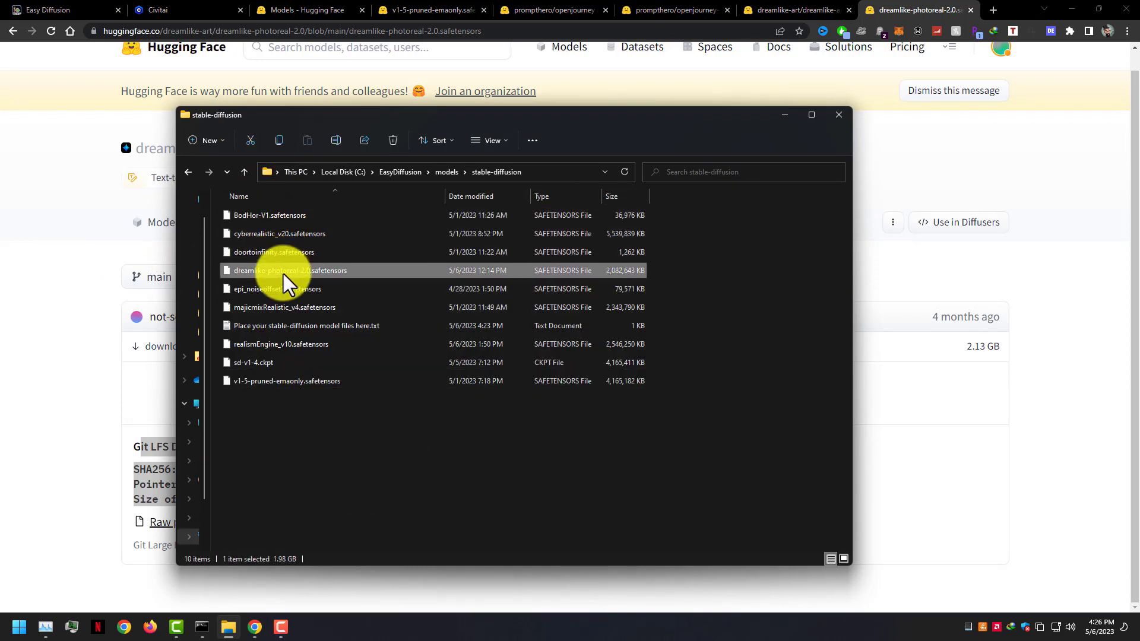
left_click(307, 325)
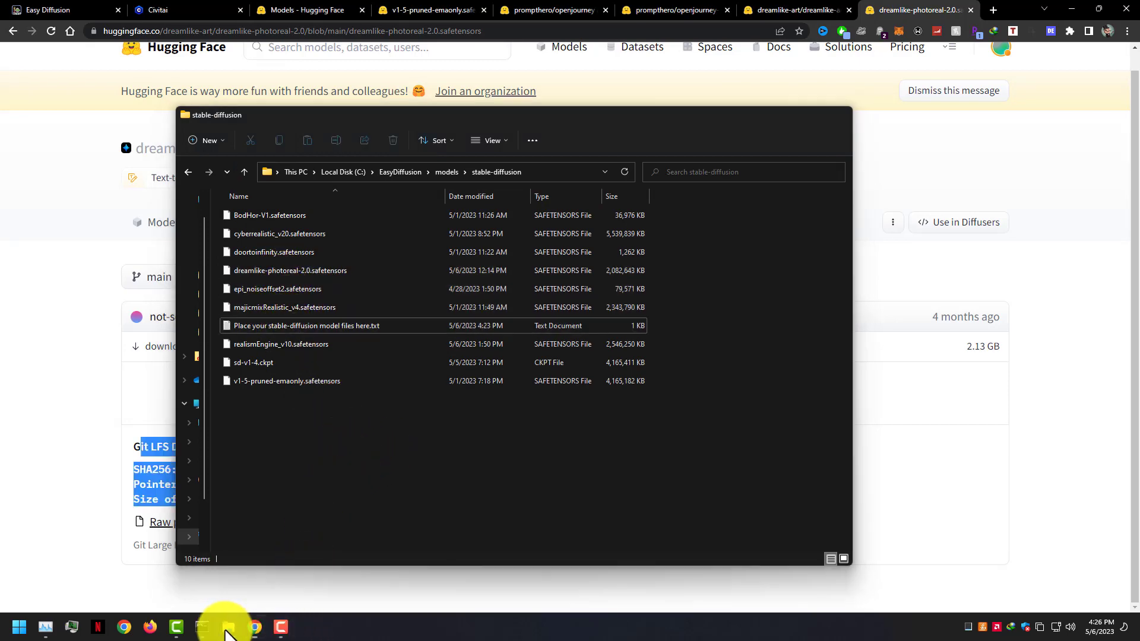
left_click(186, 10)
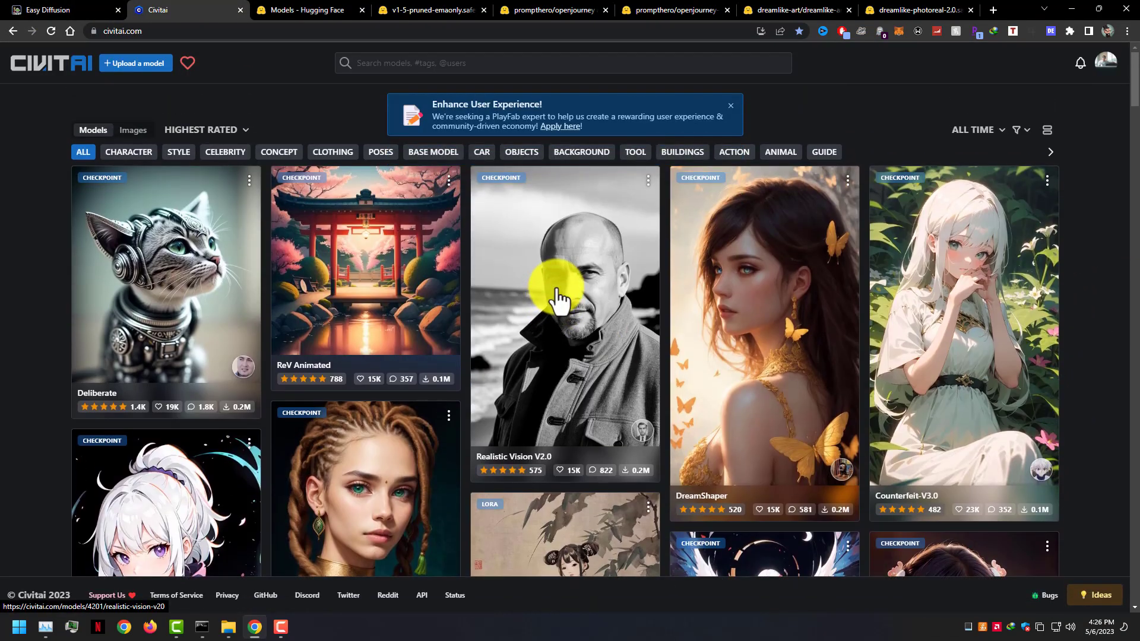
Attempt the Realistic Vision V2.0 checkpoint download and dismiss the location-unavailable warning
left_click(563, 305)
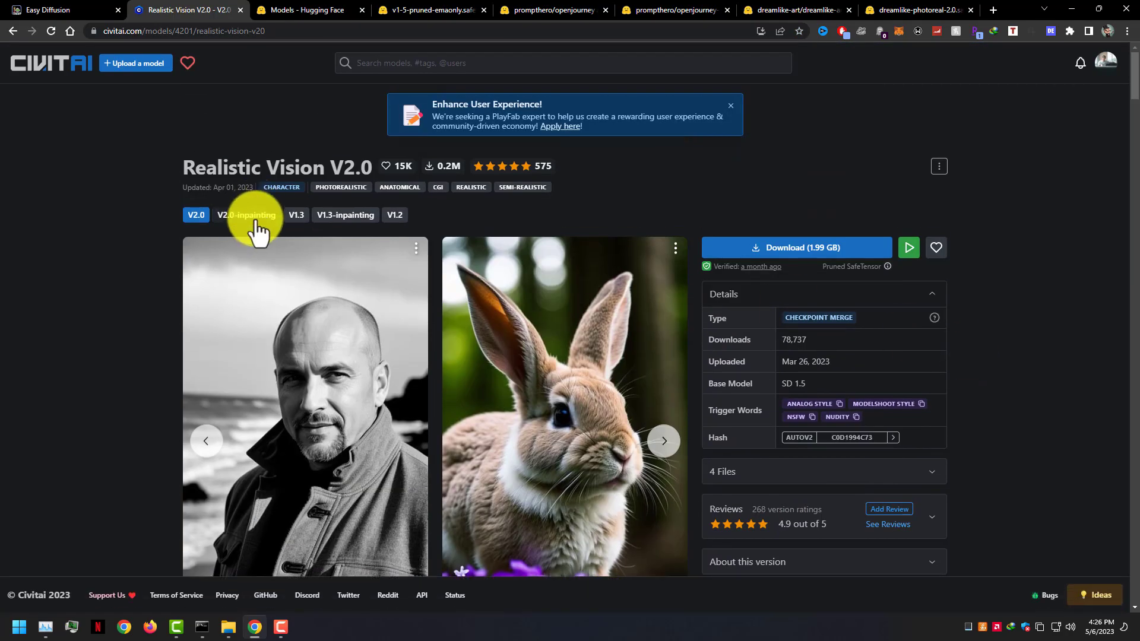
scroll("down", 3)
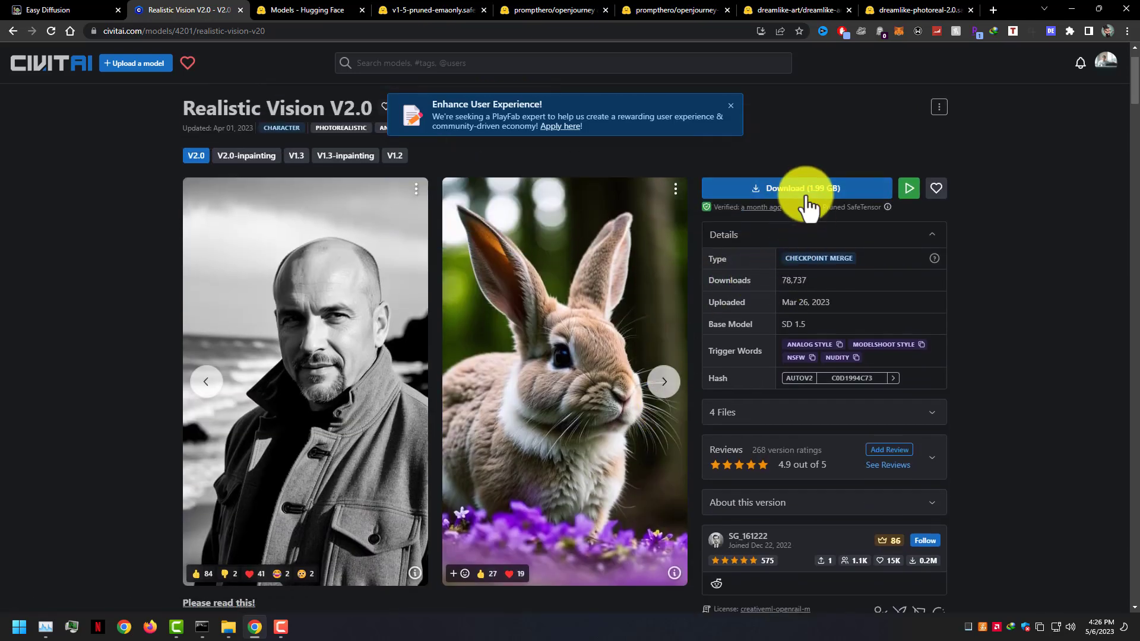
left_click(795, 188)
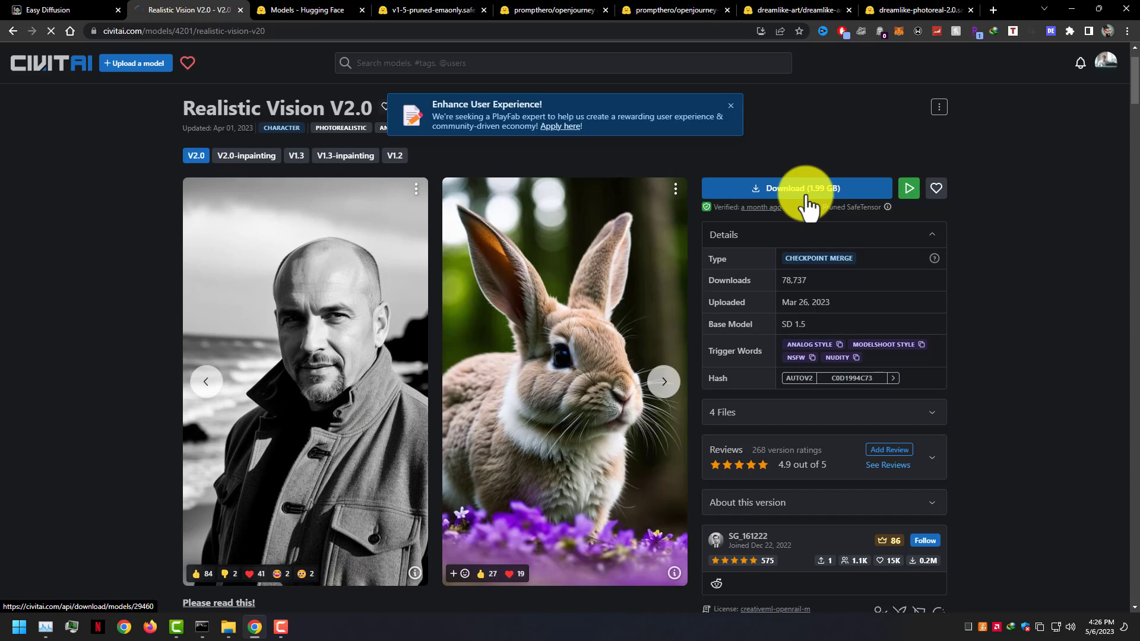
left_click(795, 188)
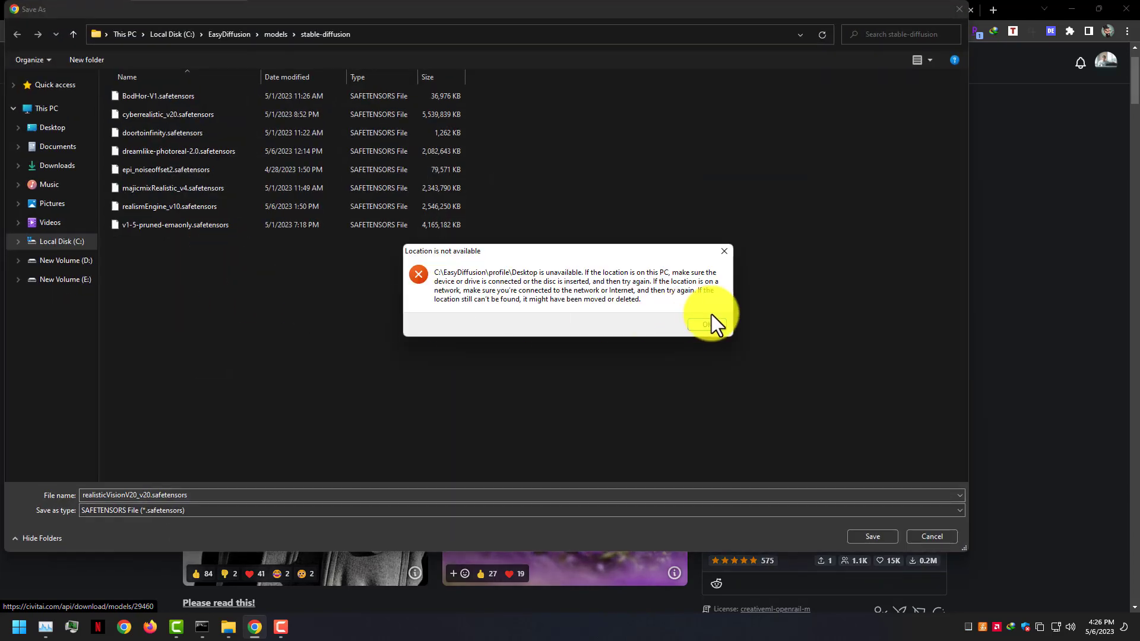
left_click(702, 325)
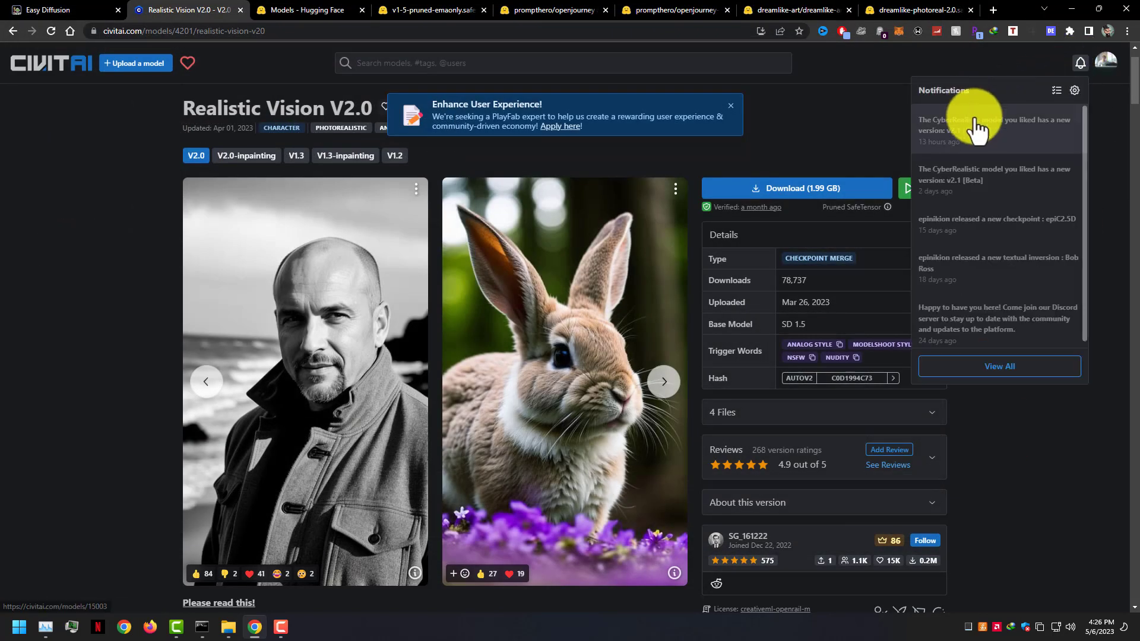
Download the CyberRealistic v2.1 checkpoint from its new-version notification
left_click(996, 126)
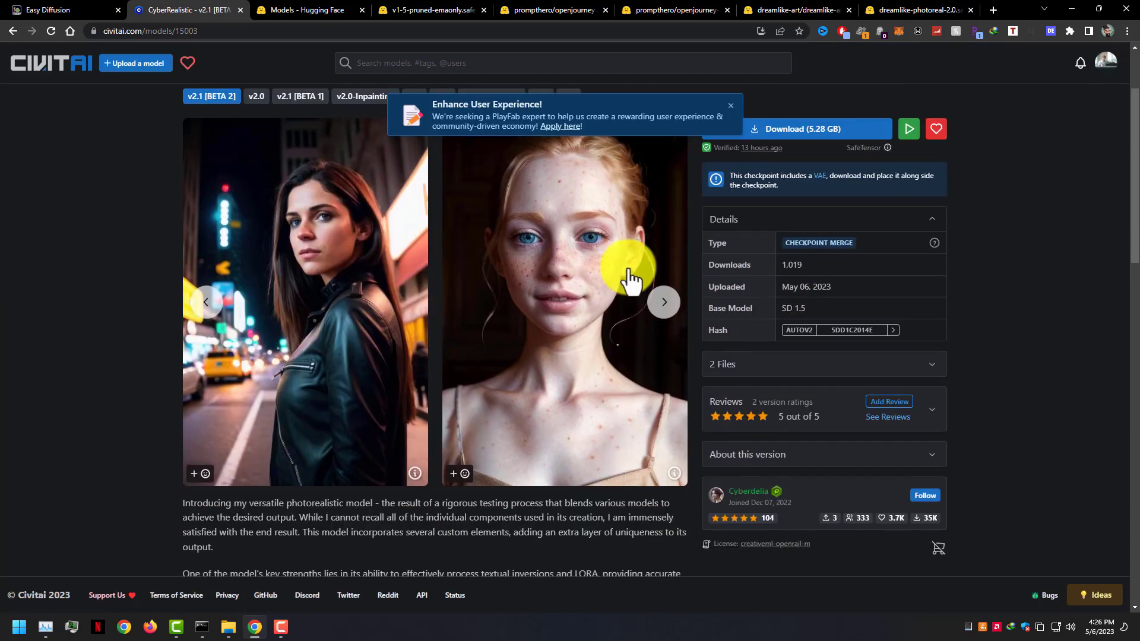
left_click(663, 302)
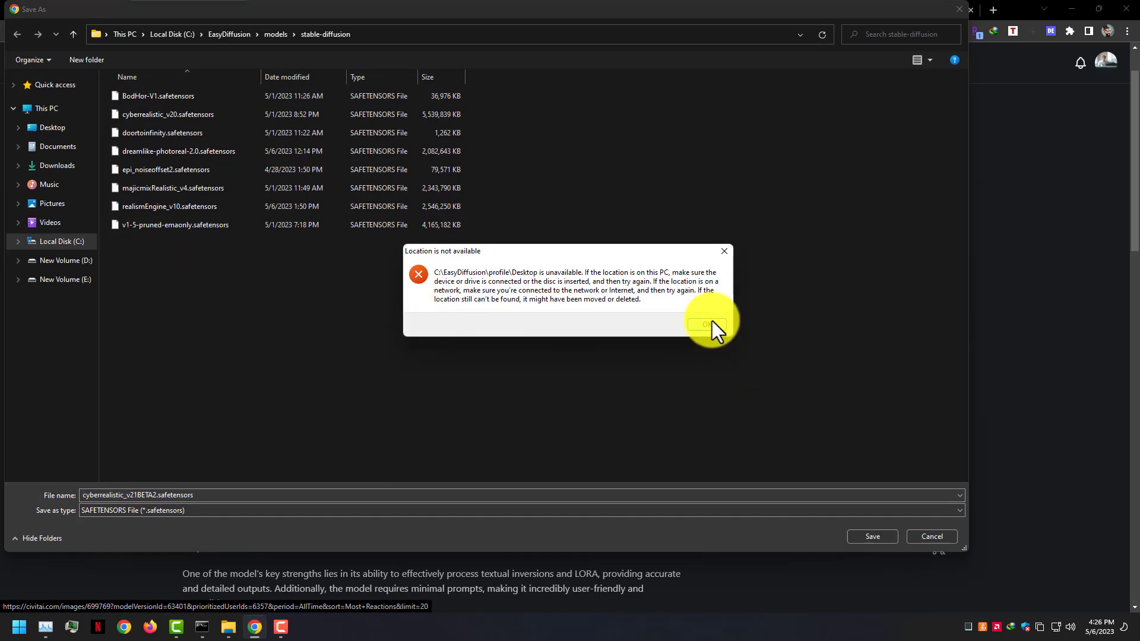
left_click(705, 324)
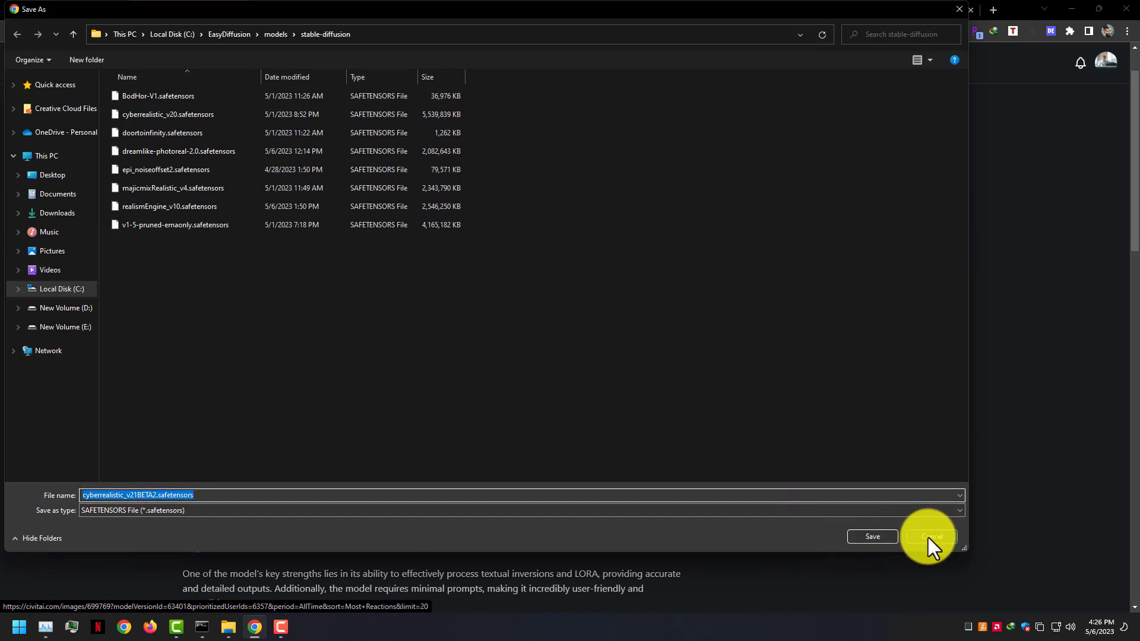
left_click(929, 537)
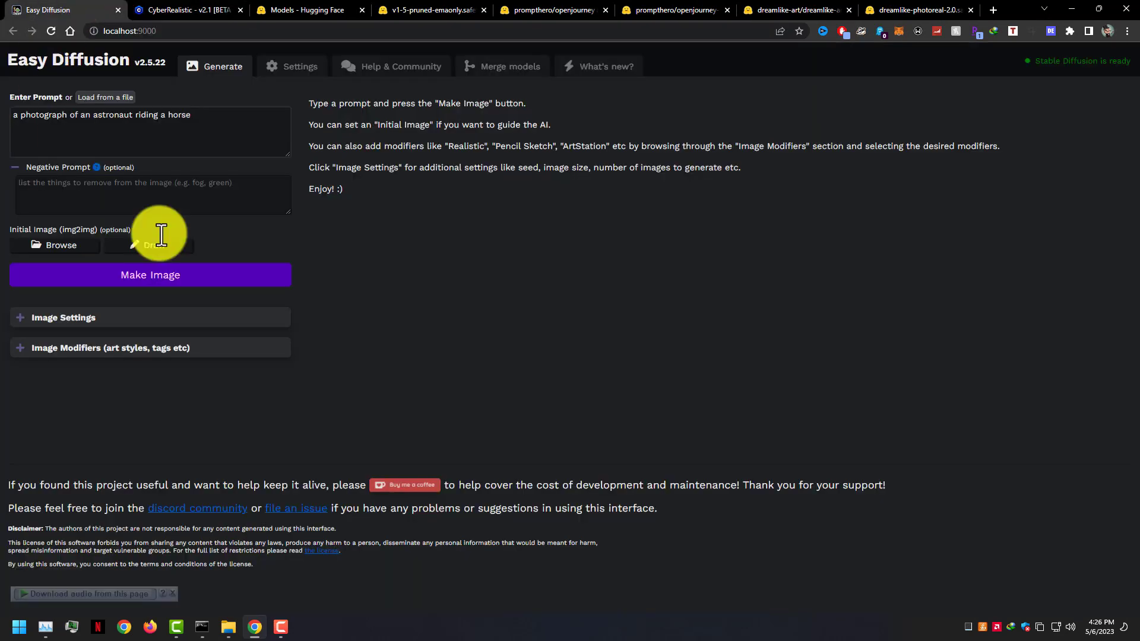
Add the Realistic style from Image Modifiers and type 'girl portrait' as the prompt
left_click(63, 317)
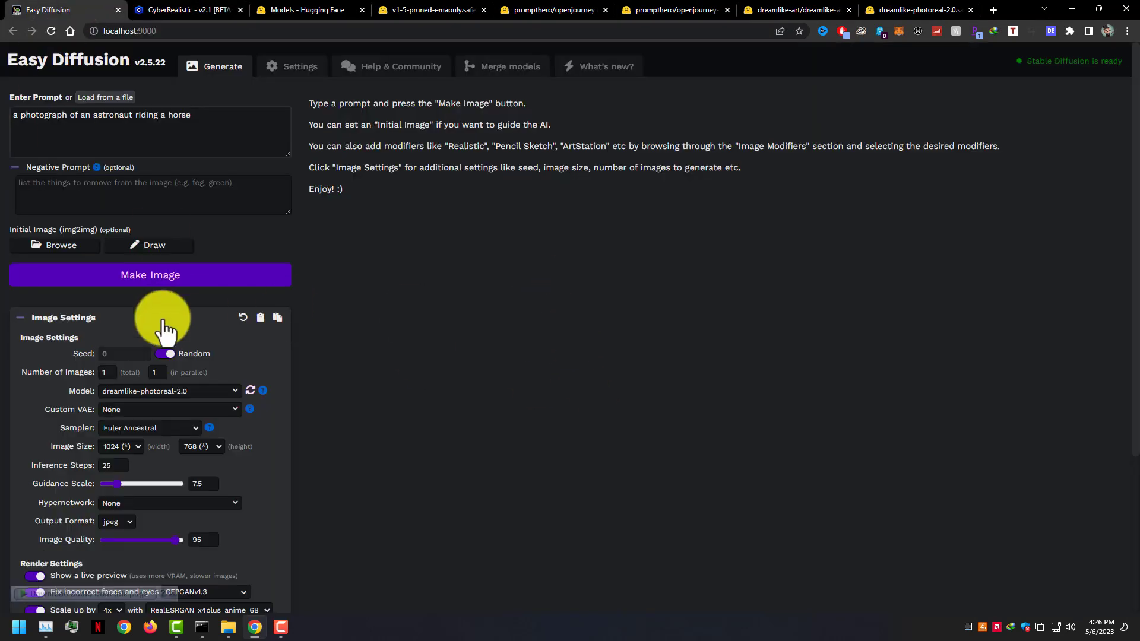
scroll("down", 3)
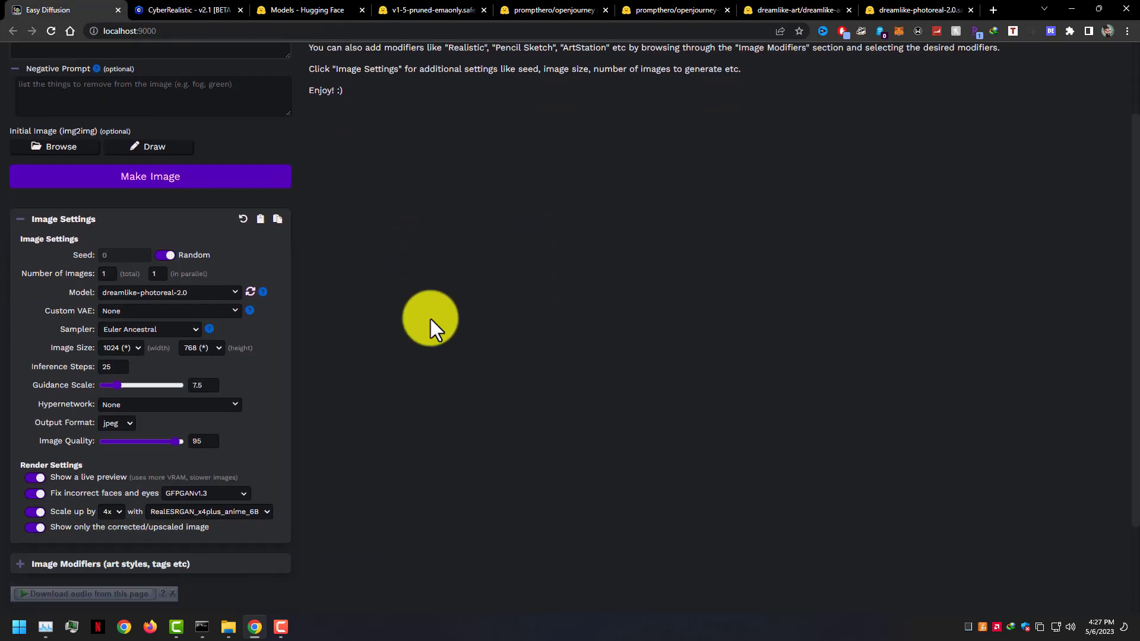
scroll("down", 3)
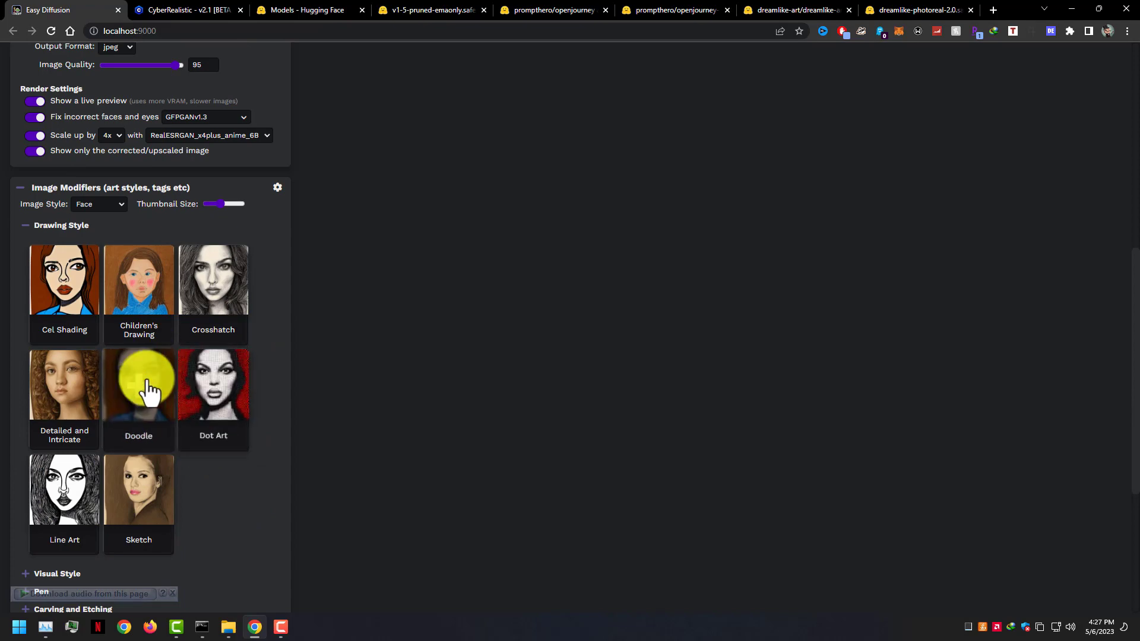
scroll("down", 3)
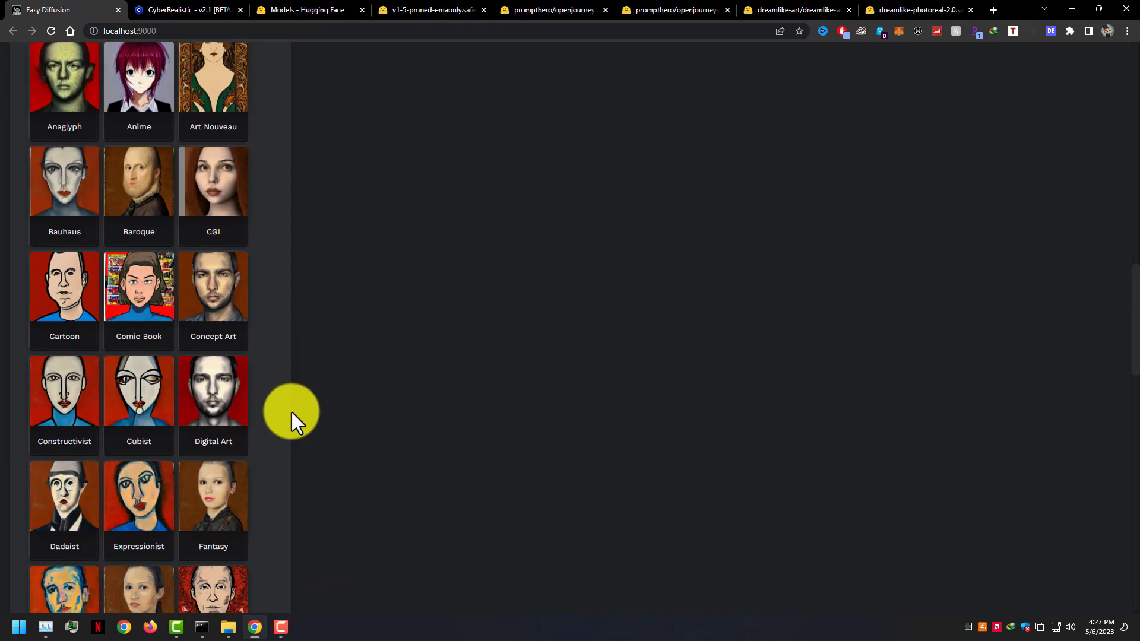
scroll("down", 3)
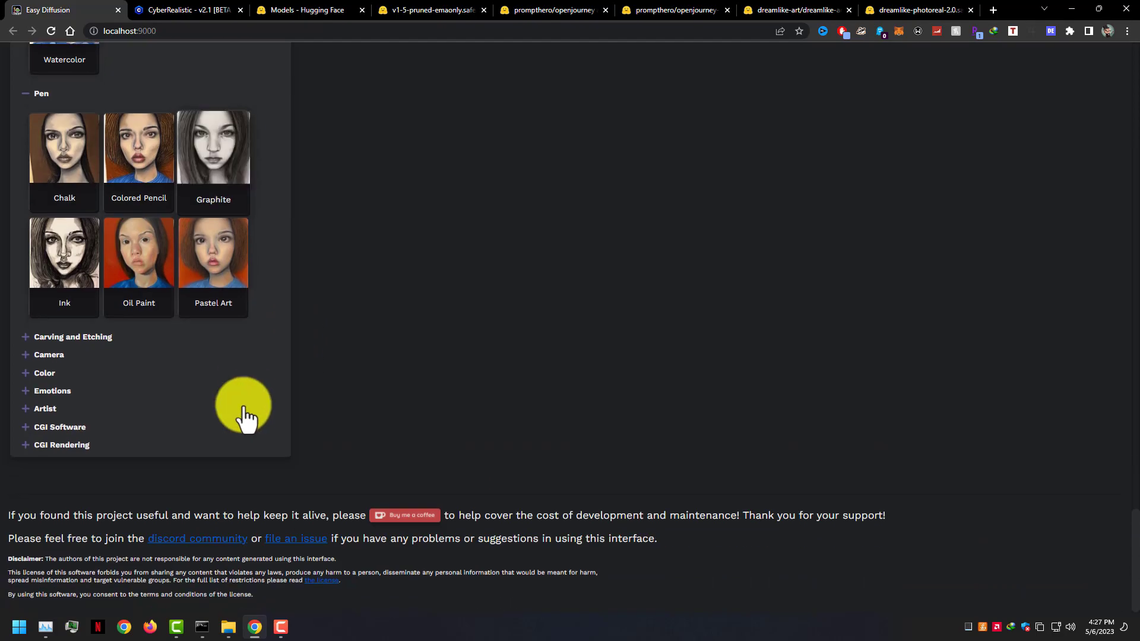
scroll("up", 3)
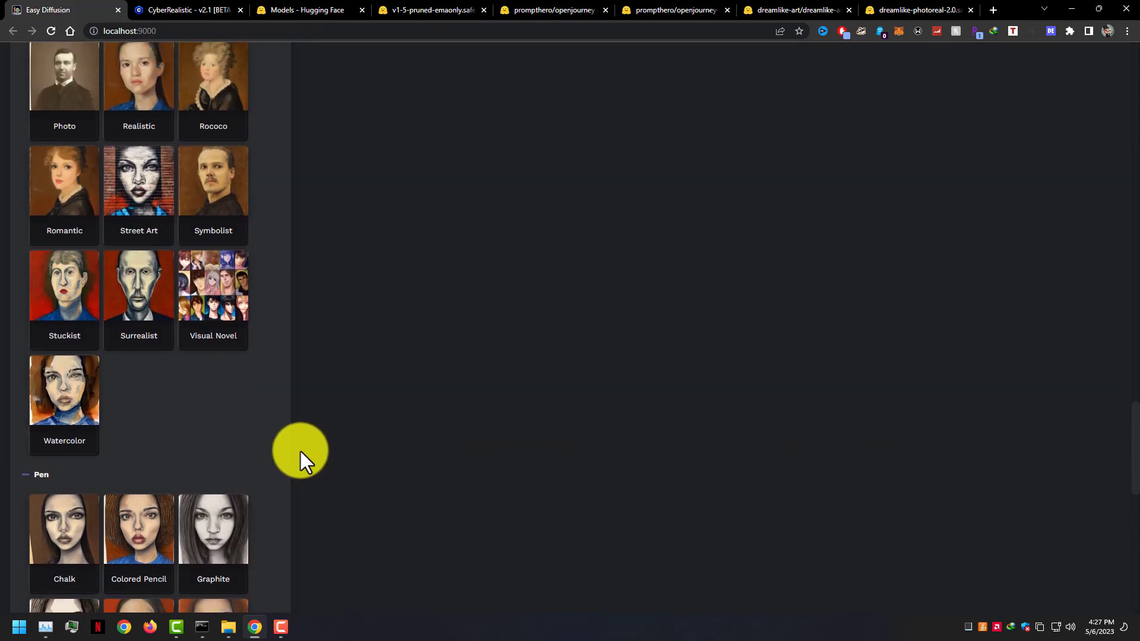
scroll("up", 3)
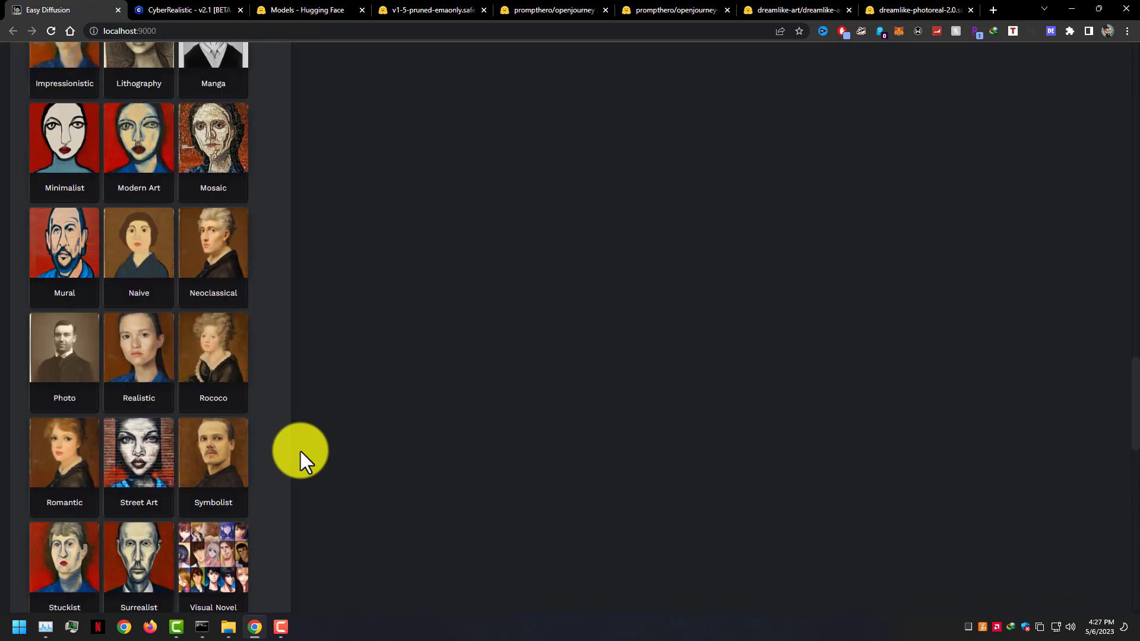
left_click(139, 347)
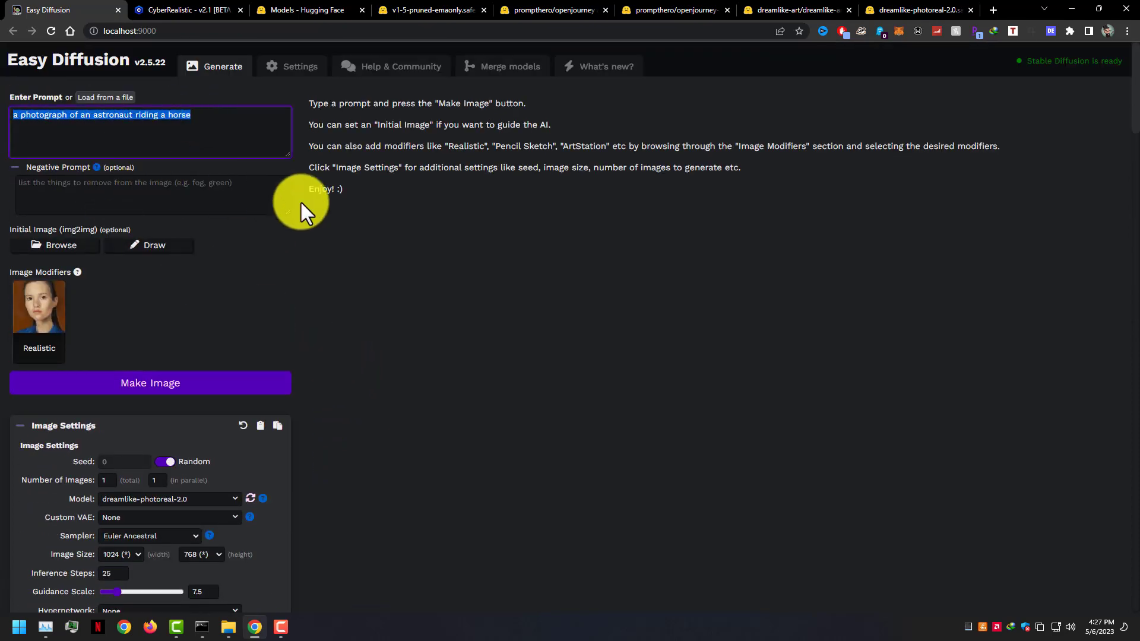
type("girl portrait")
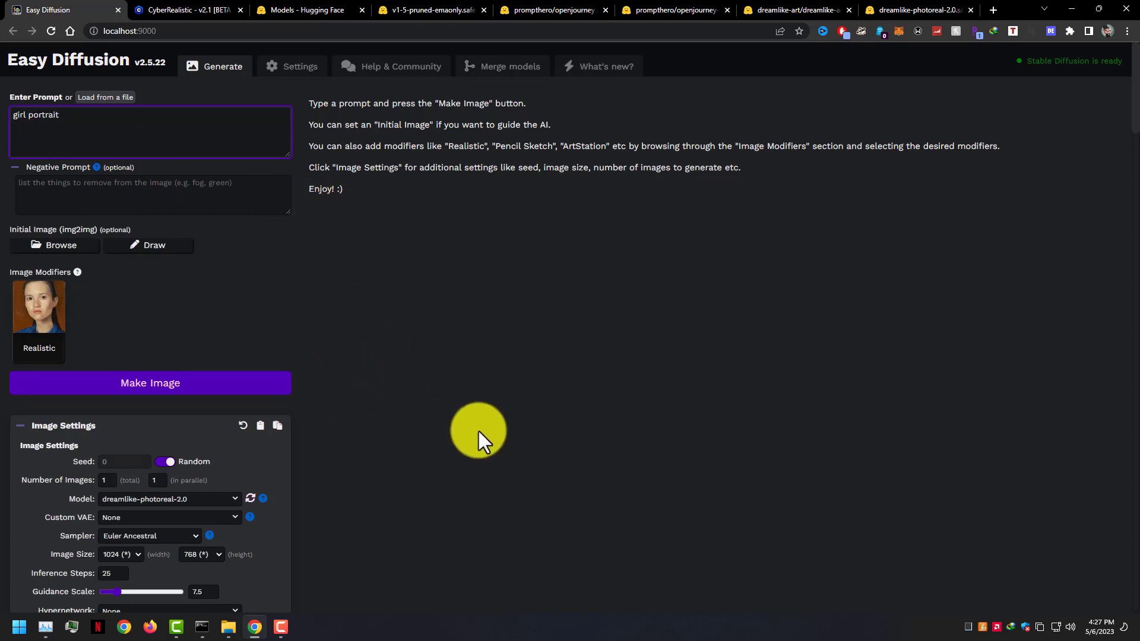
scroll("down", 3)
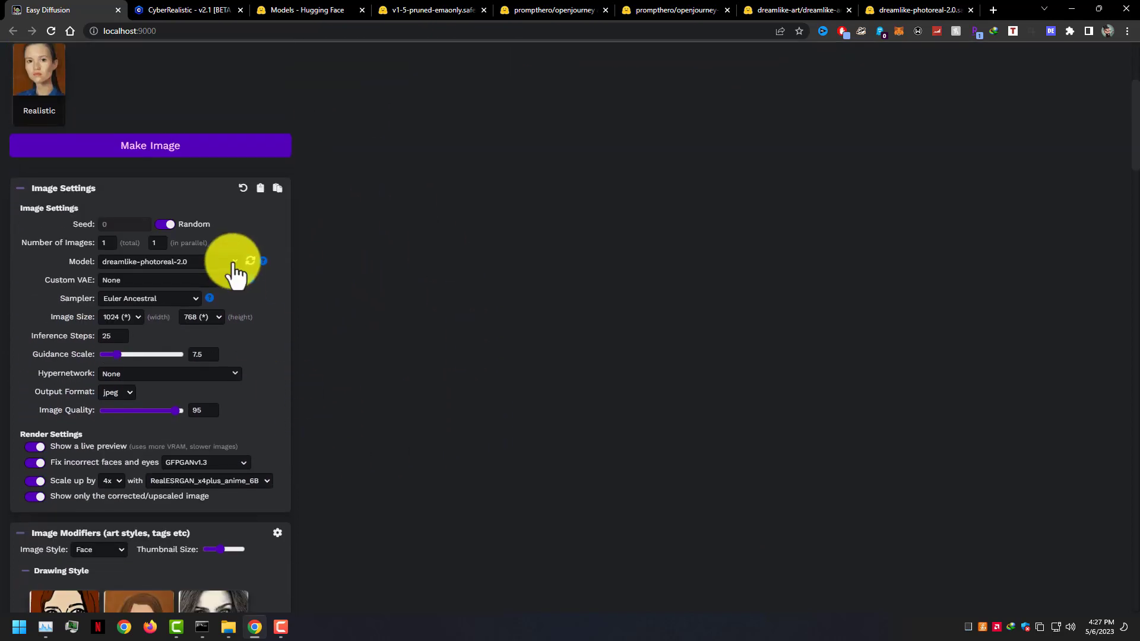
Select the sd-v1-4 model and set the image size to 512 by 512
left_click(169, 261)
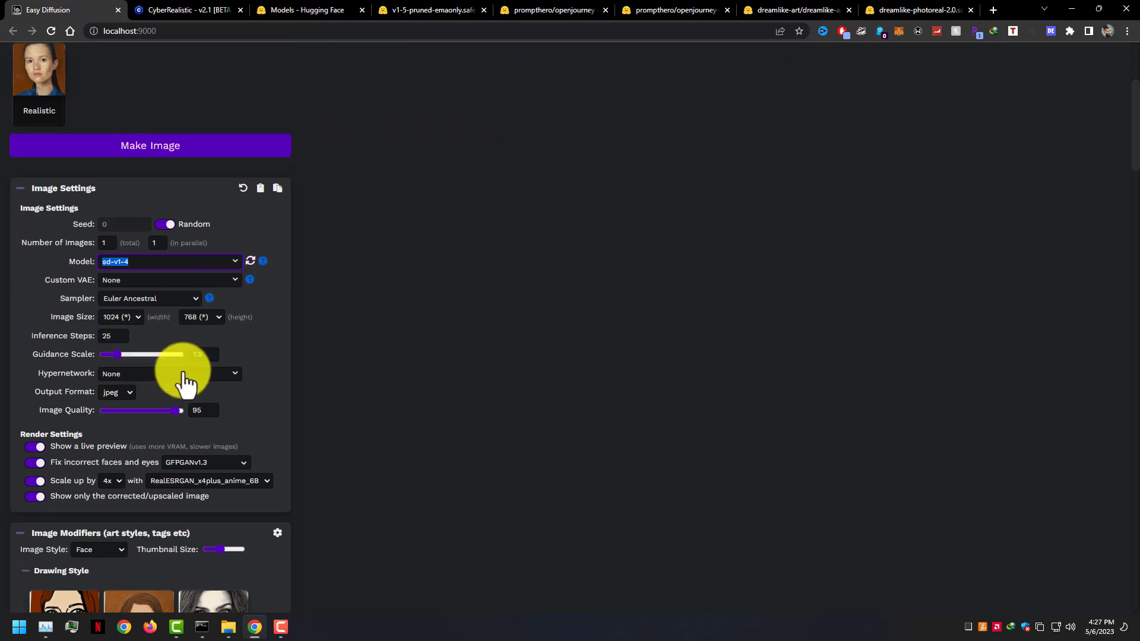
mouse_move(139, 327)
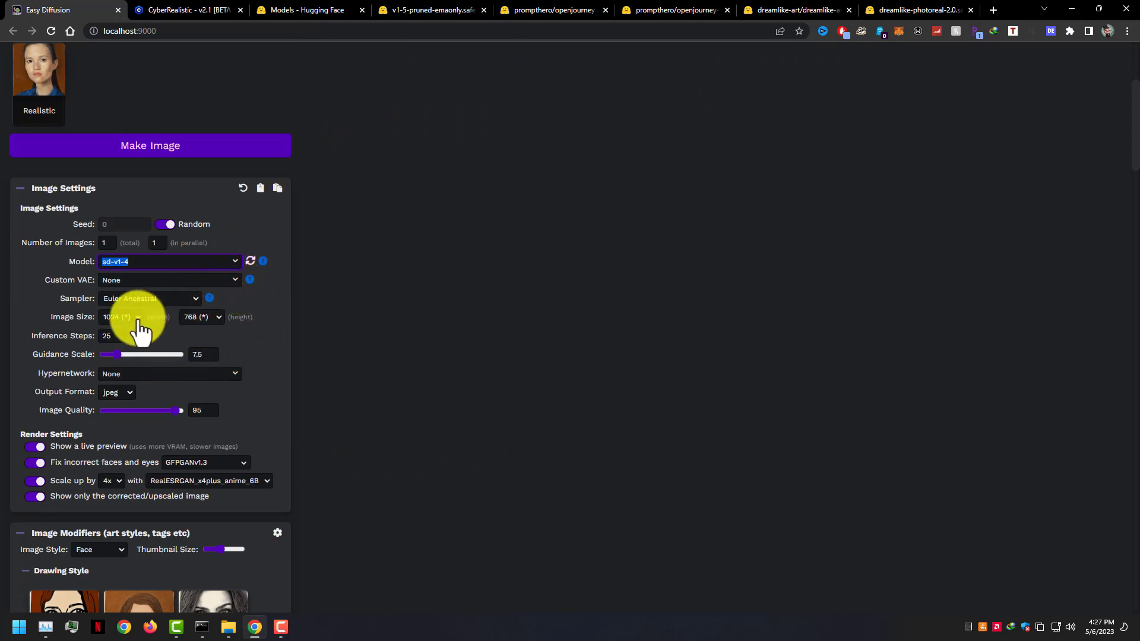
left_click(121, 317)
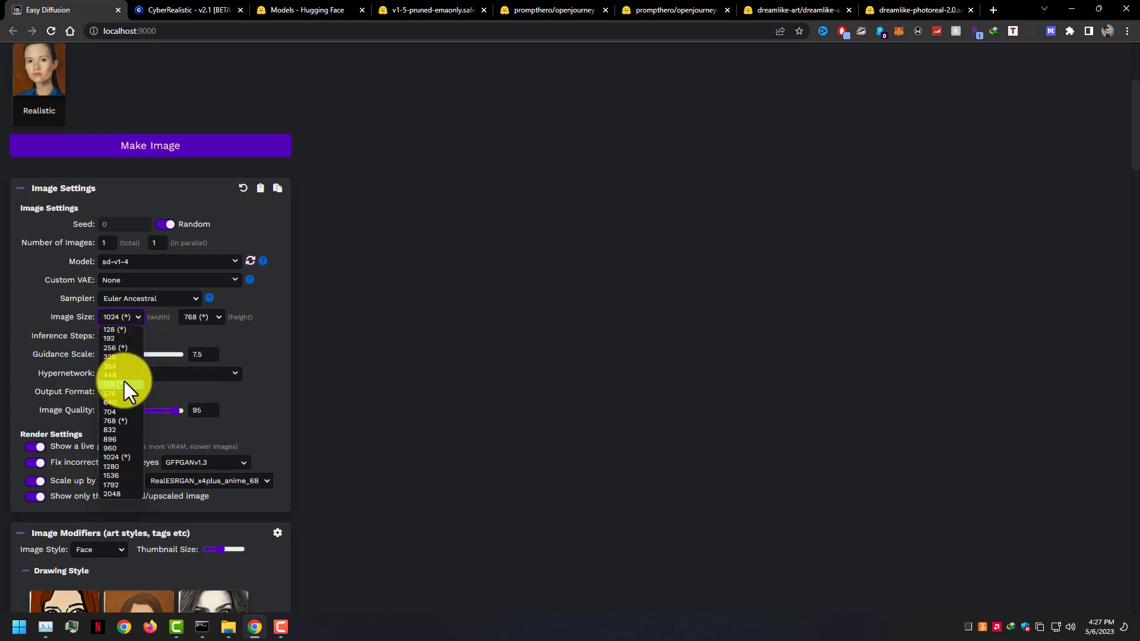
left_click(113, 374)
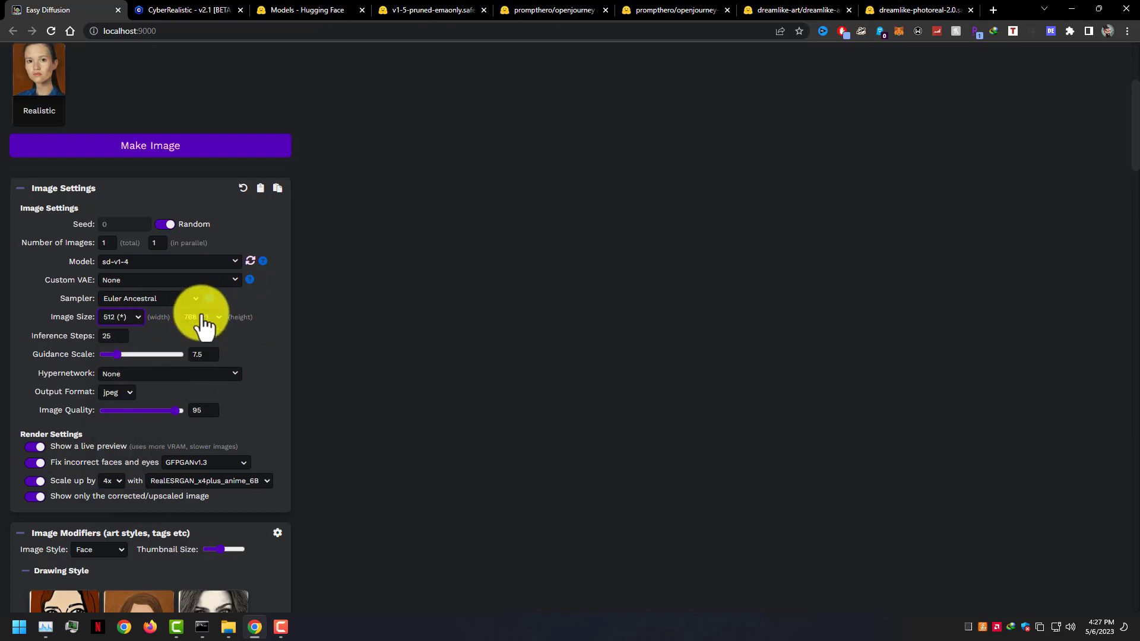
left_click(201, 317)
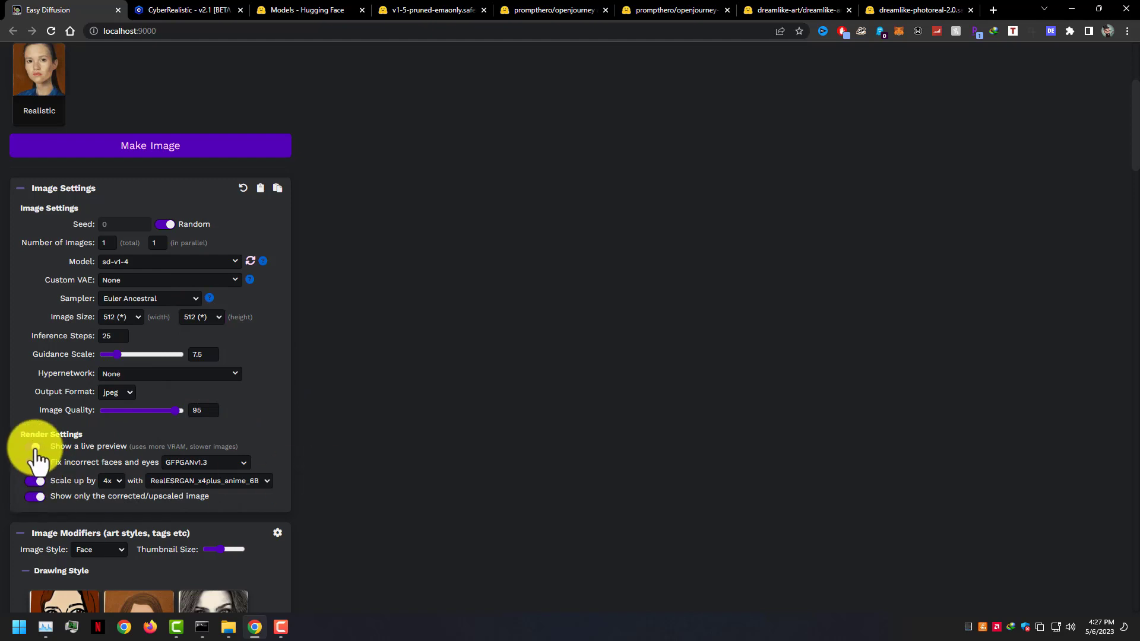
Choose RealESRGAN_x4plus as the upscaler and briefly check the Settings page
left_click(206, 463)
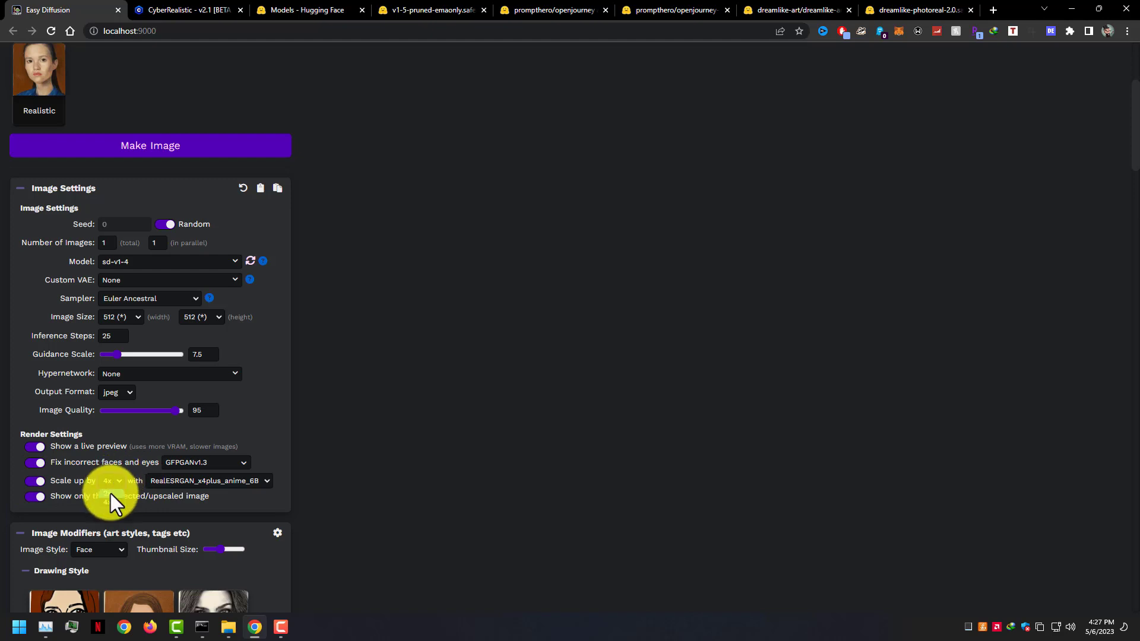
left_click(207, 480)
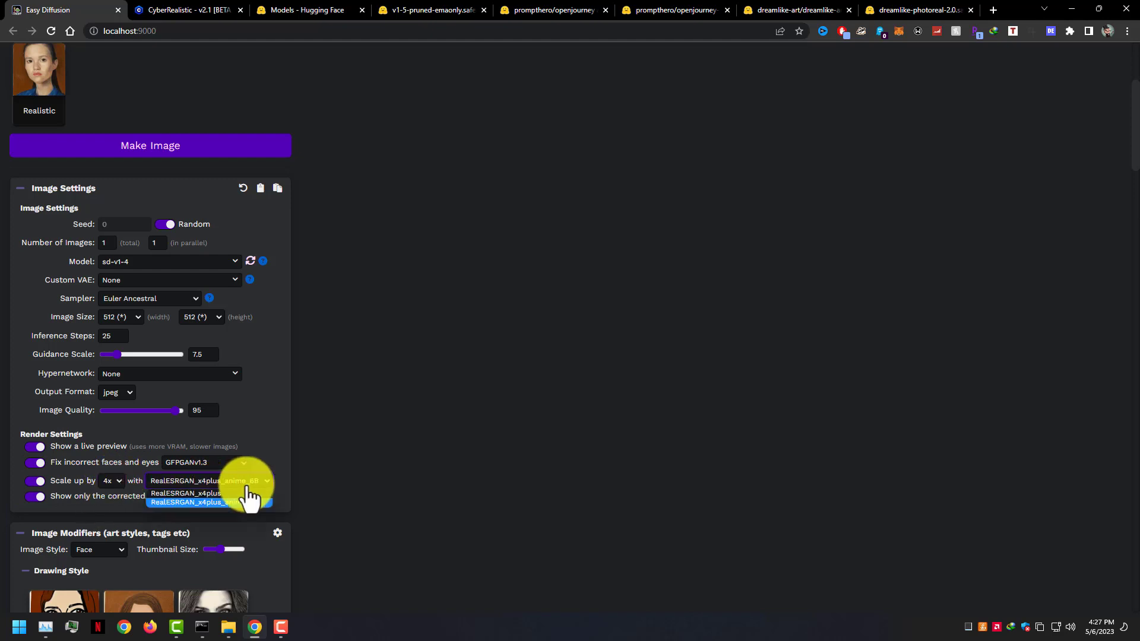
left_click(185, 492)
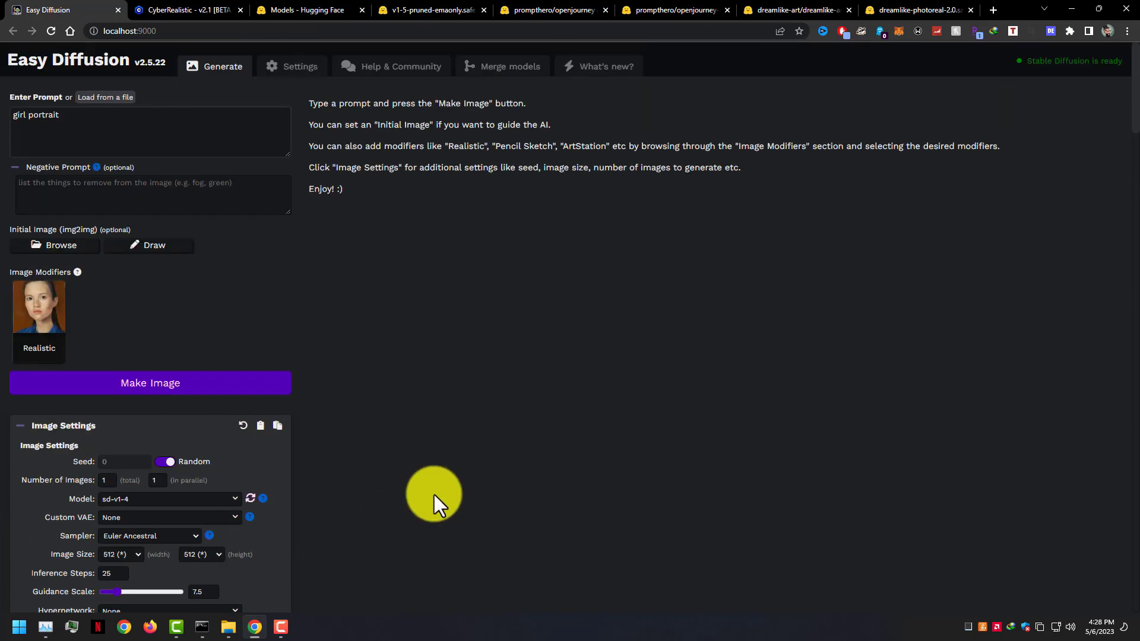
left_click(299, 66)
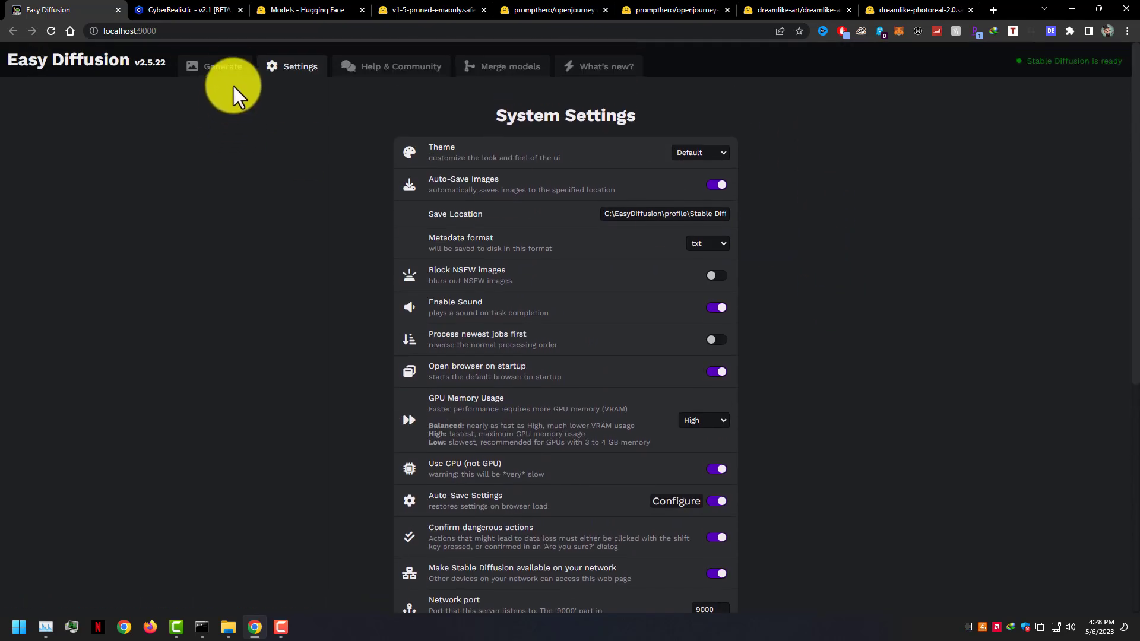
left_click(223, 66)
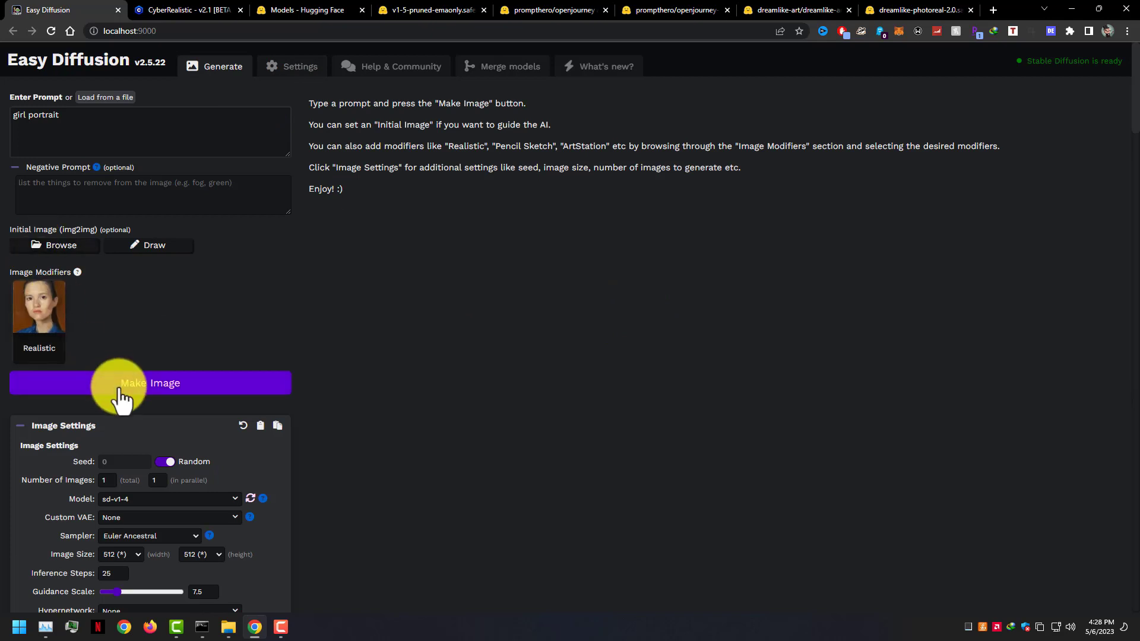
Start rendering the 'girl portrait, Realistic' image with Make Image
left_click(149, 383)
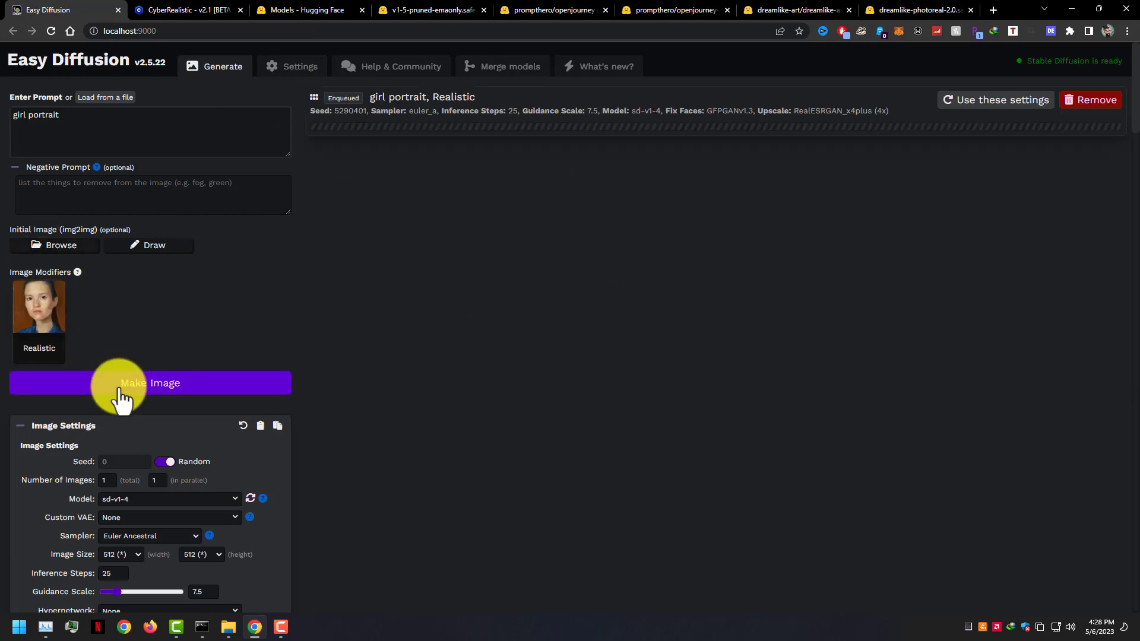
left_click(150, 383)
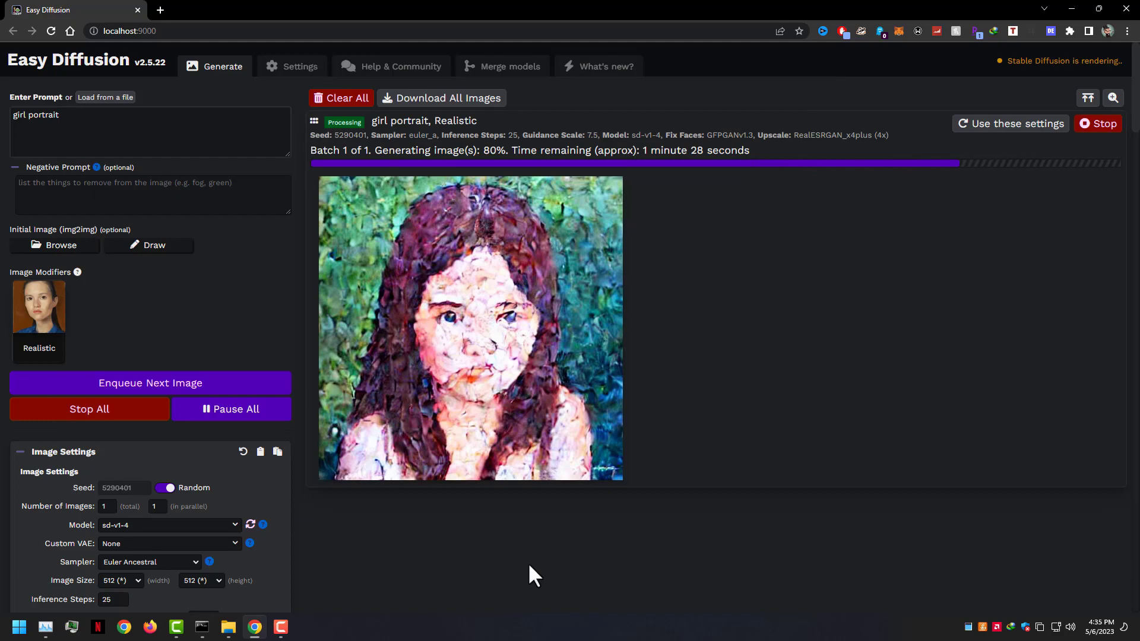
mouse_move(690, 535)
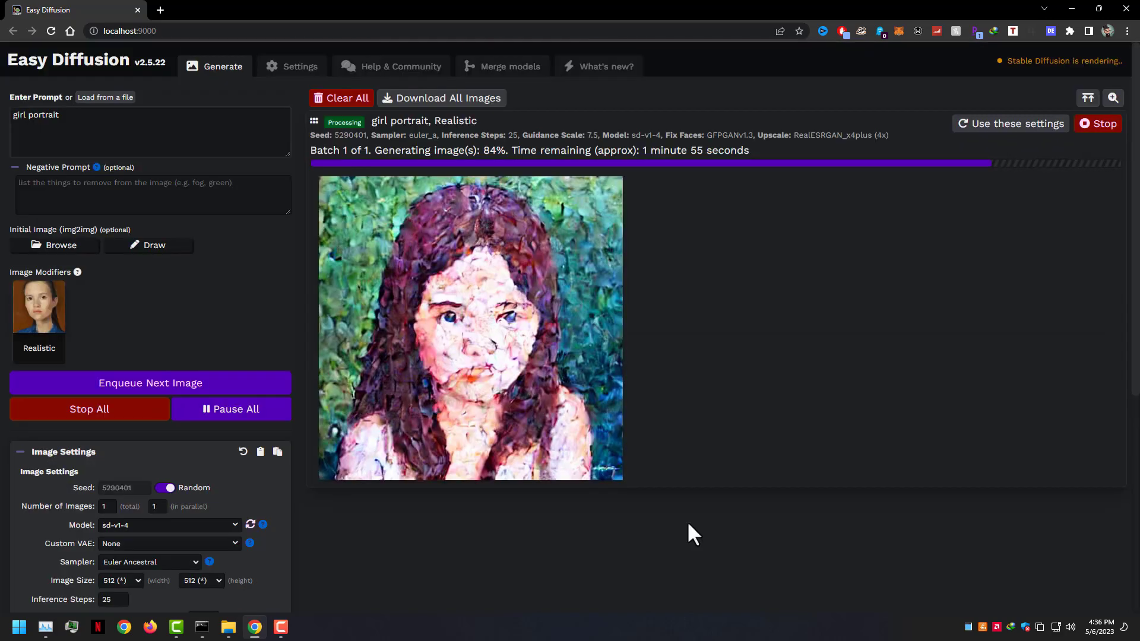